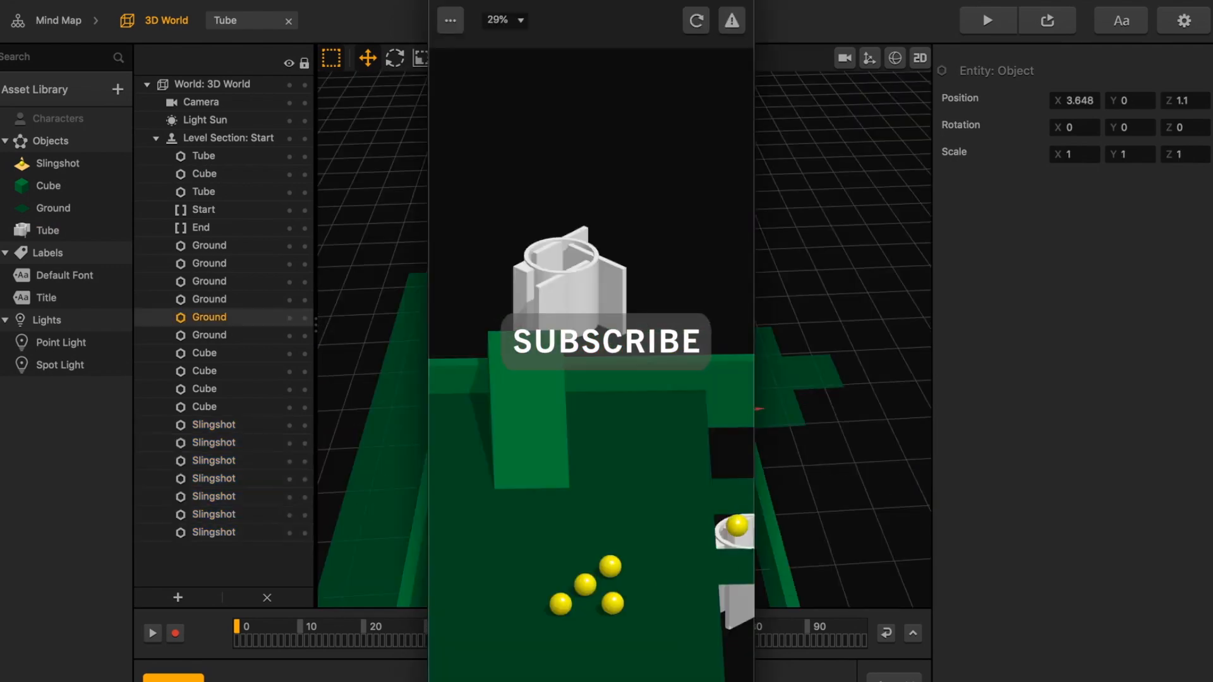
- Double-click the Tube asset to open its node editor, showing Start wired to 3D Model
{"action": "left_click", "coordinate": [201, 102]}
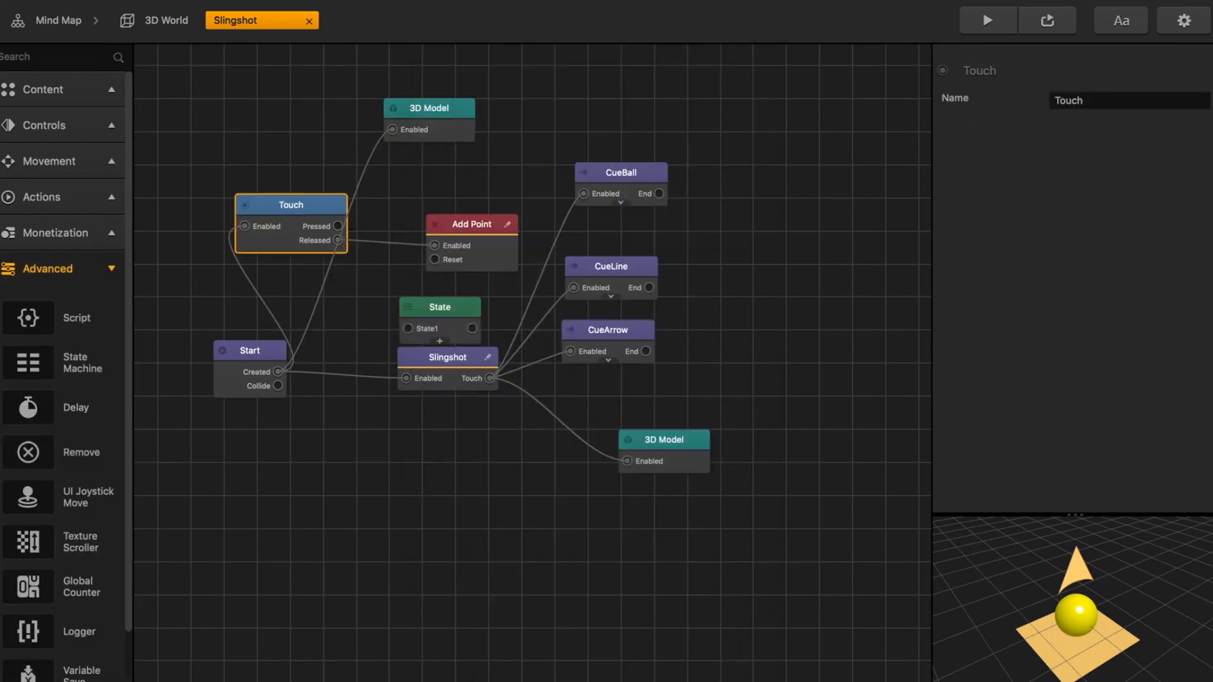
{"action": "left_click", "coordinate": [985, 20]}
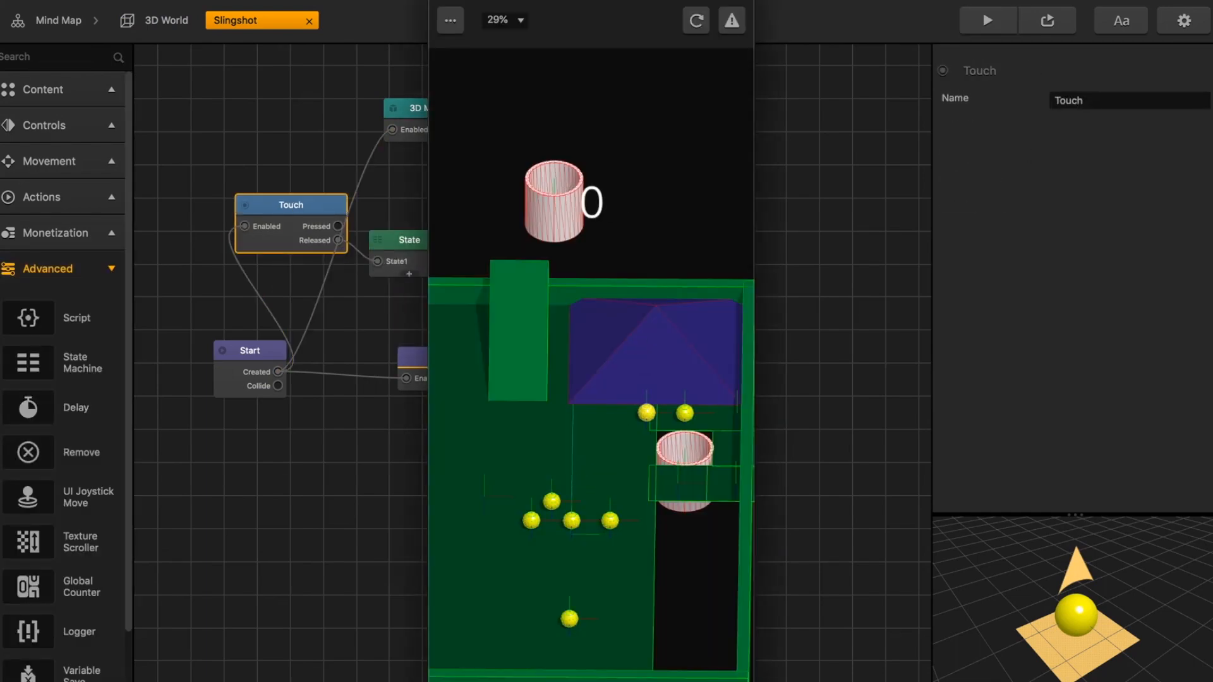
{"action": "left_click", "coordinate": [363, 20]}
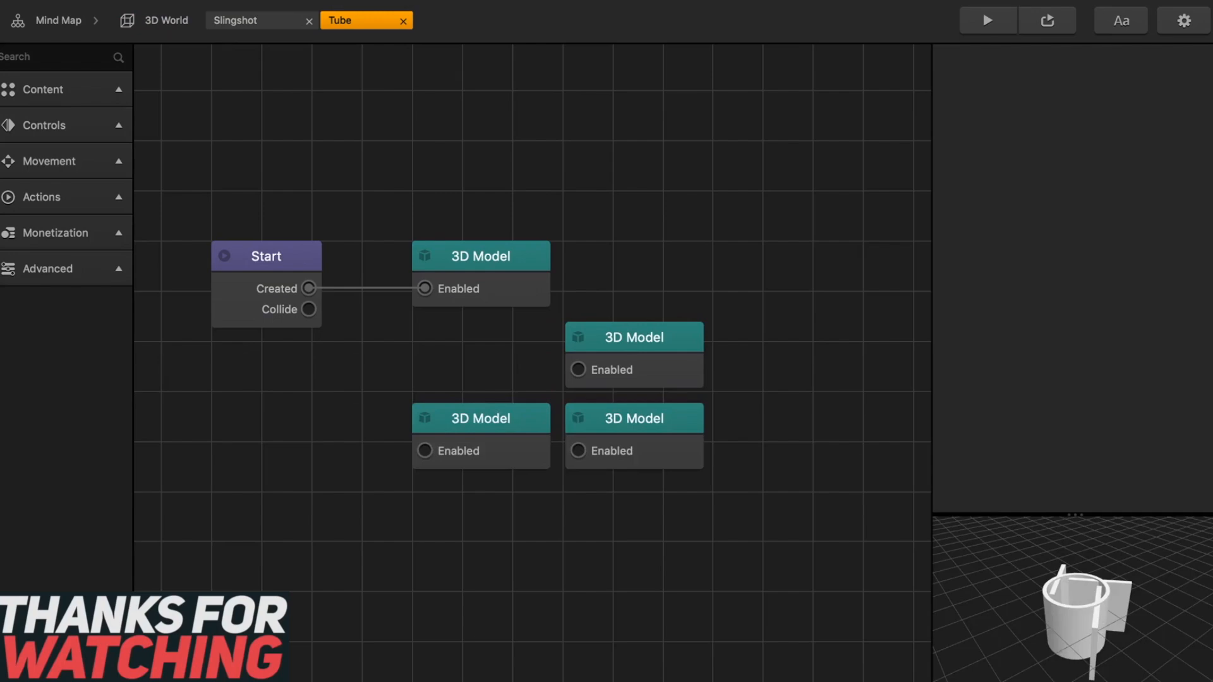
{"action": "left_click", "coordinate": [166, 20]}
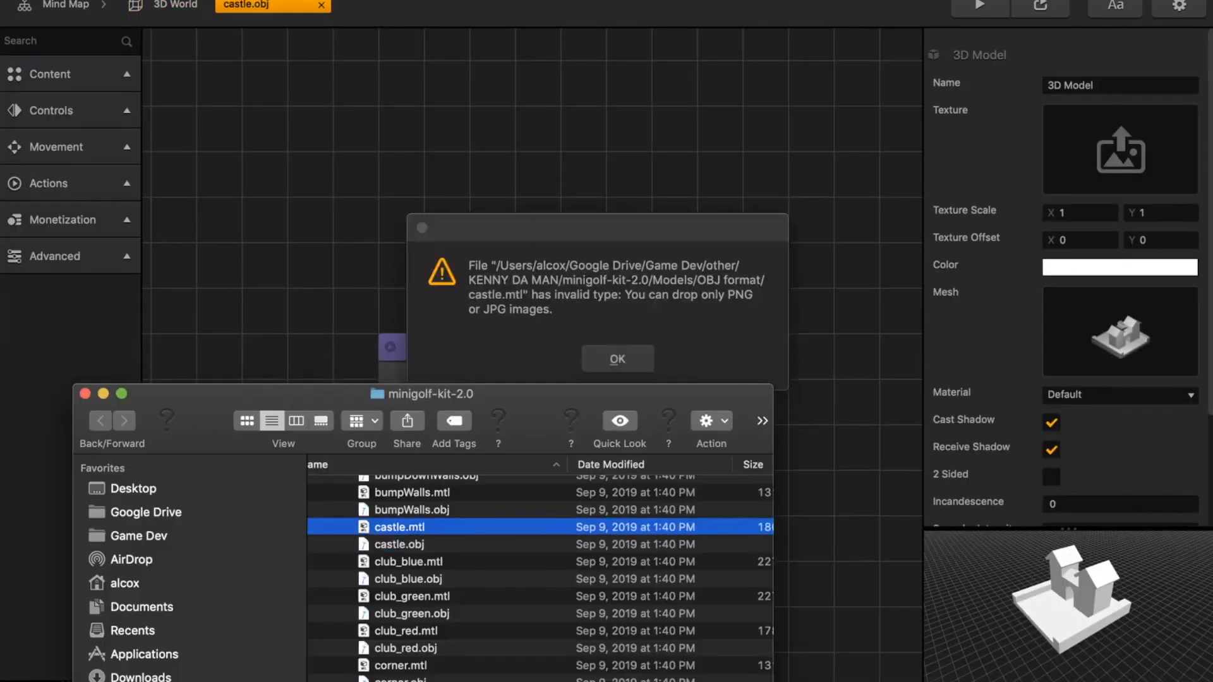
- Import polyball.obj and place green Ground, Cube walls and yellow Slingshot balls on launch pads
{"action": "left_click", "coordinate": [617, 358]}
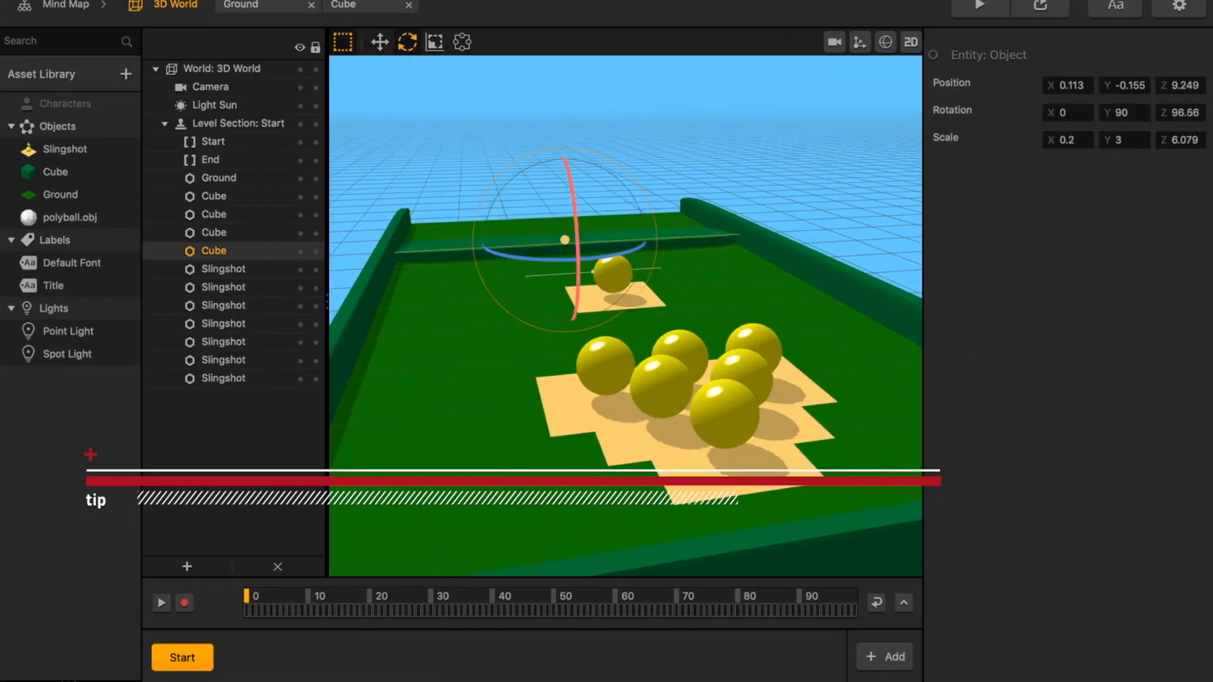
- Create a red Cylinder bullseye, add If Collide with Dynamic physics, and place five Slingshots
{"action": "left_click", "coordinate": [125, 74]}
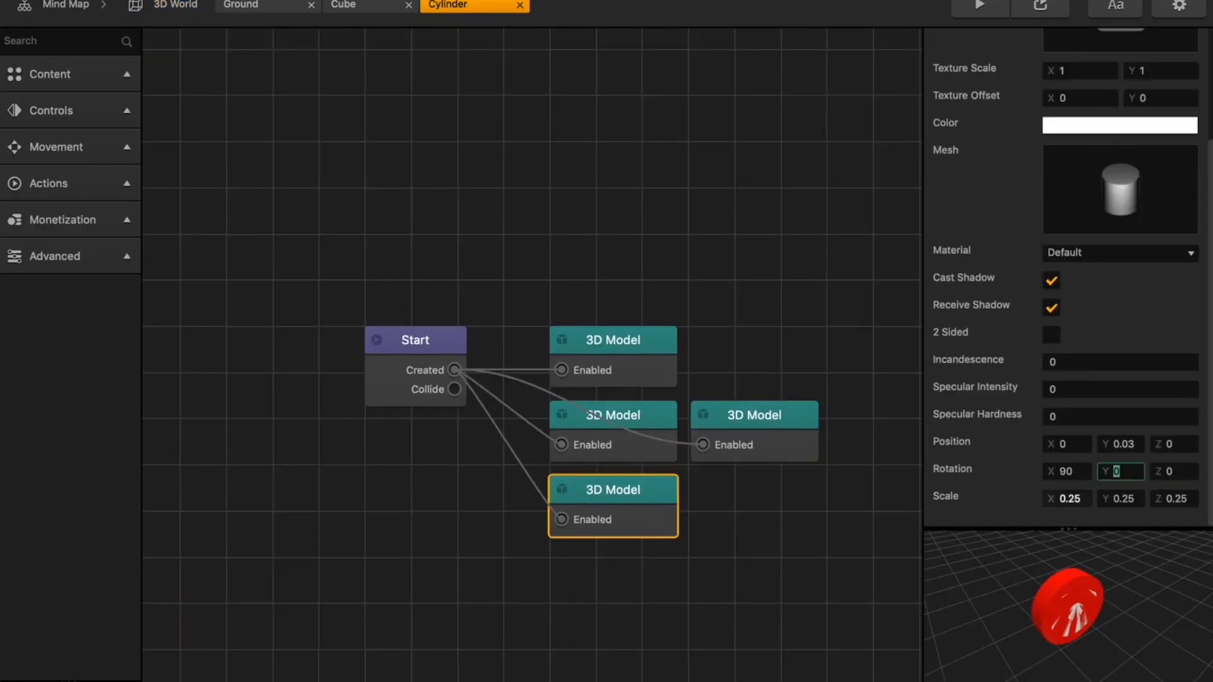
{"action": "left_click", "coordinate": [174, 5]}
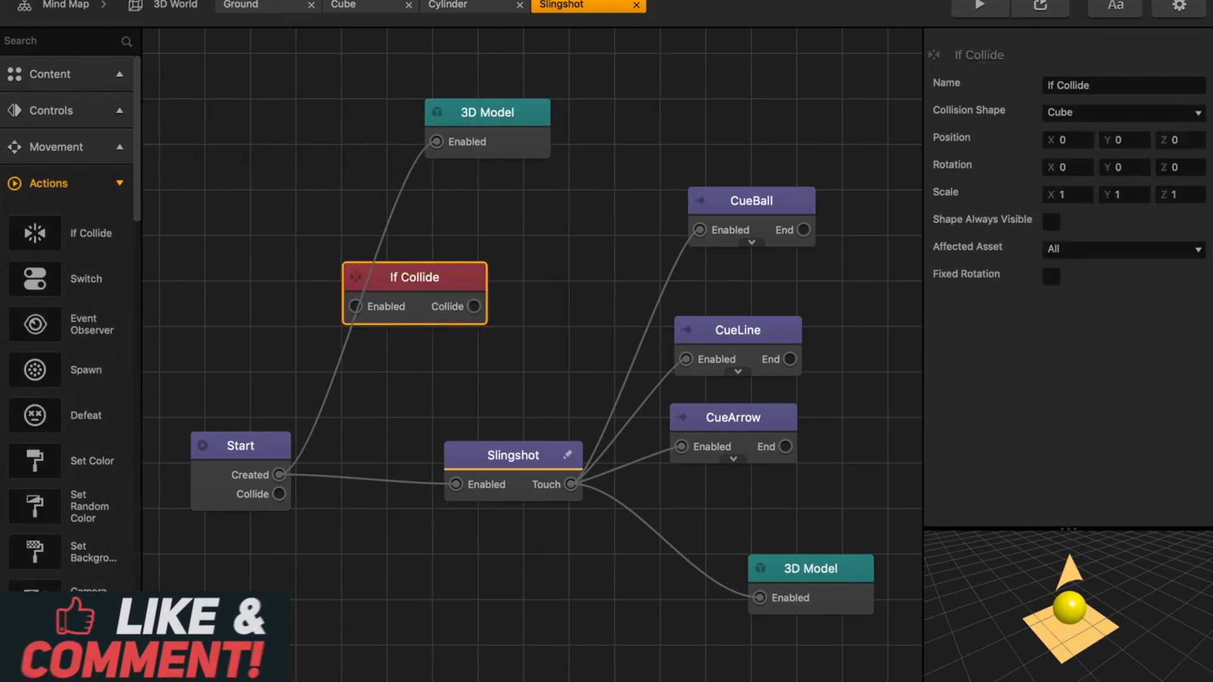
{"action": "left_click", "coordinate": [241, 5]}
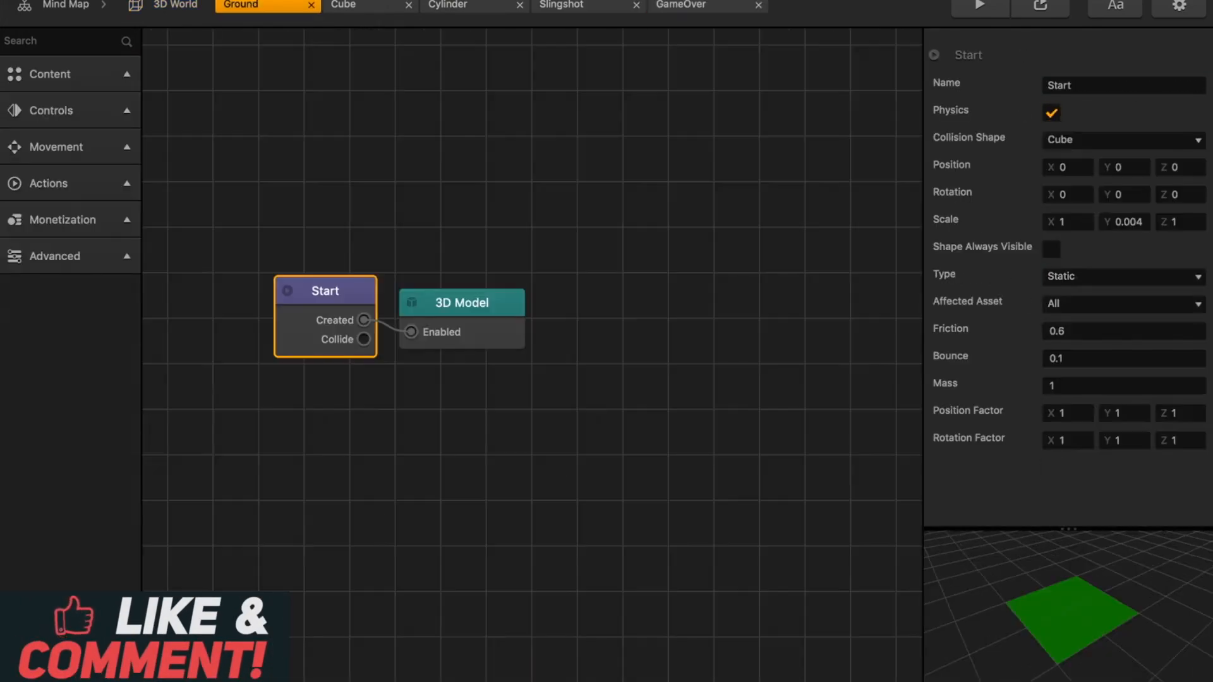
{"action": "left_click", "coordinate": [173, 5]}
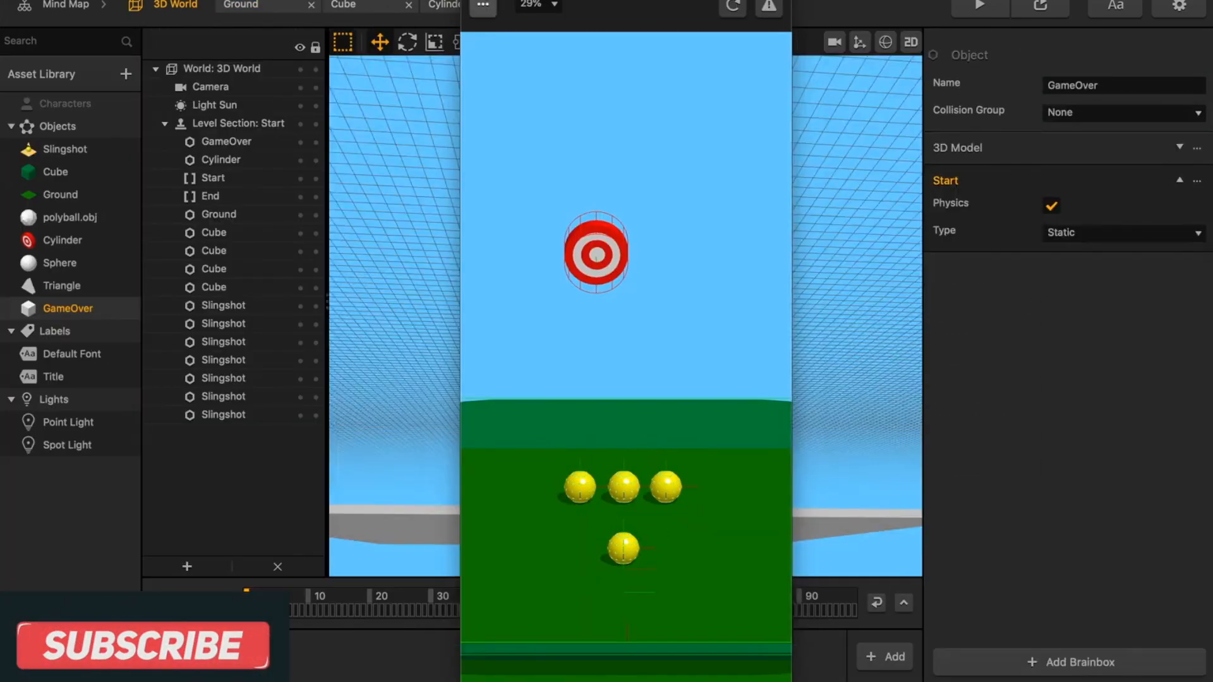
{"action": "left_click", "coordinate": [223, 324]}
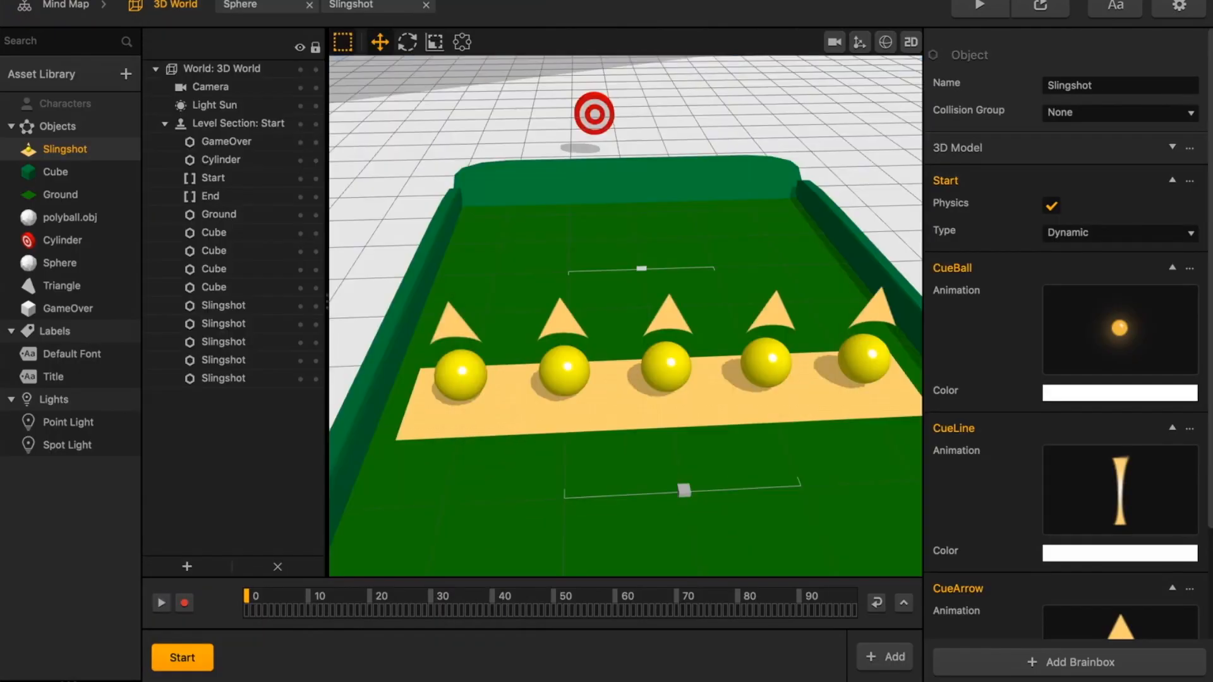
{"action": "left_click", "coordinate": [222, 160]}
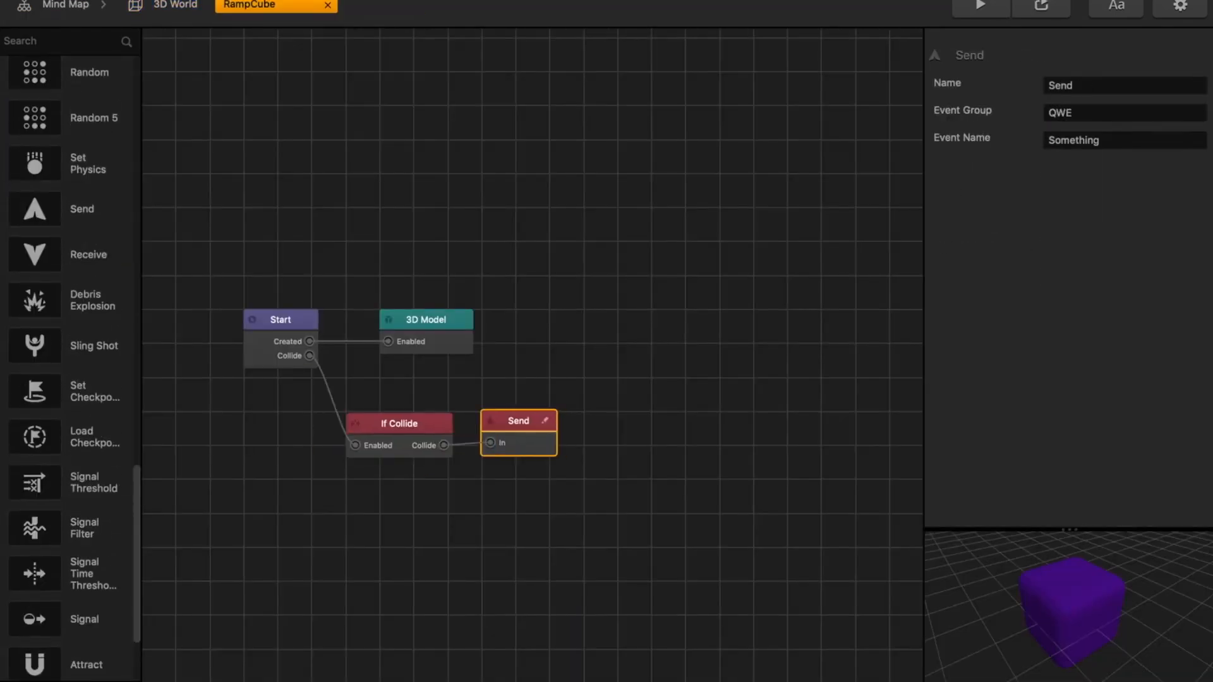
- Wire RampCube to Send and Scale Animation, Slingshot's If Collide to Defeat and Remove, and stack red cubes
{"action": "left_click", "coordinate": [388, 5]}
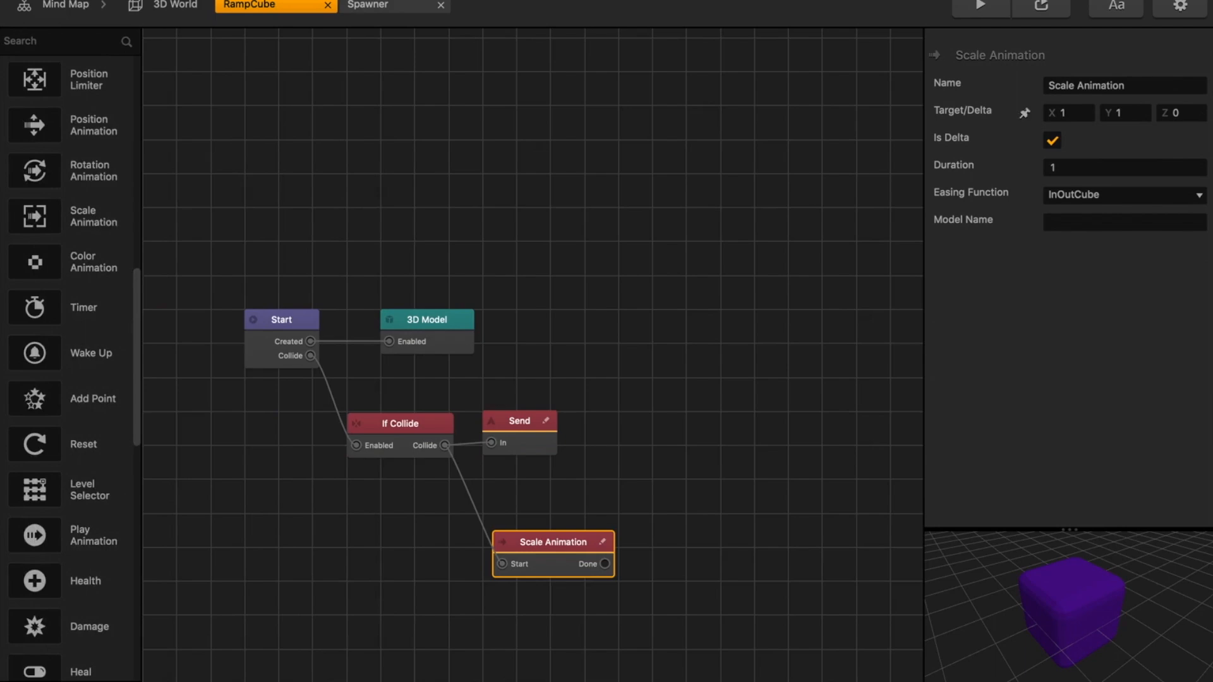
{"action": "left_click", "coordinate": [165, 4]}
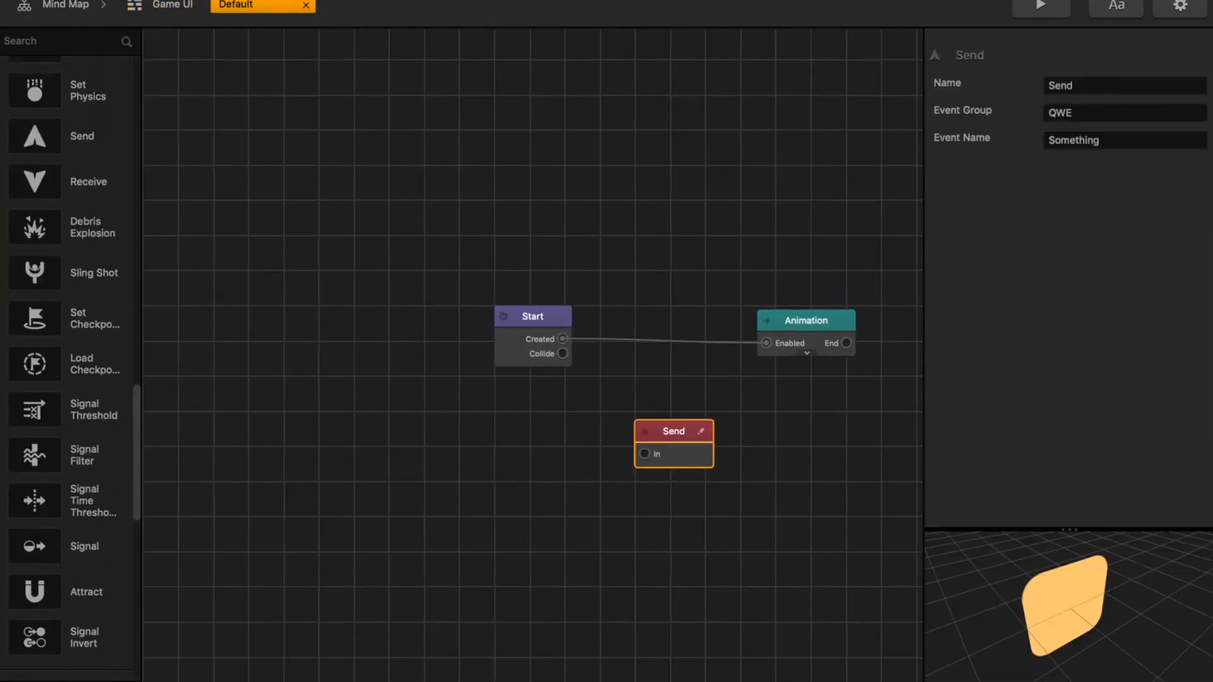
{"action": "left_click", "coordinate": [169, 6]}
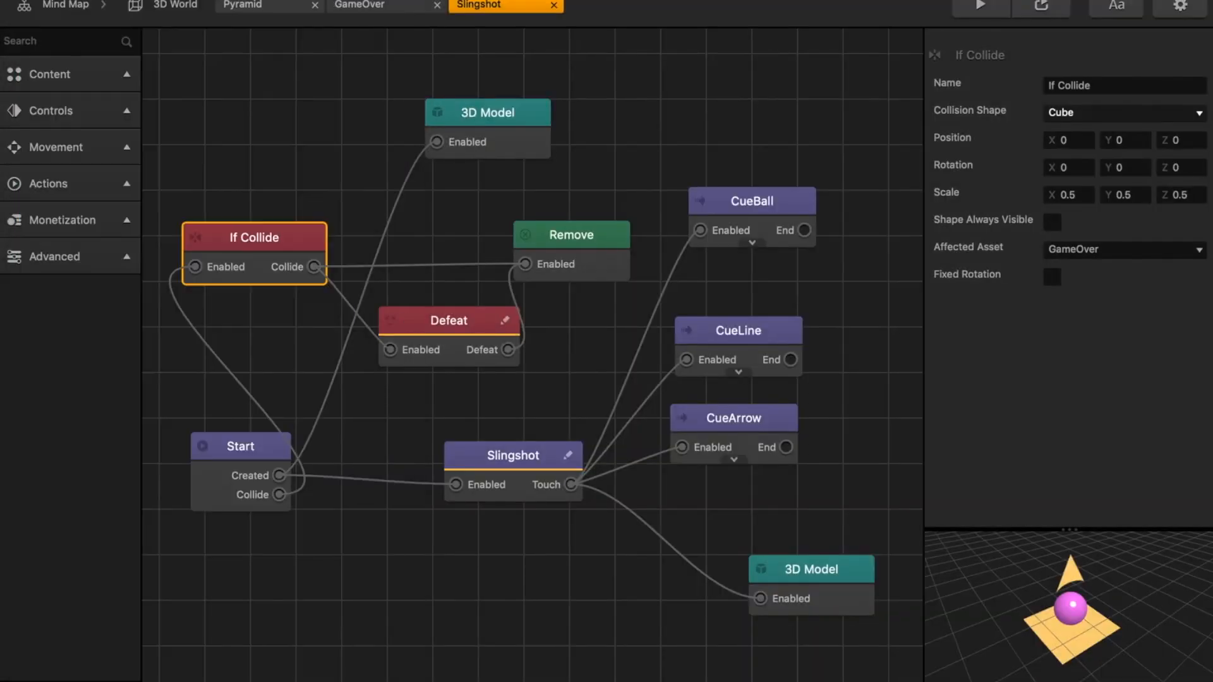
{"action": "left_click", "coordinate": [174, 5]}
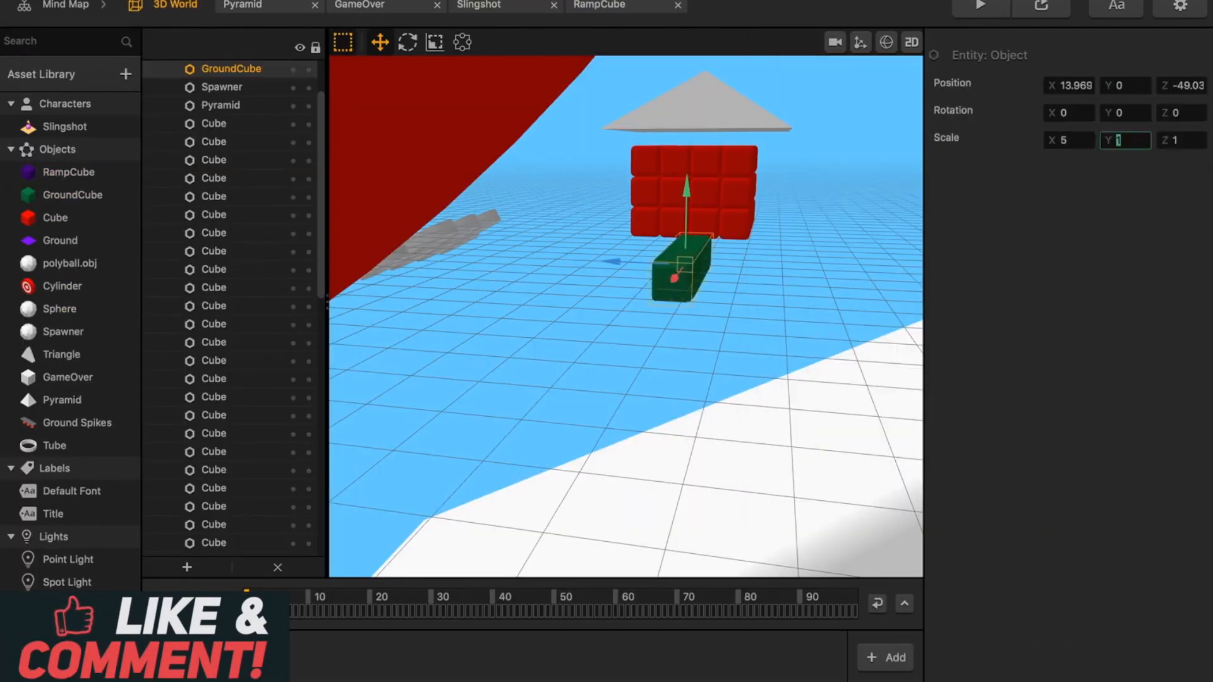
{"action": "left_click", "coordinate": [736, 5]}
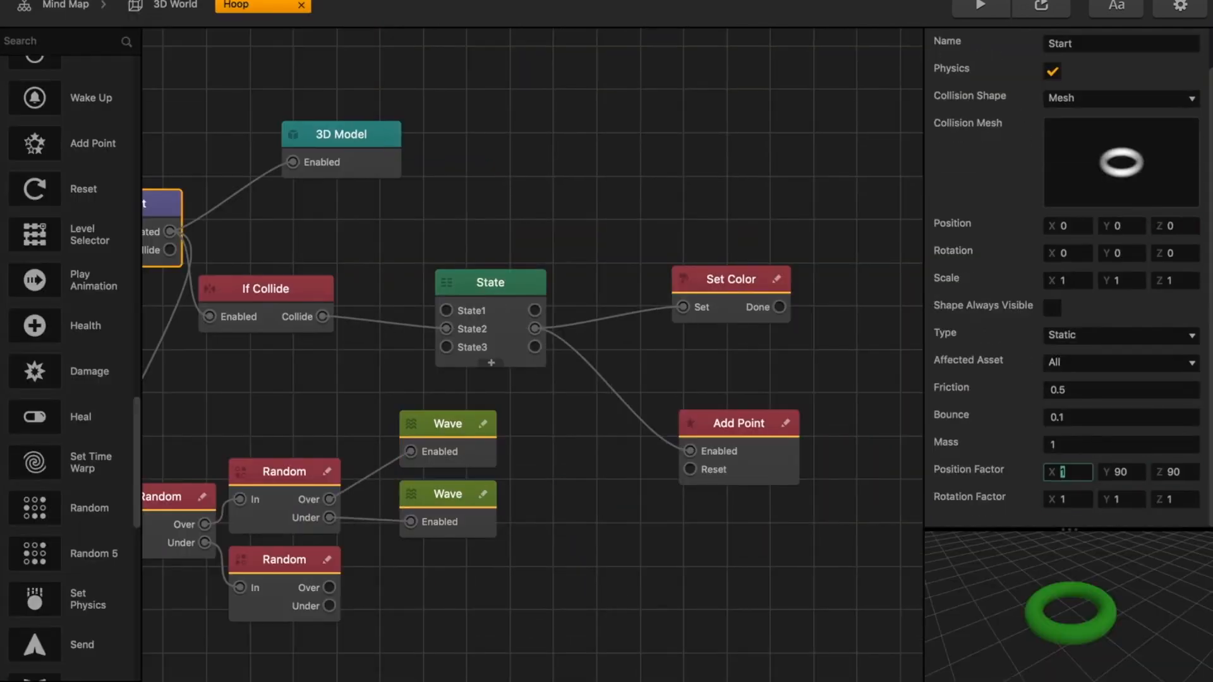
- Add If Collide, State, Set Color, Add Point, Random and Wave nodes to Hoop, then place hoops
{"action": "left_click", "coordinate": [173, 5]}
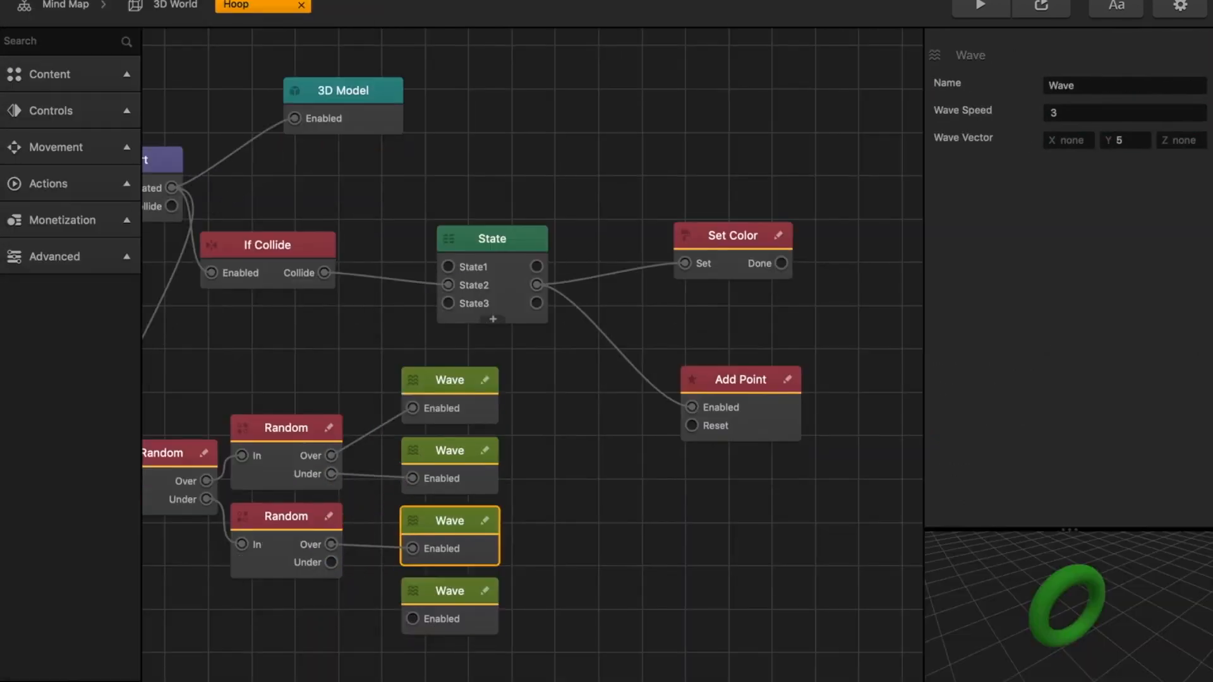
{"action": "left_click", "coordinate": [173, 5]}
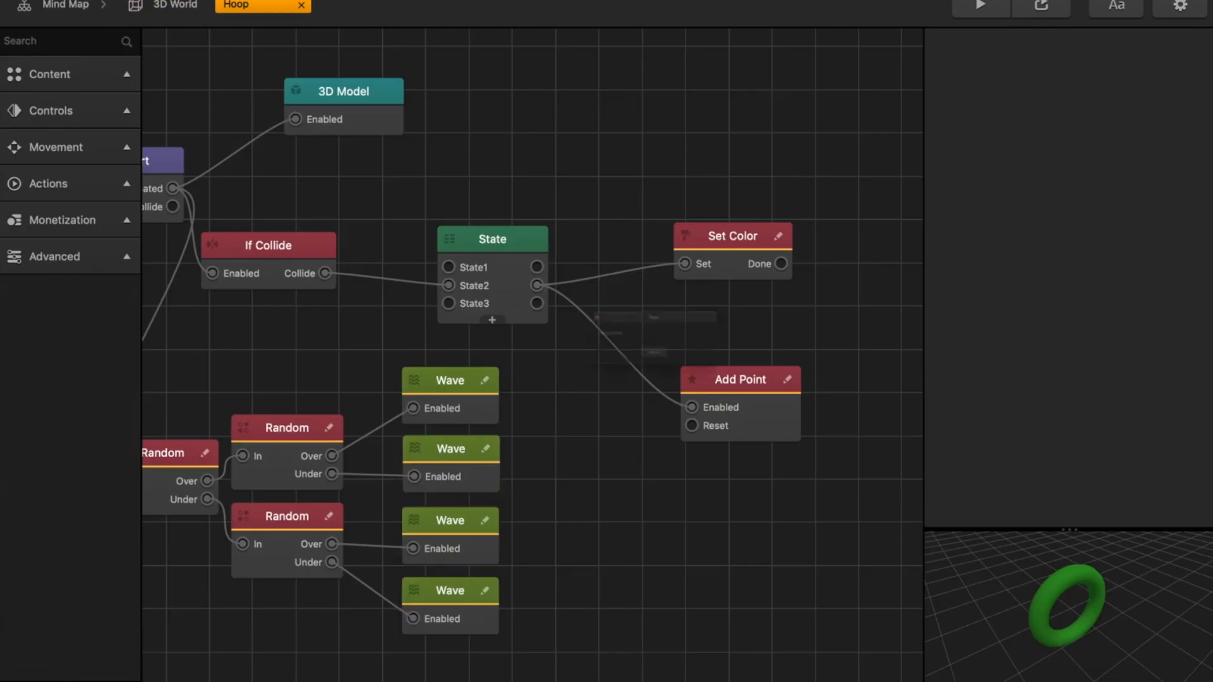
{"action": "left_click", "coordinate": [173, 5]}
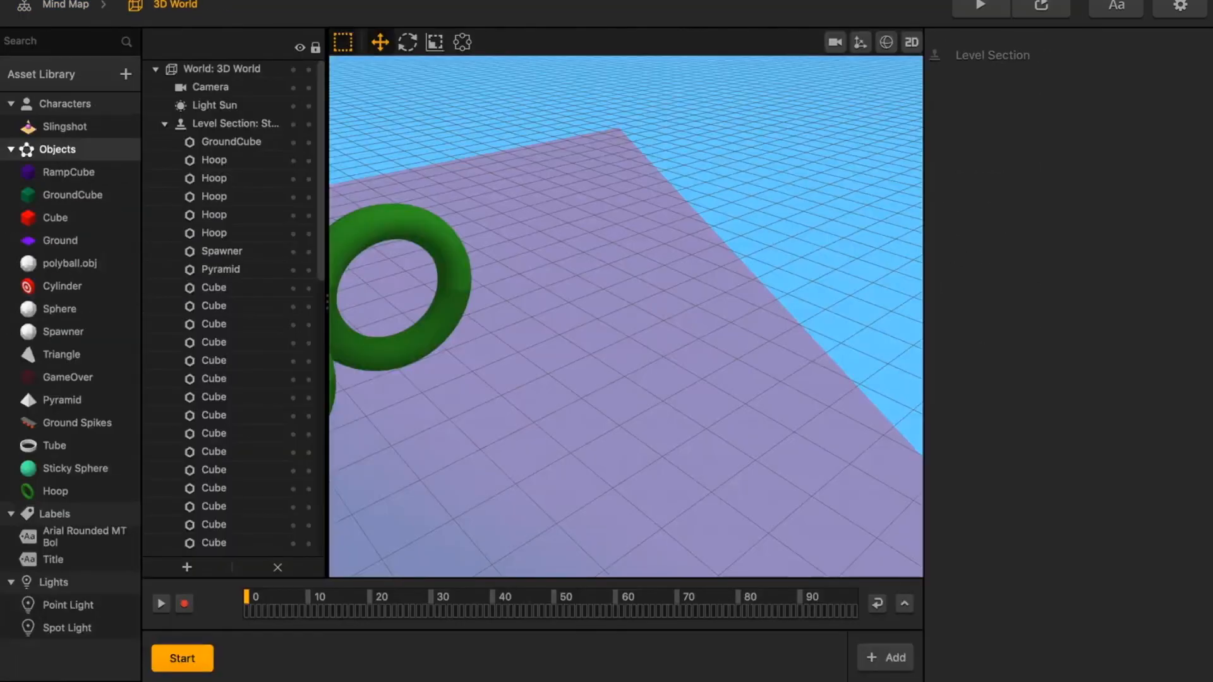
{"action": "left_click", "coordinate": [170, 6]}
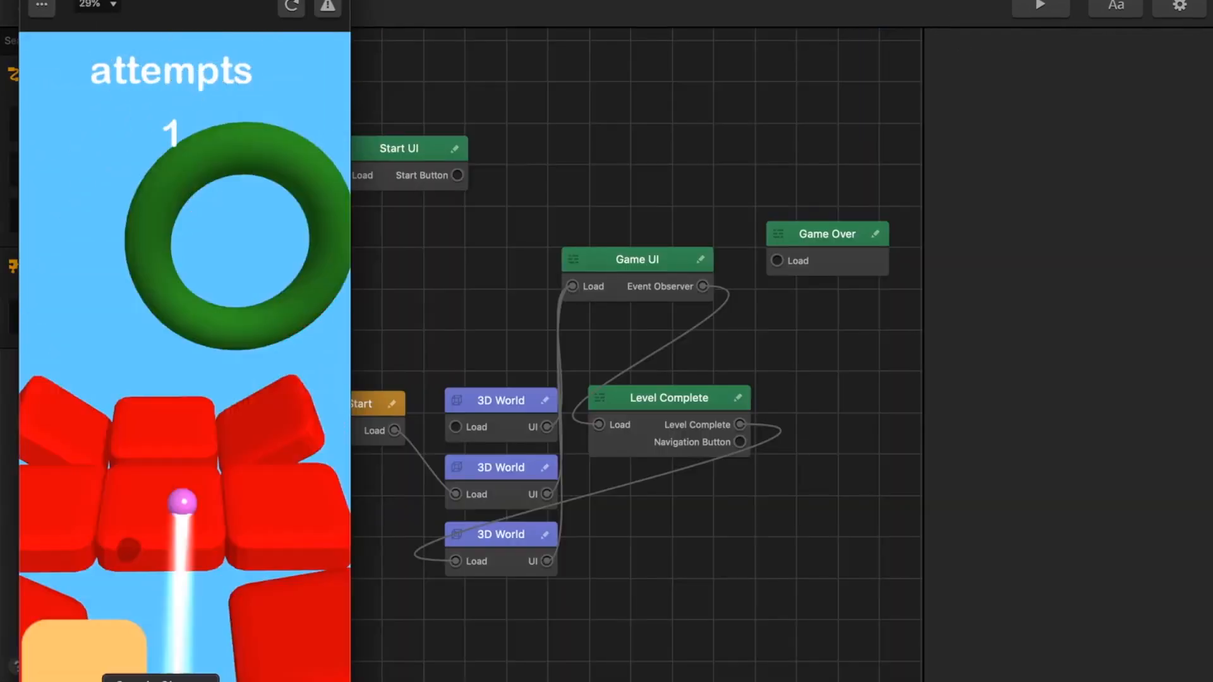
- Add Glue, If Collide and Remove to Cylinder; add Set Random Color, Random and Rotate to Cube
{"action": "left_click", "coordinate": [501, 467]}
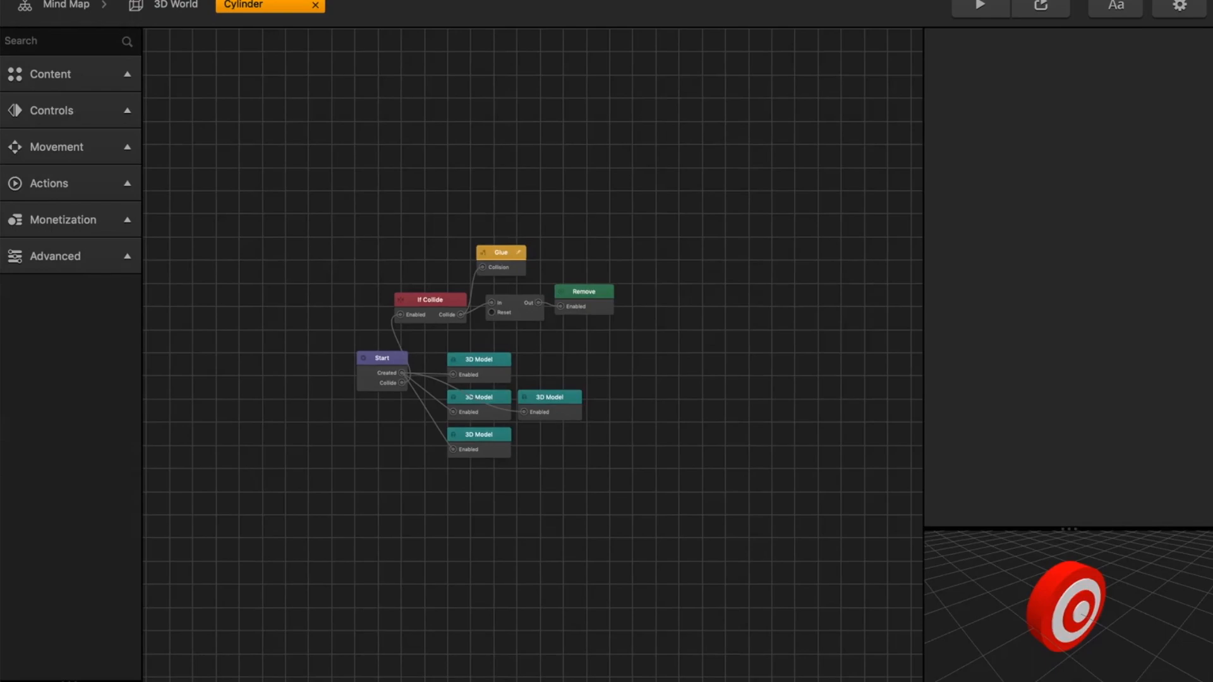
{"action": "left_click", "coordinate": [174, 5]}
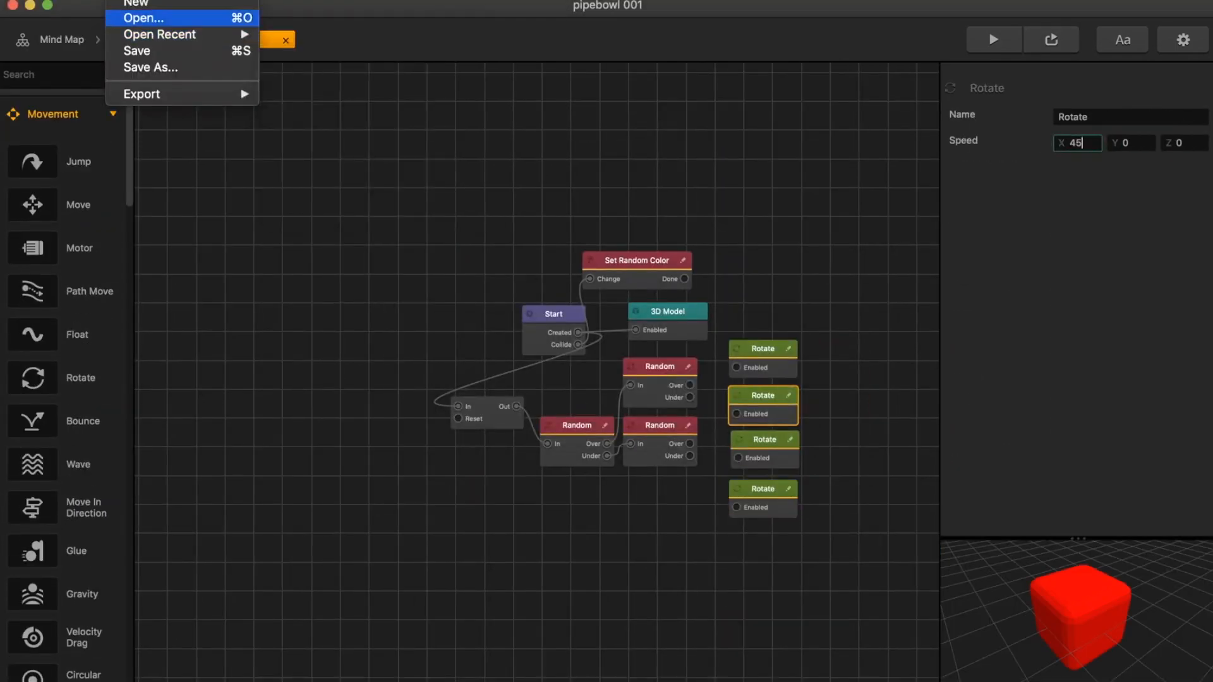
- Close the Cube node editor and view the 3D World with pink cube house and green hoops
{"action": "left_click", "coordinate": [145, 18]}
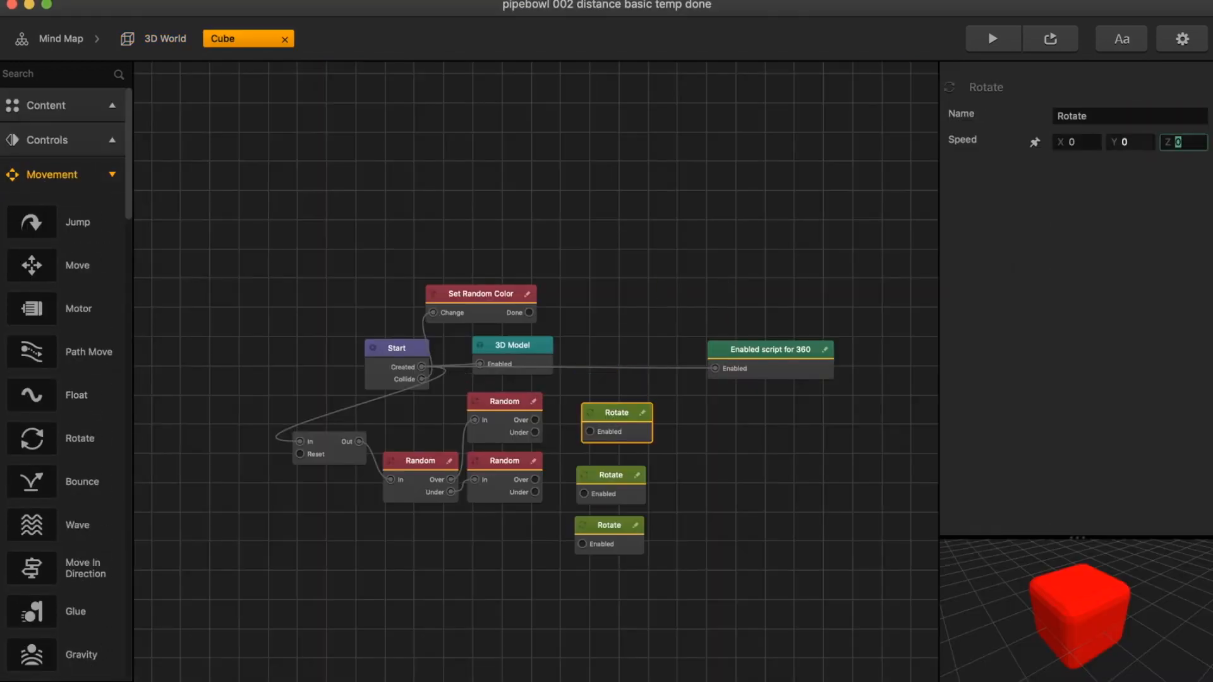
{"action": "left_click", "coordinate": [396, 347]}
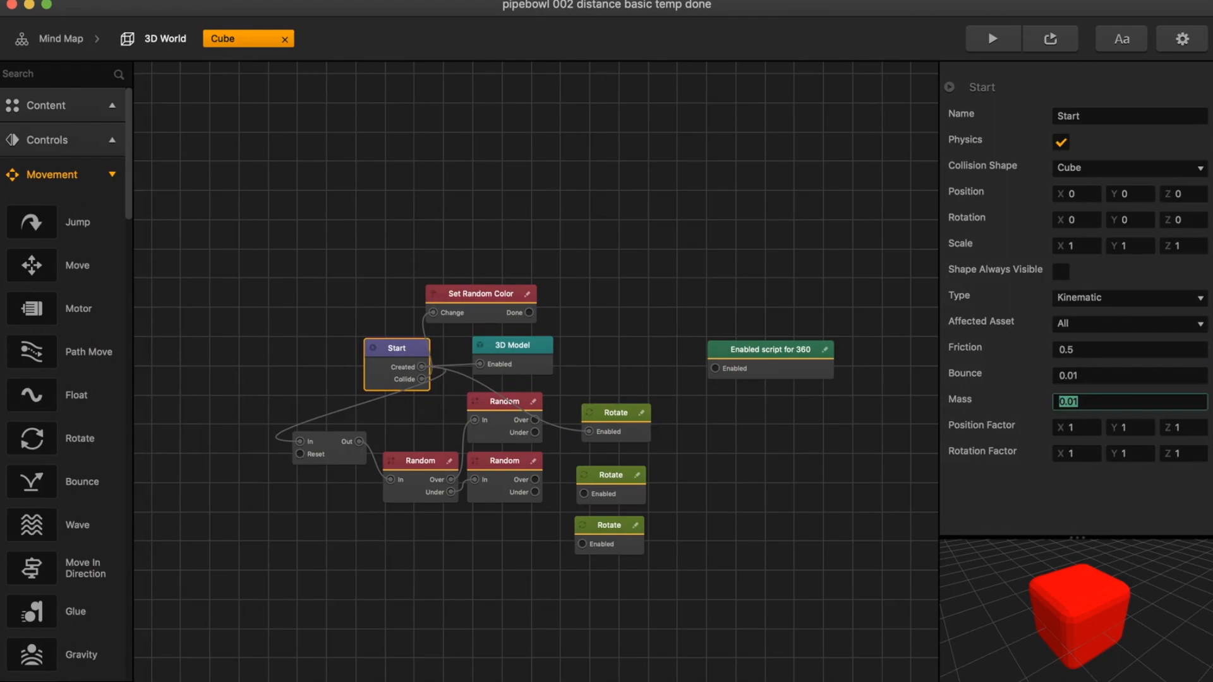
{"action": "left_click", "coordinate": [165, 38]}
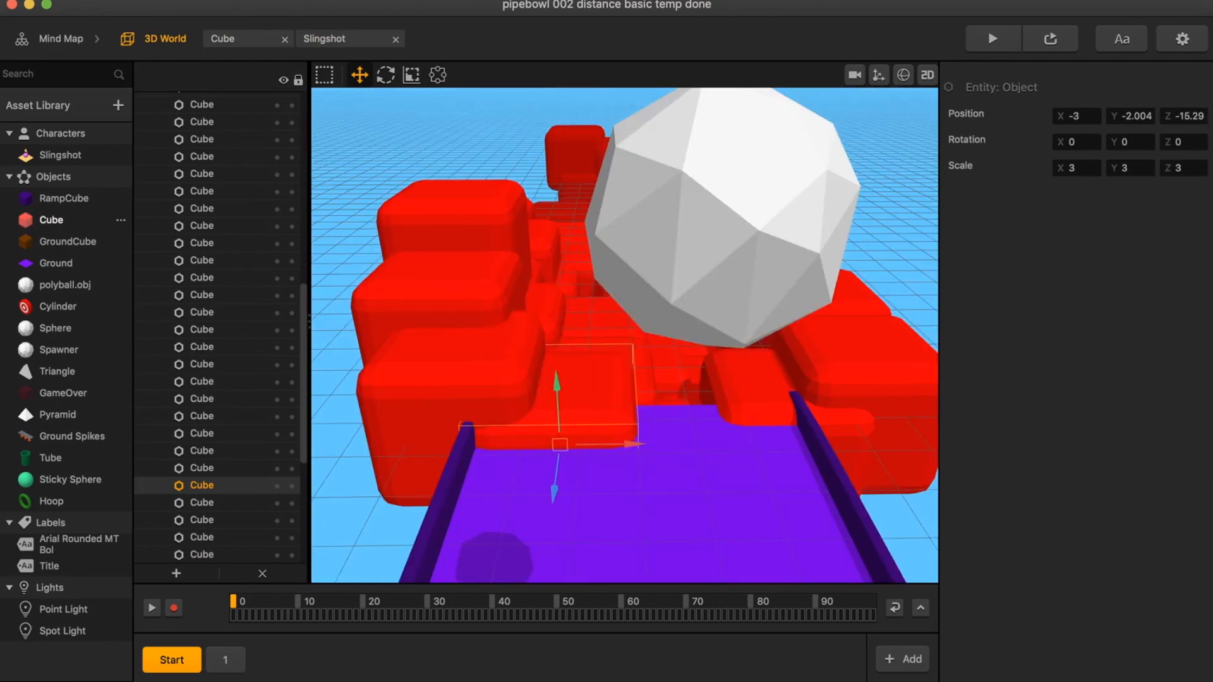
{"action": "left_click", "coordinate": [222, 38]}
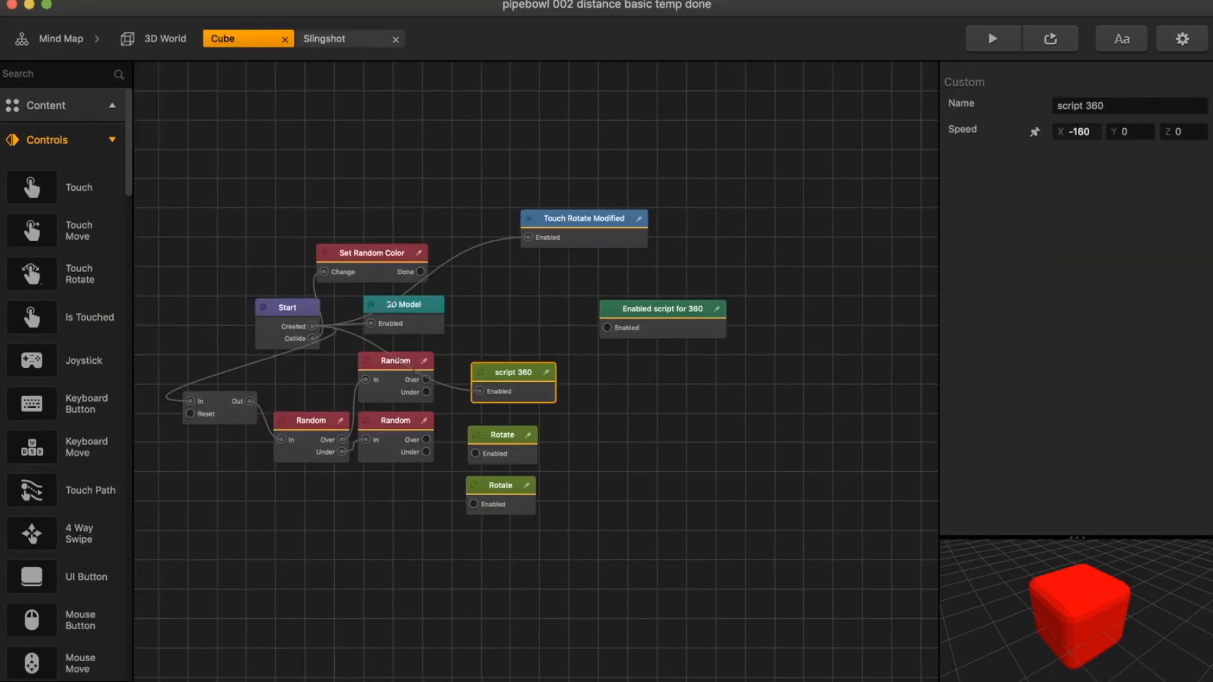
{"action": "left_click", "coordinate": [583, 218]}
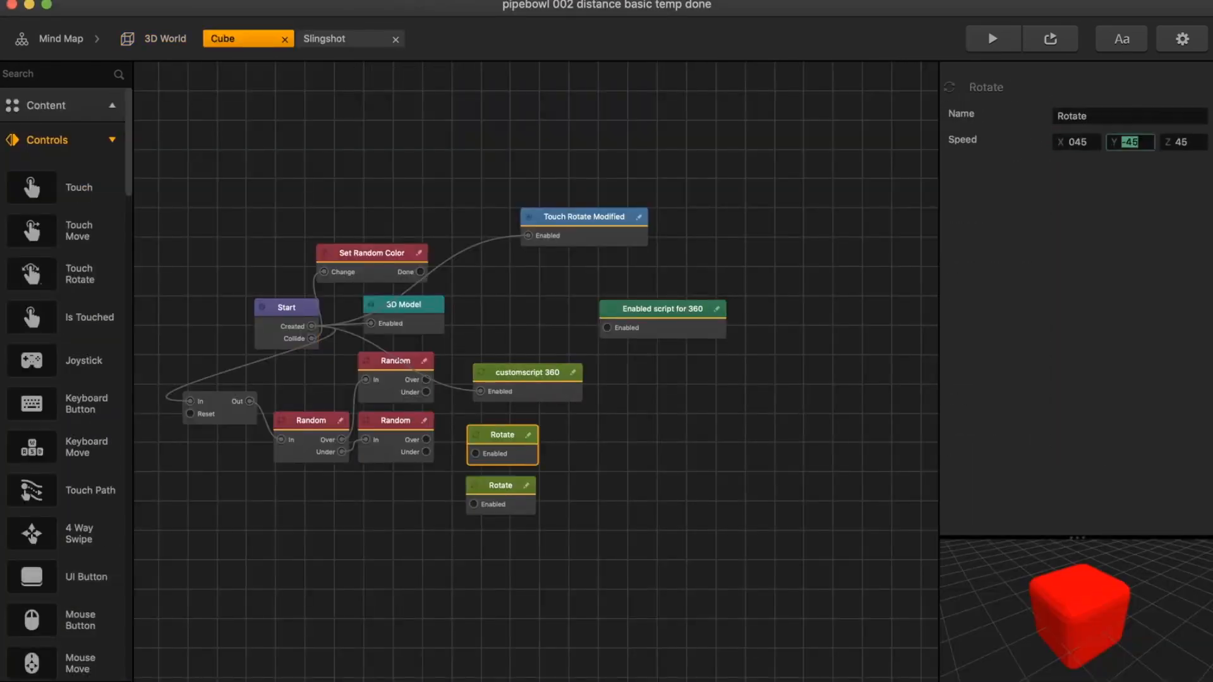
{"action": "left_click", "coordinate": [583, 216]}
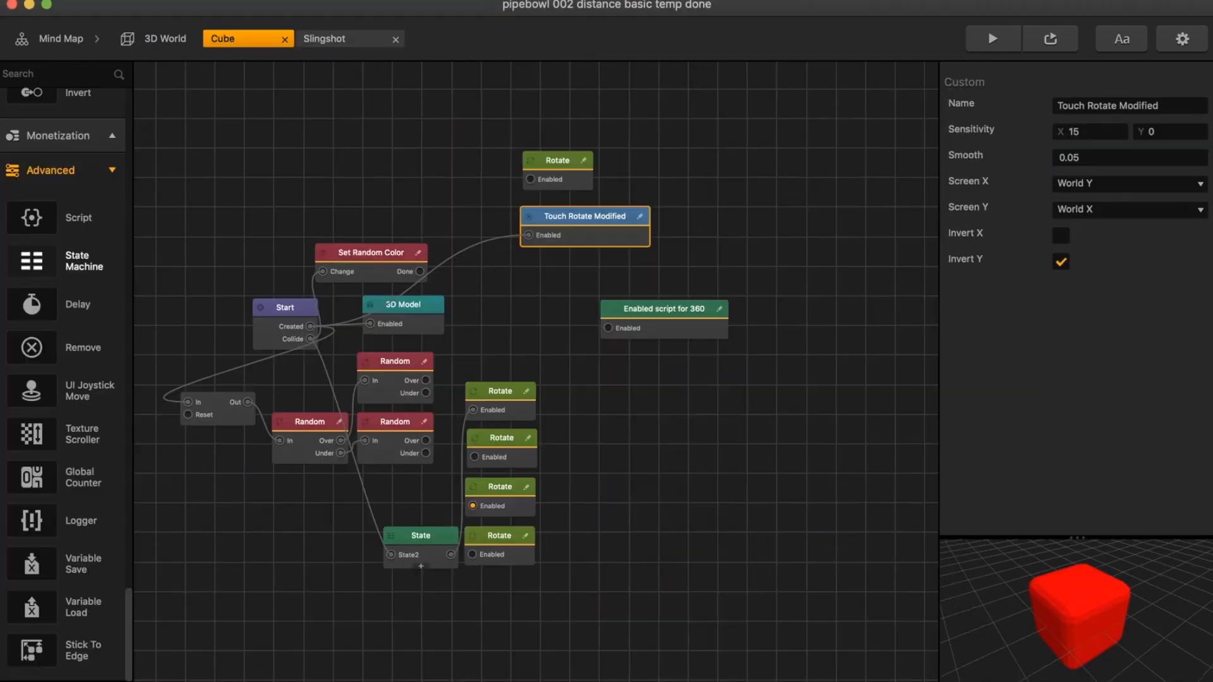
{"action": "left_click", "coordinate": [166, 39]}
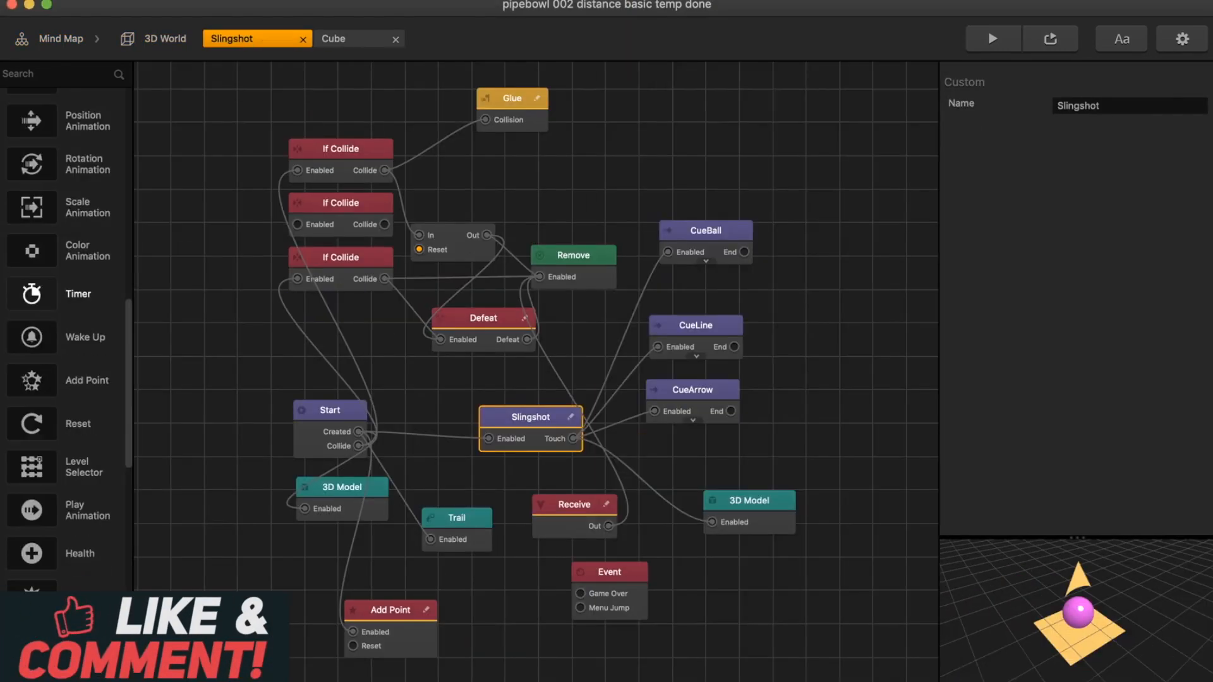
- Reopen the Cube object's logic nodes to review its Random, State and Rotate wiring
{"action": "left_click", "coordinate": [332, 39]}
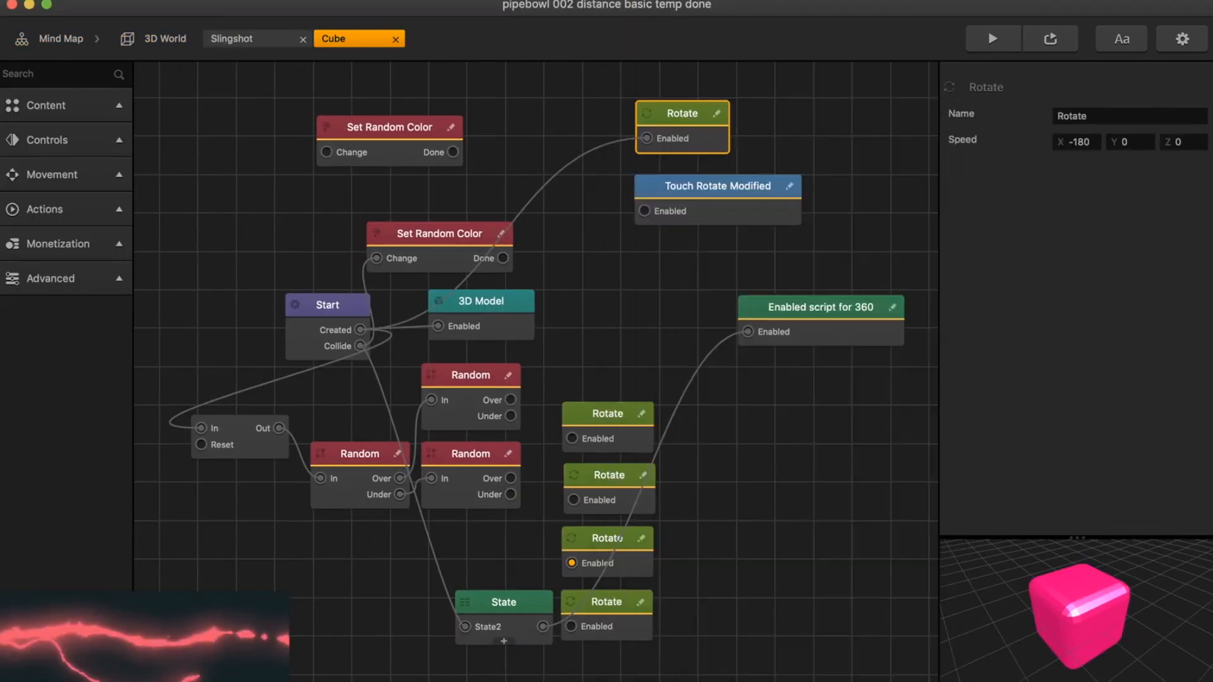
{"action": "left_click", "coordinate": [482, 301]}
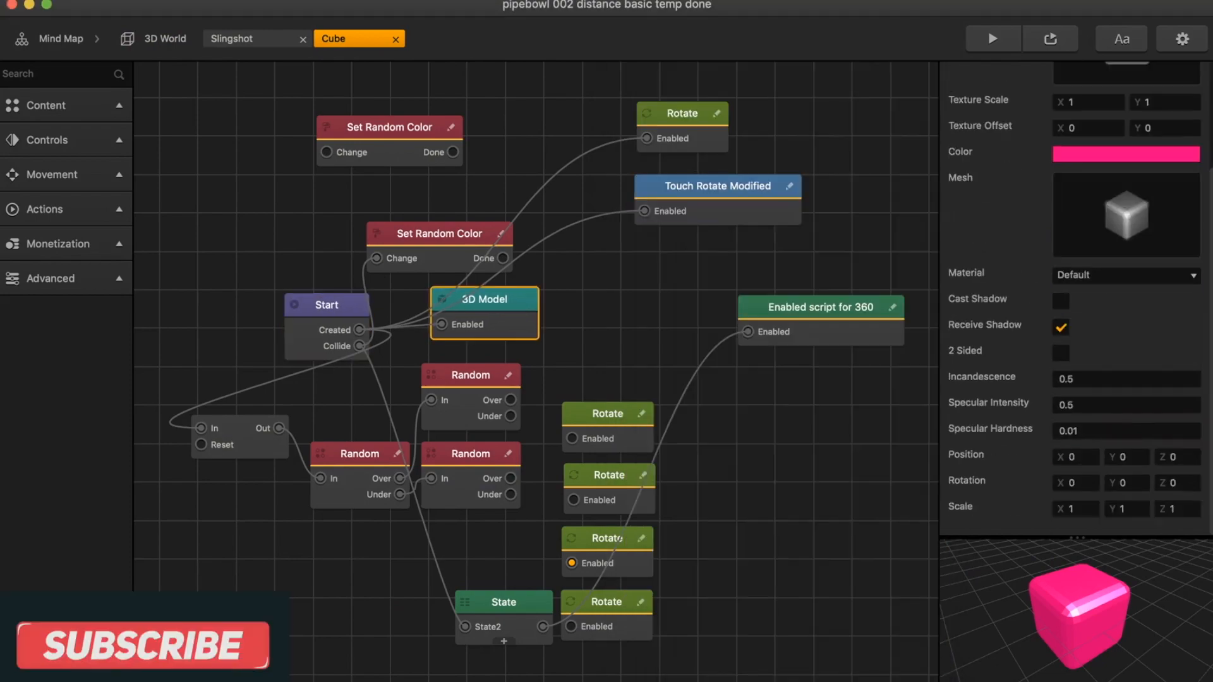
{"action": "left_click", "coordinate": [993, 38]}
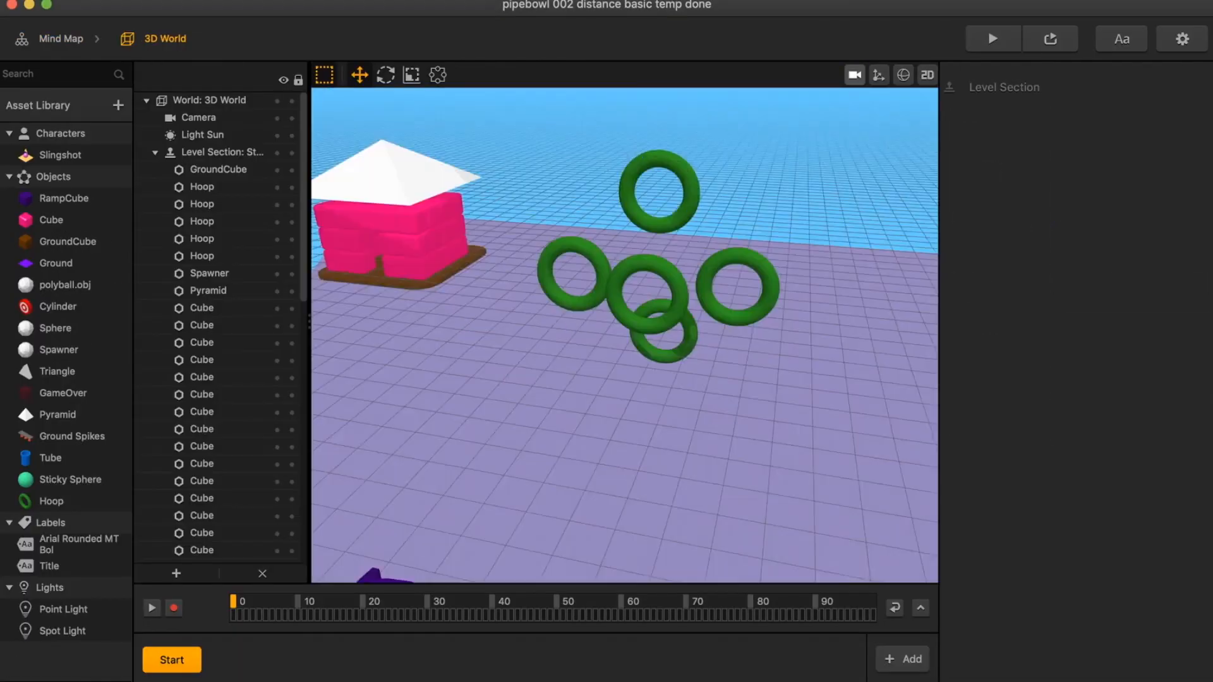
- Open Ball Physics 1 and duplicate small pink cubes into a row beside the RampCube track
{"action": "left_click", "coordinate": [61, 38]}
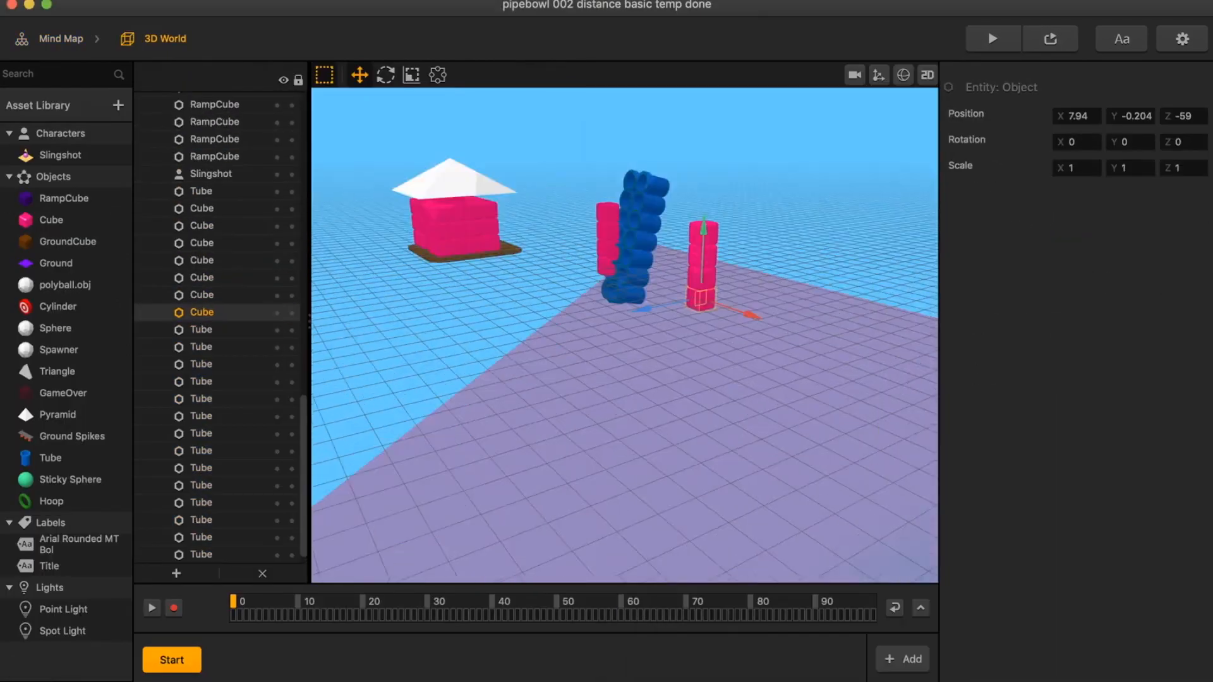
{"action": "left_click", "coordinate": [169, 39]}
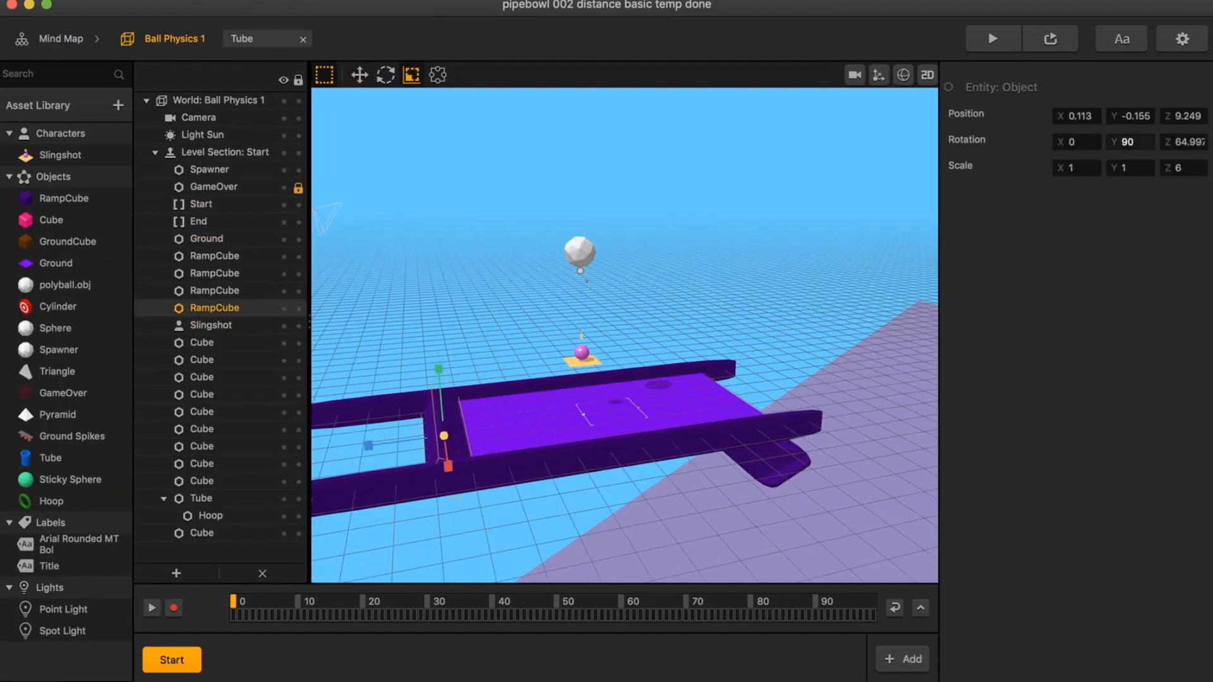
{"action": "left_click", "coordinate": [201, 377]}
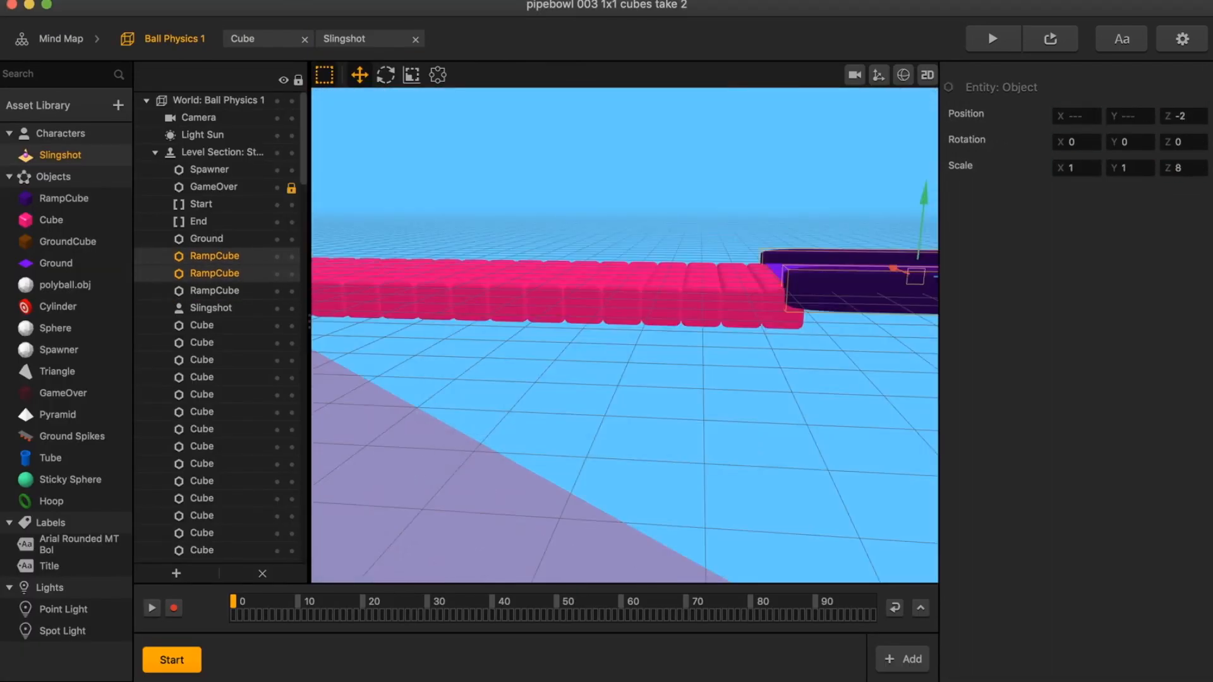
- In big land, place 8,8,8-scaled pink cubes between the ramp and Tube, then preview
{"action": "left_click", "coordinate": [249, 39]}
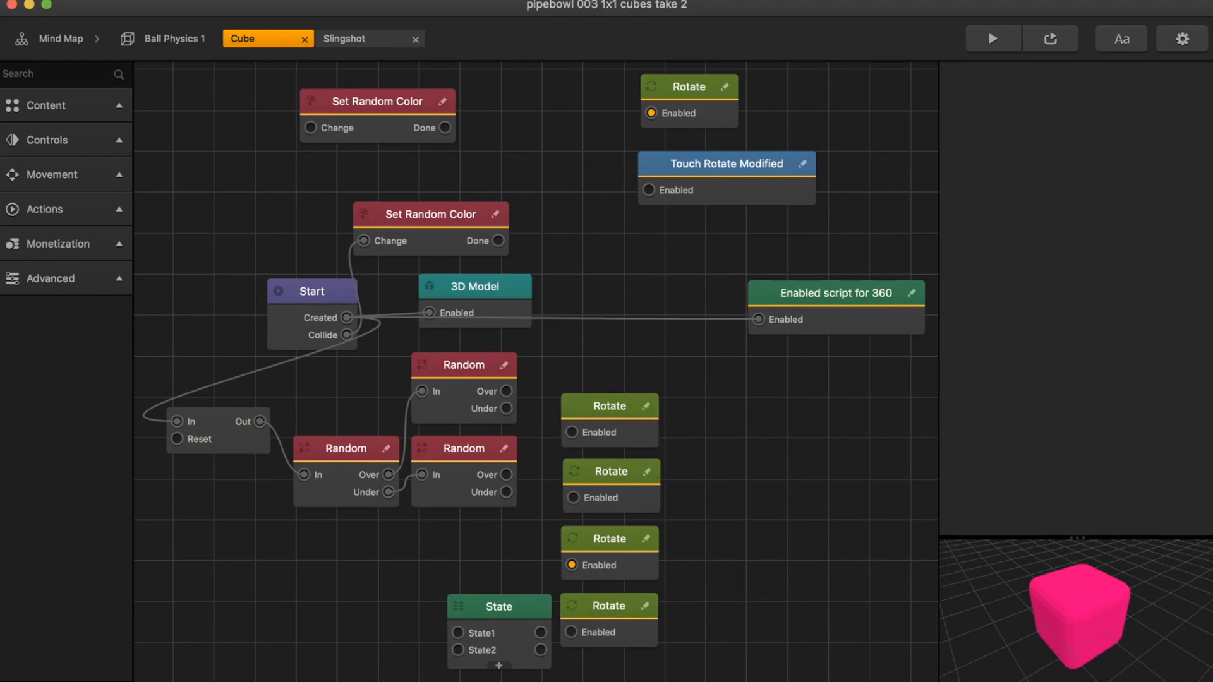
{"action": "left_click", "coordinate": [176, 39]}
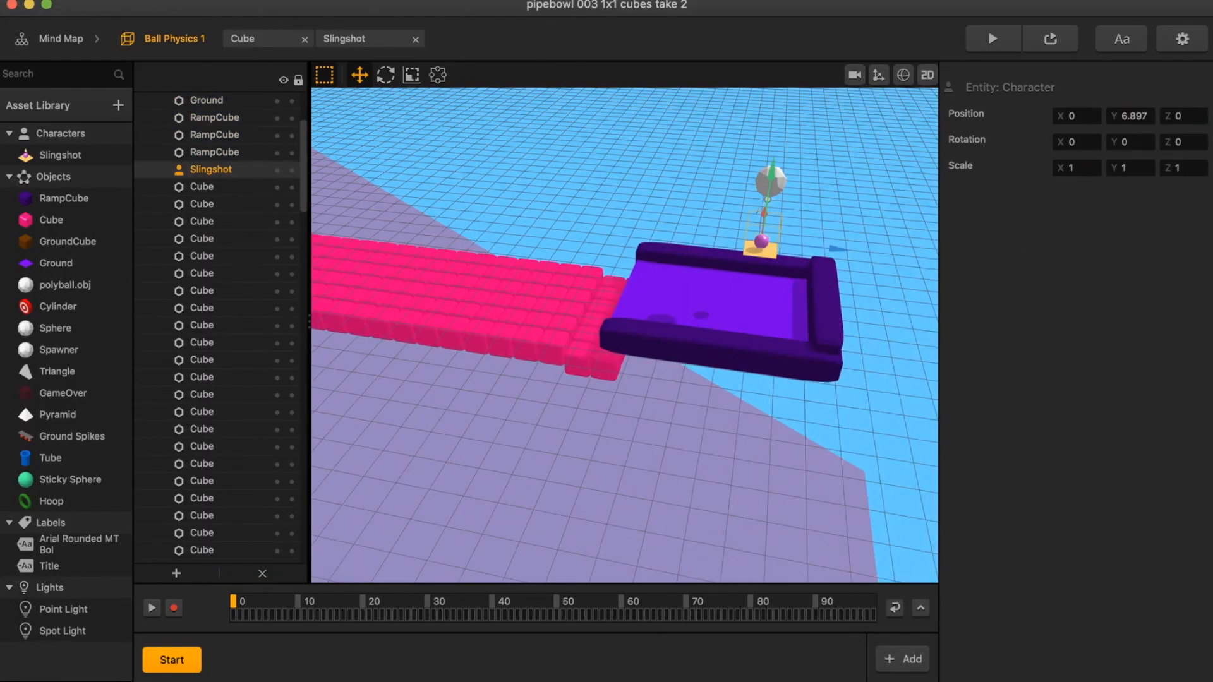
{"action": "left_click", "coordinate": [993, 38]}
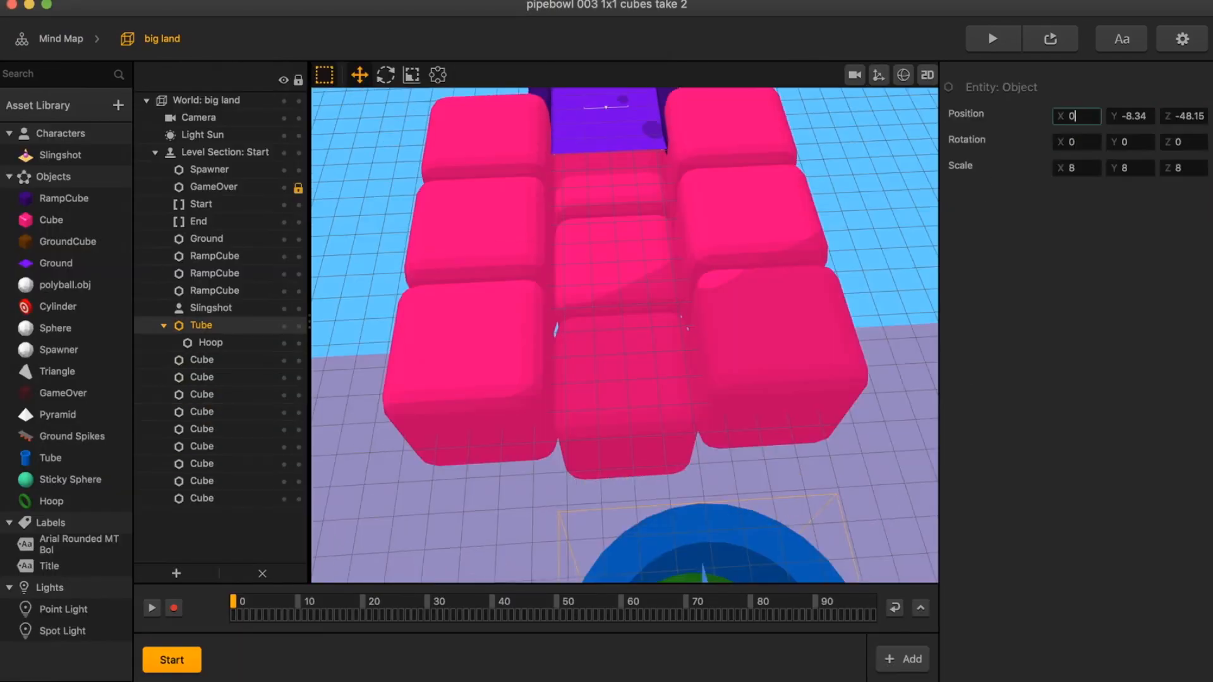
{"action": "left_click", "coordinate": [992, 38]}
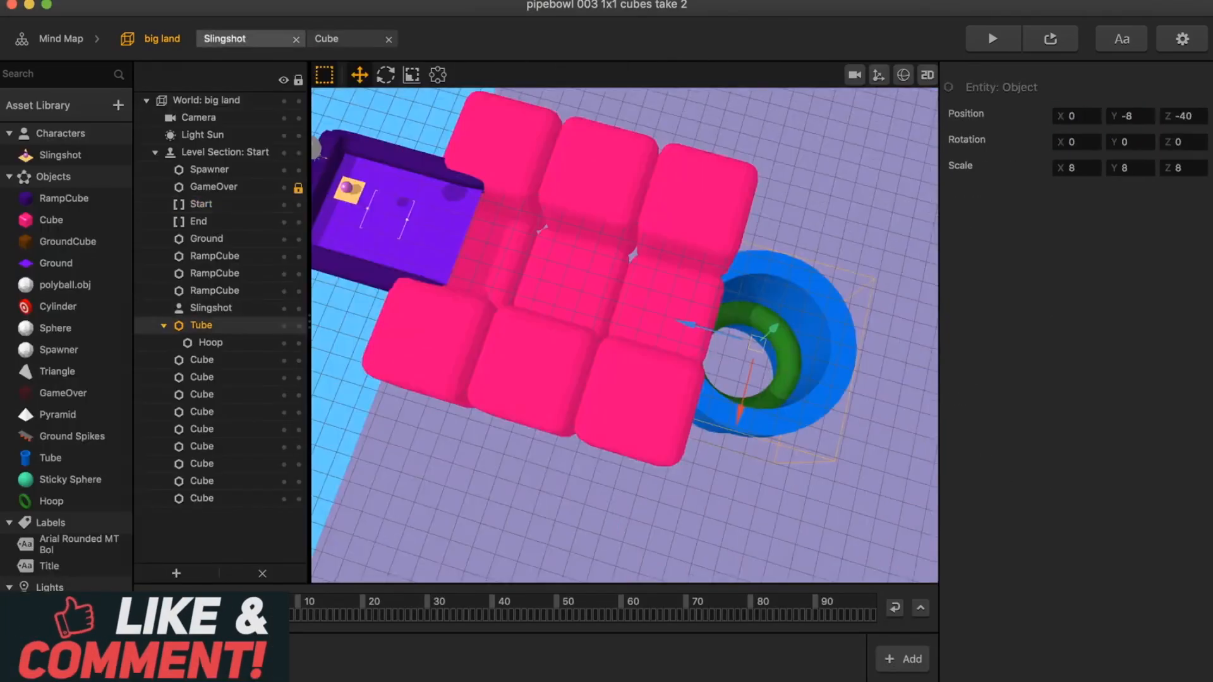
{"action": "left_click", "coordinate": [993, 38]}
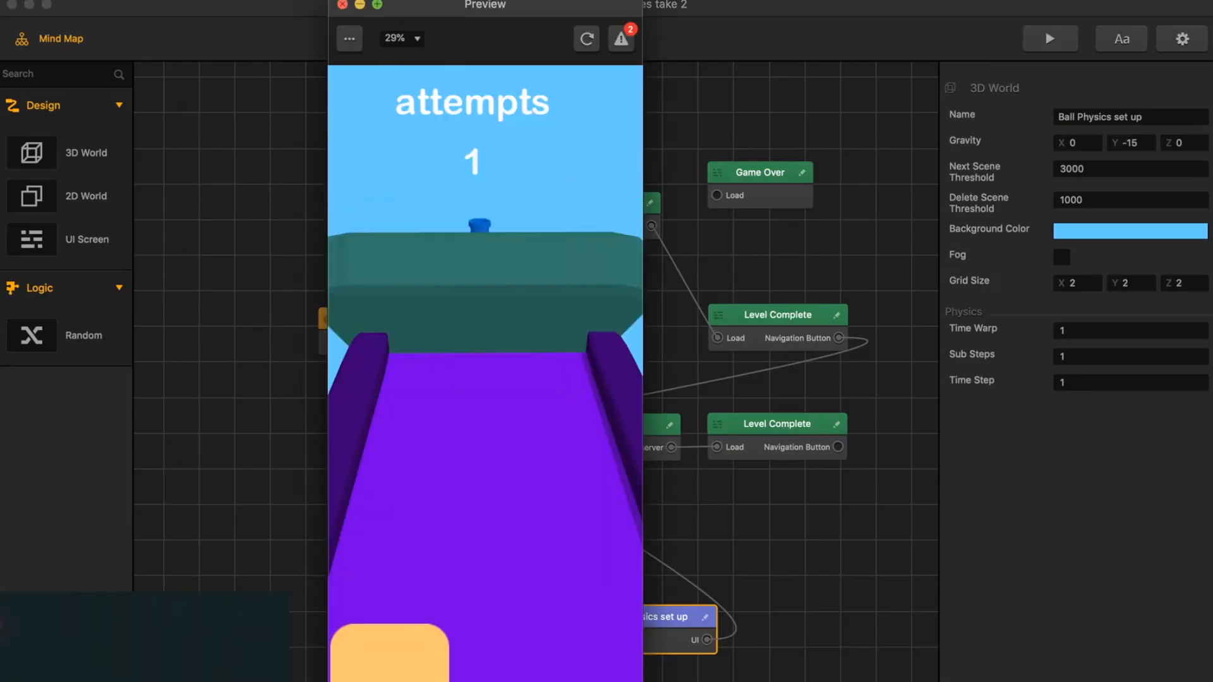
{"action": "left_click", "coordinate": [343, 7]}
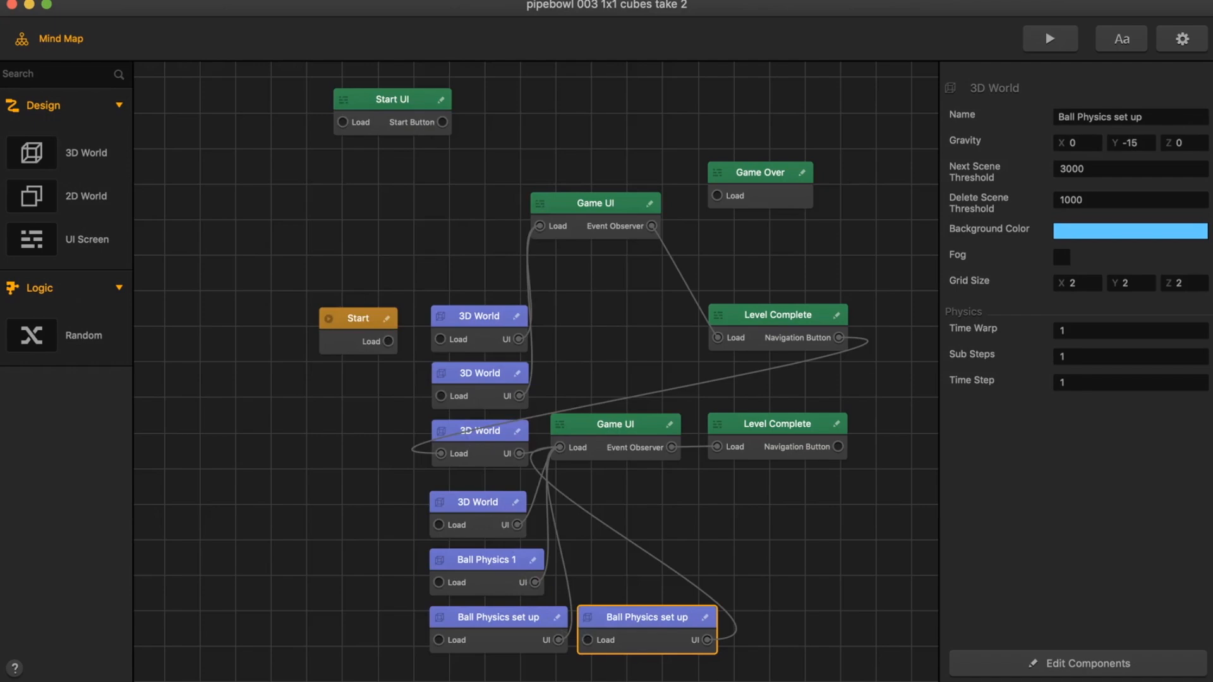
- Close the game Preview window, returning to the Mind Map of worlds and UI screens
{"action": "left_click", "coordinate": [1050, 38]}
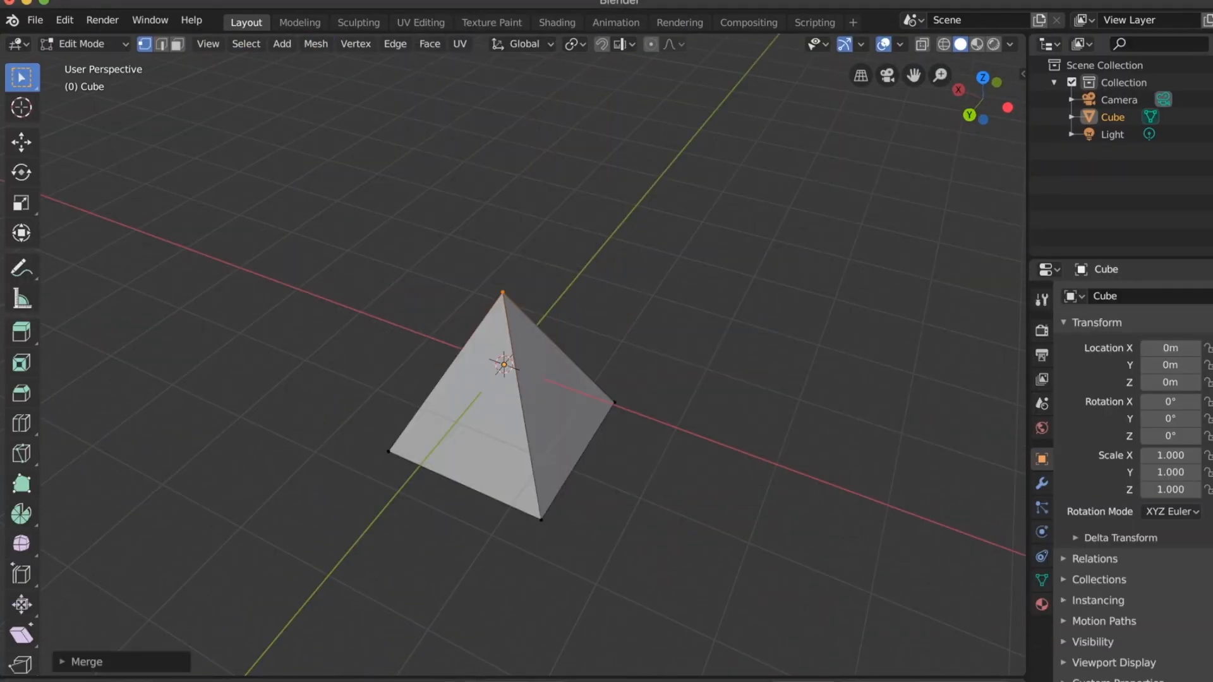
- Merge the default cube's top vertices at center to form a pyramid point
{"action": "left_click", "coordinate": [1126, 296]}
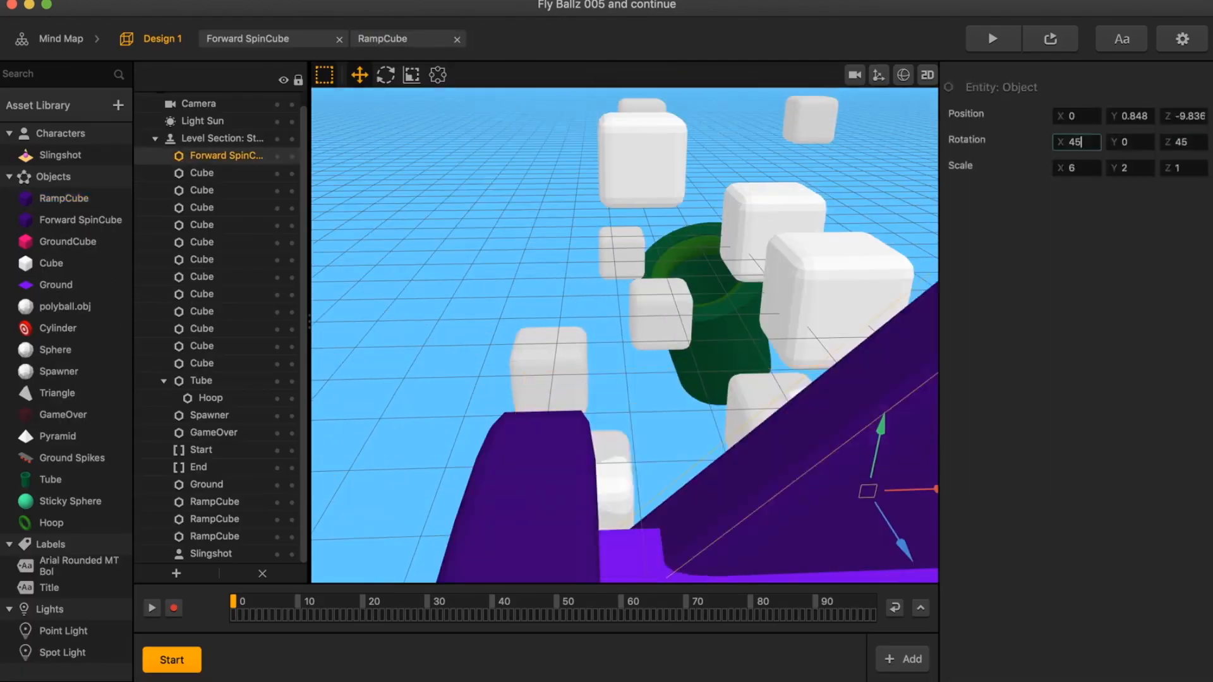
- Wire Random 5 nodes into Wave nodes and place white cubes around the Tube in Design 1
{"action": "left_click", "coordinate": [518, 39]}
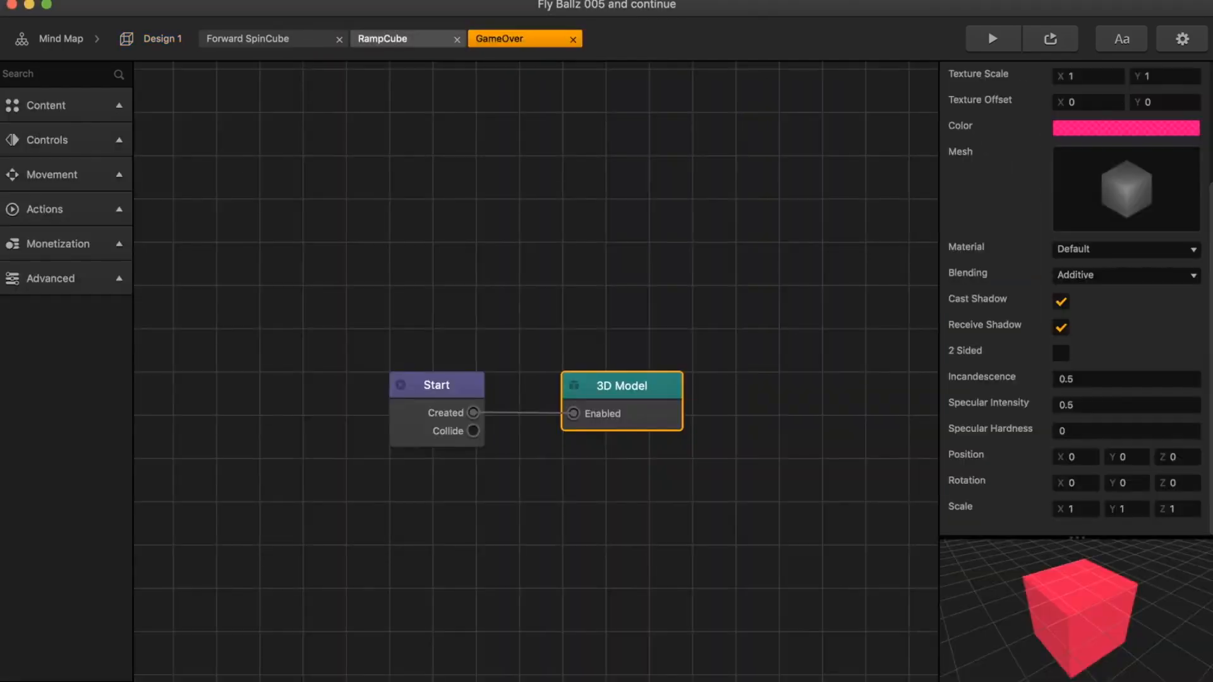
{"action": "left_click", "coordinate": [344, 38]}
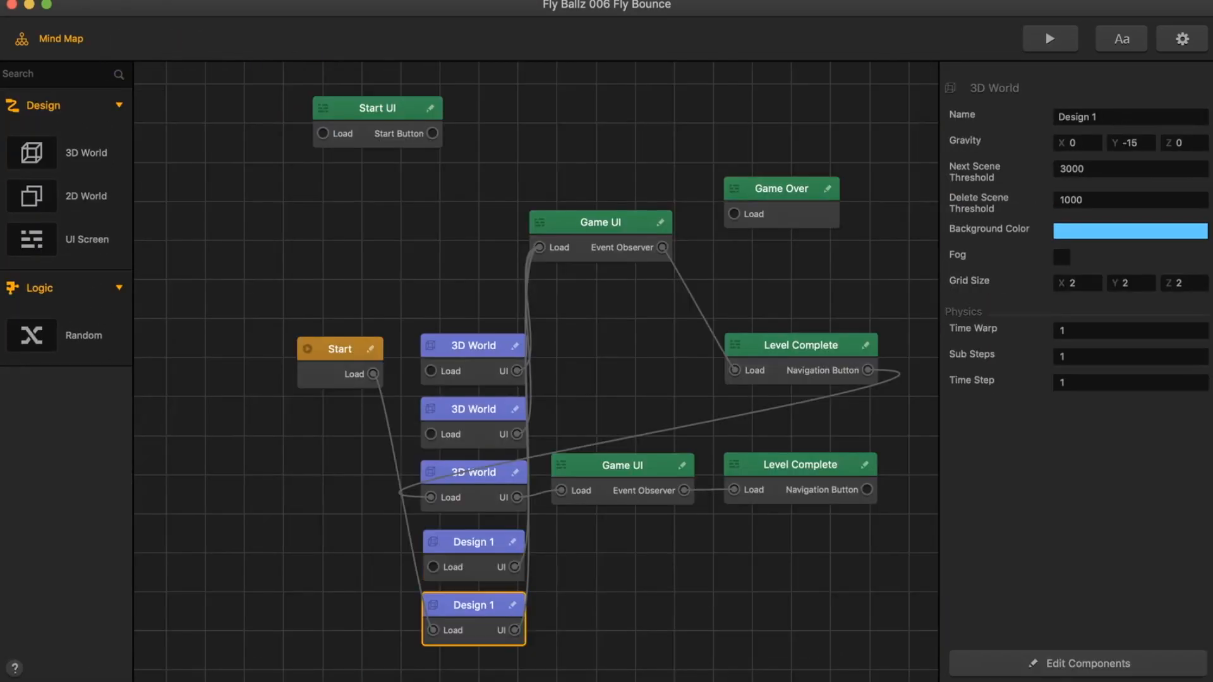
{"action": "left_click", "coordinate": [1050, 38]}
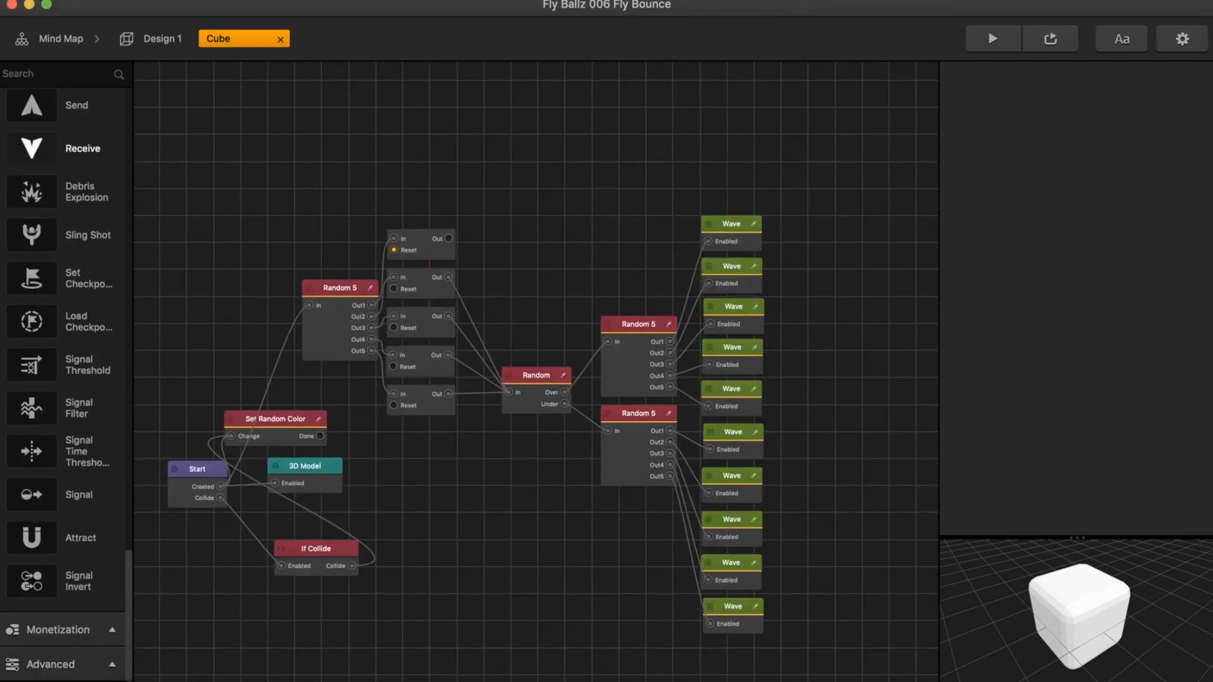
{"action": "left_click", "coordinate": [992, 38]}
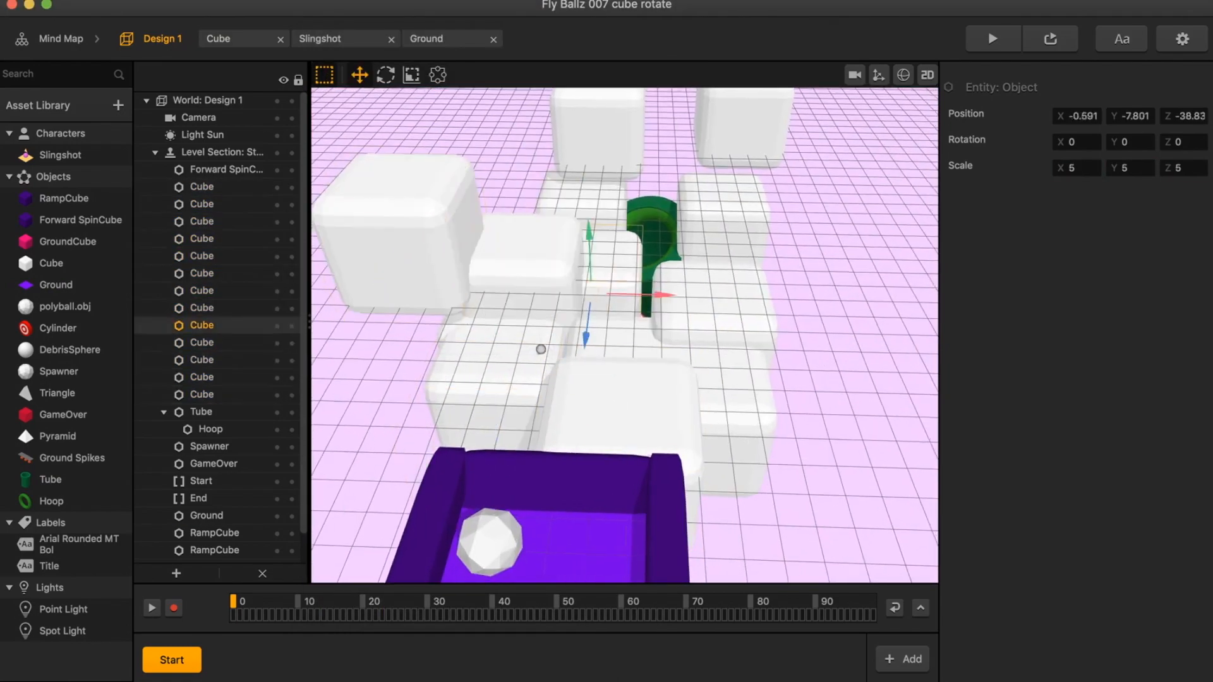
- Add the hand PNG image to Game UI and Touch and Is Touched nodes to the cube
{"action": "left_click", "coordinate": [992, 38]}
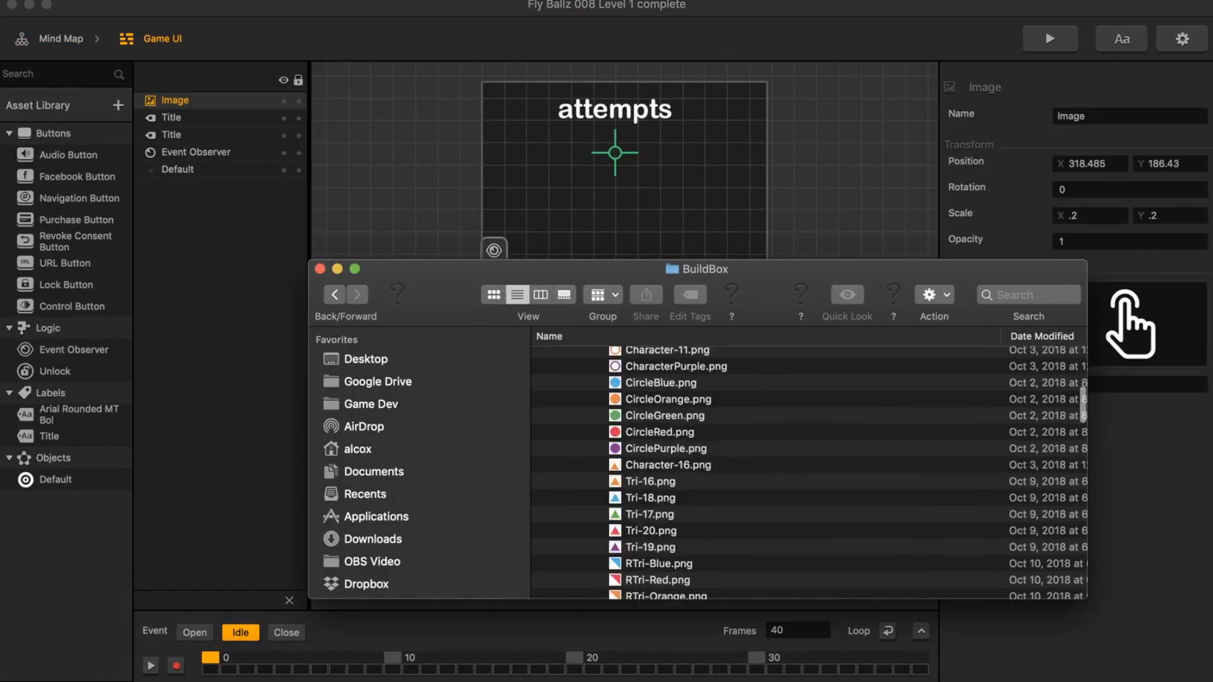
{"action": "left_click", "coordinate": [320, 269]}
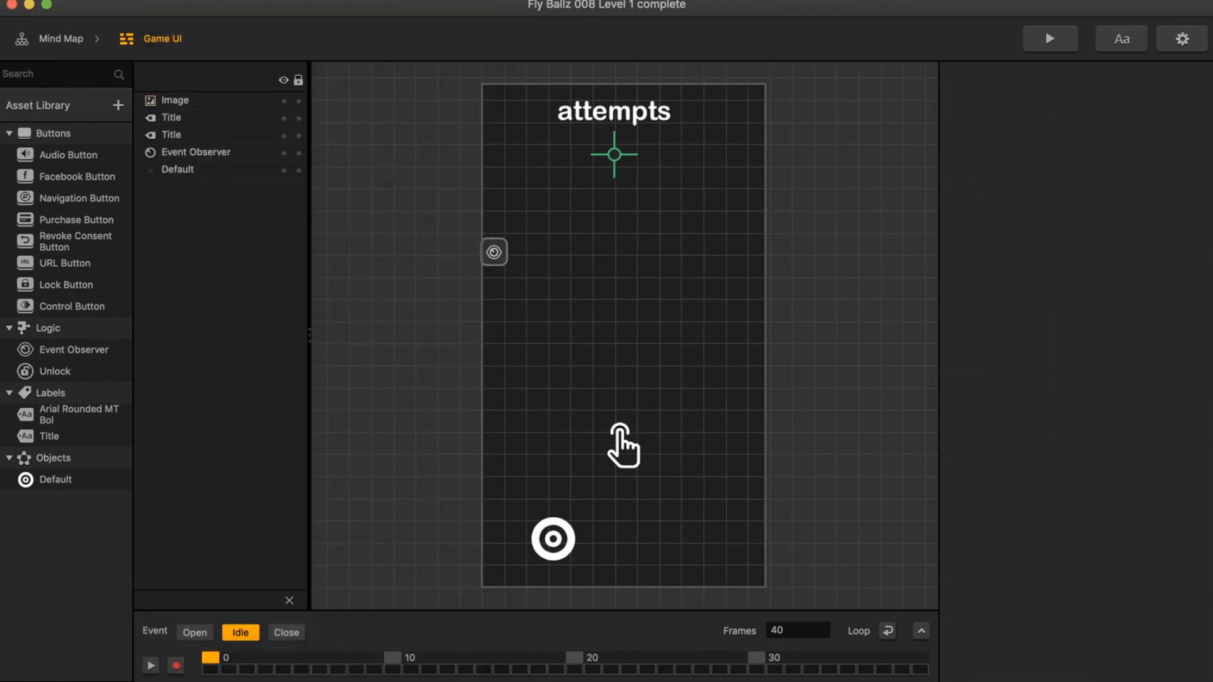
{"action": "left_click", "coordinate": [624, 449]}
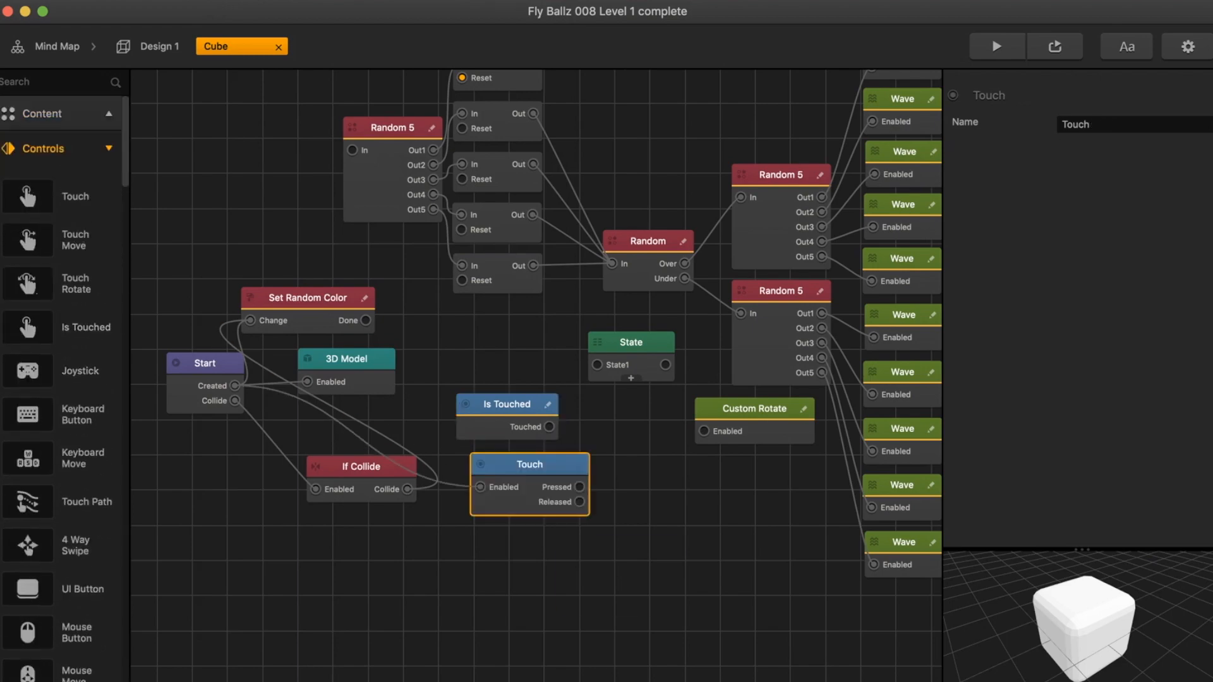
- Route Is Touched to a speed-200 Rotate, set Start's Bounce to 0.85, and preview
{"action": "left_click", "coordinate": [1002, 46]}
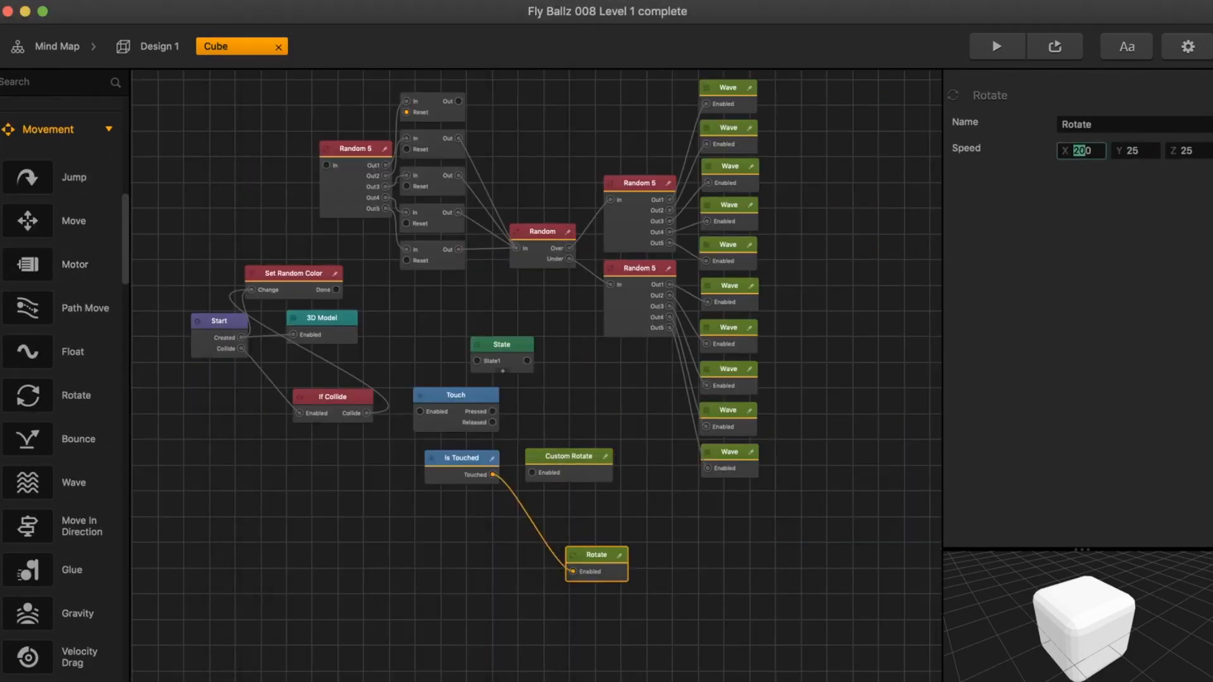
{"action": "left_click", "coordinate": [998, 46]}
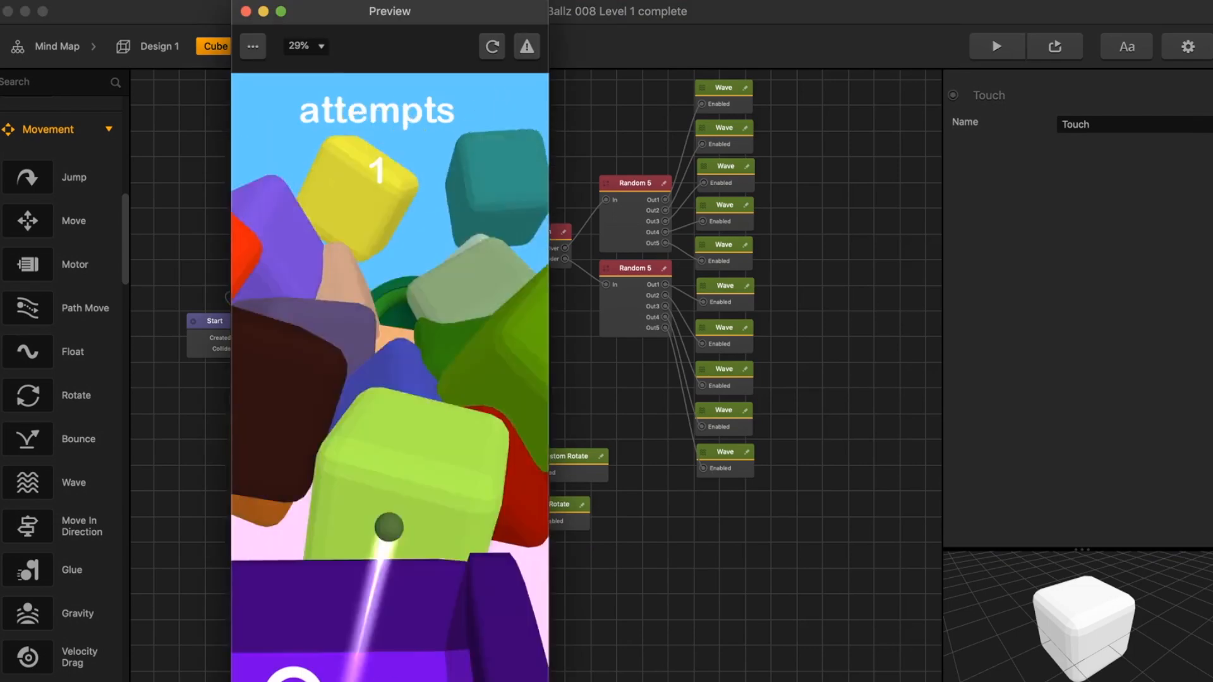
{"action": "left_click", "coordinate": [212, 320]}
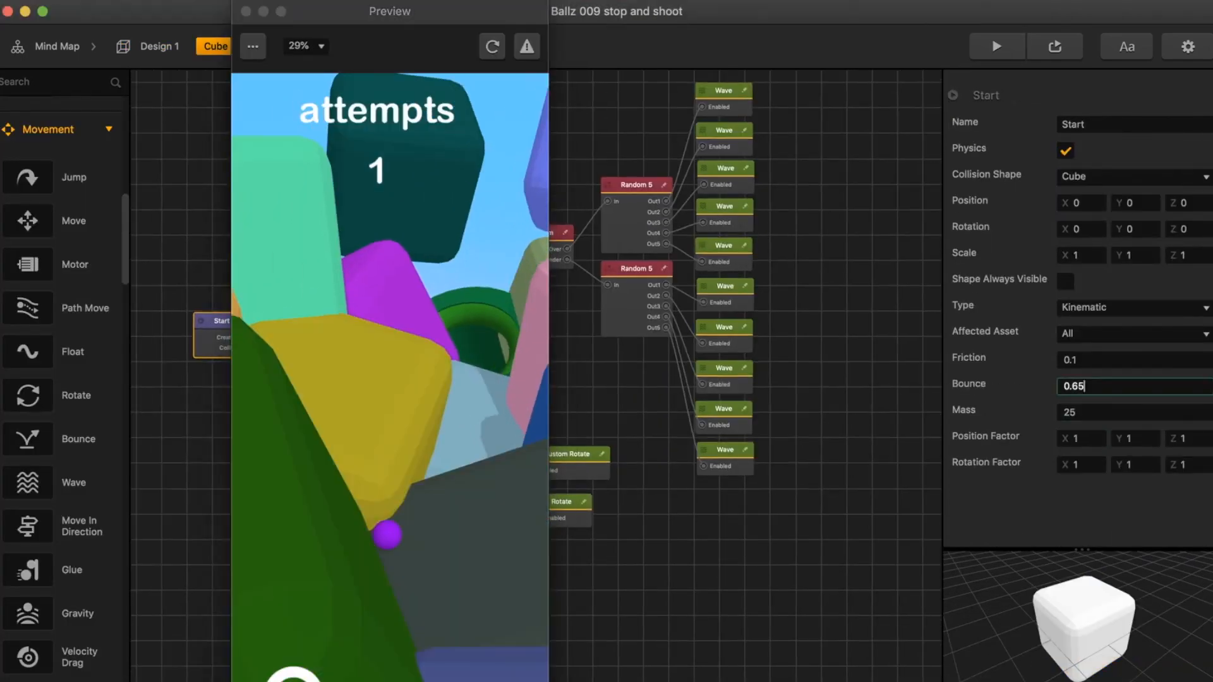
{"action": "type", "text": "0.85"}
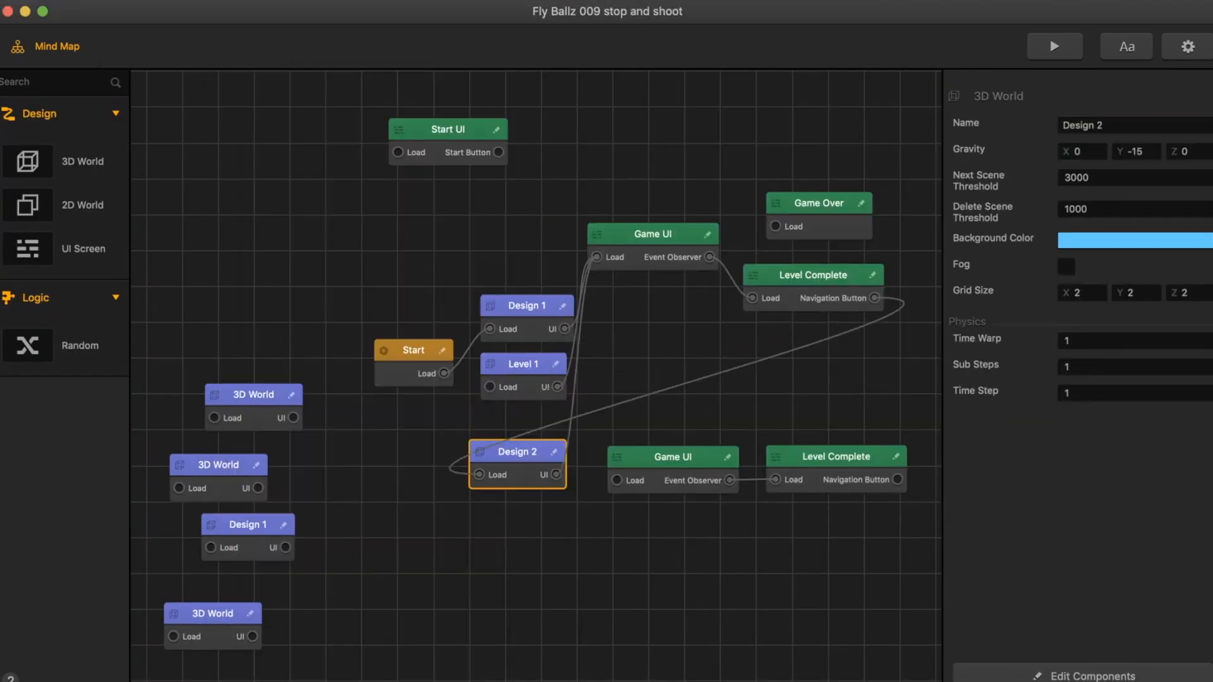
- Add level sections 1–5, stacking scaled white cubes around the Tube in each
{"action": "double_click", "coordinate": [522, 364]}
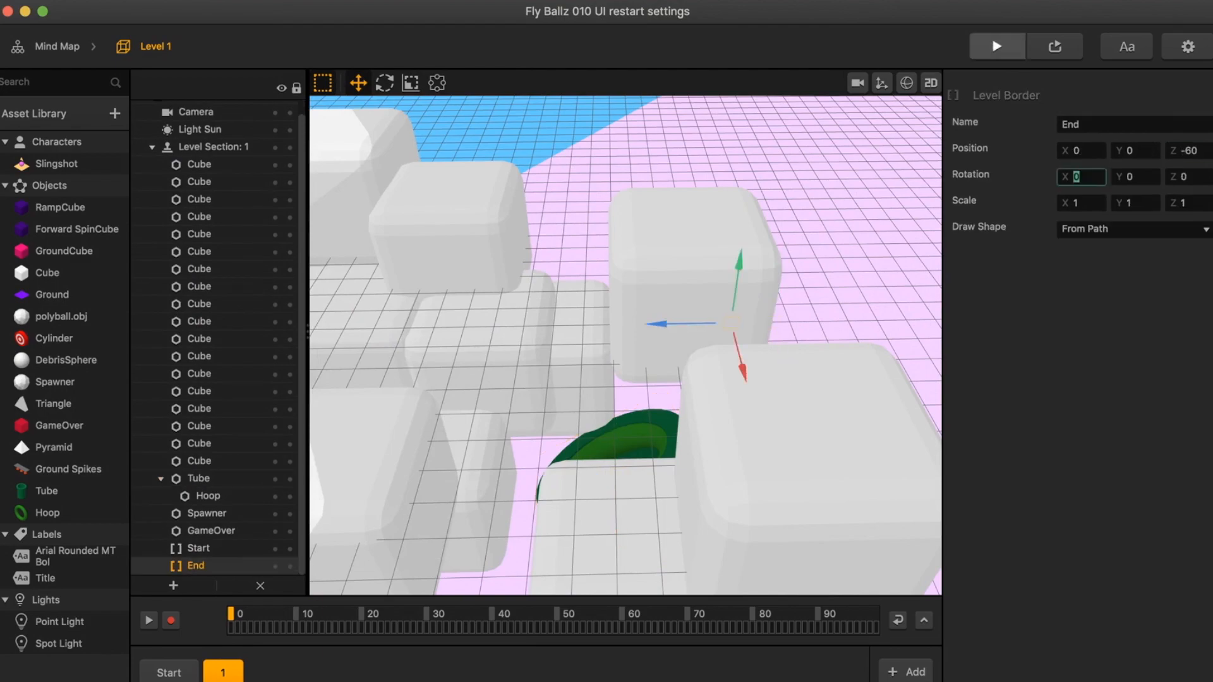
{"action": "left_click", "coordinate": [997, 45]}
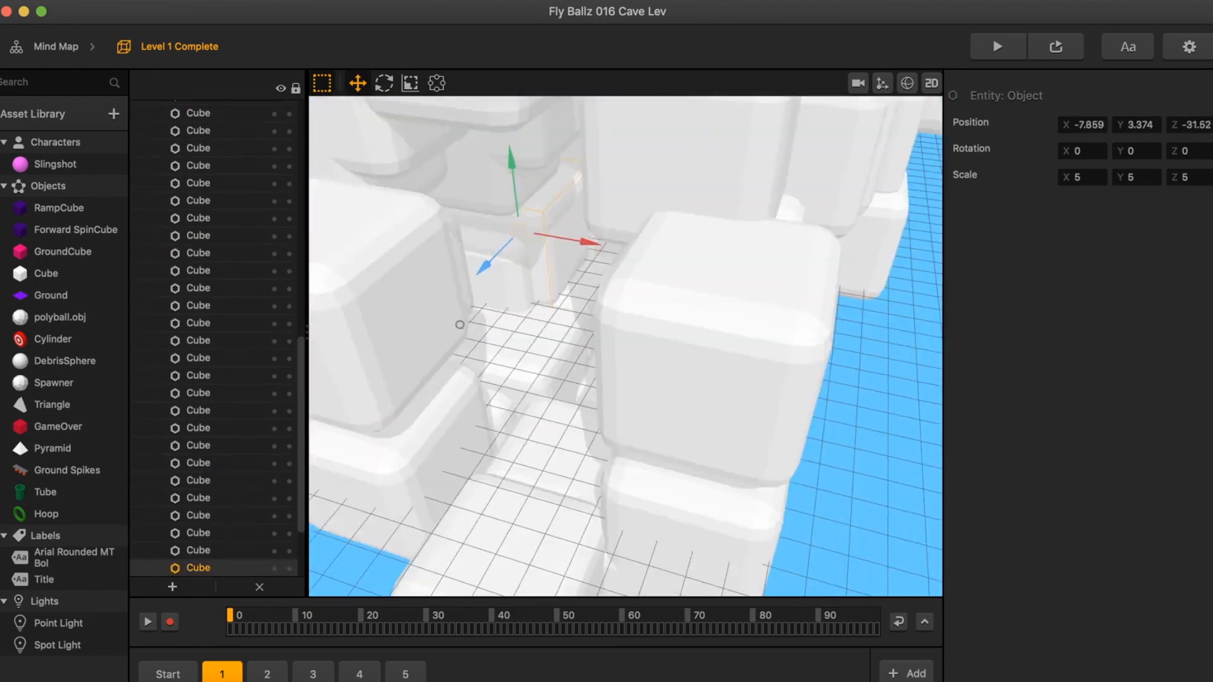
{"action": "left_click", "coordinate": [999, 45]}
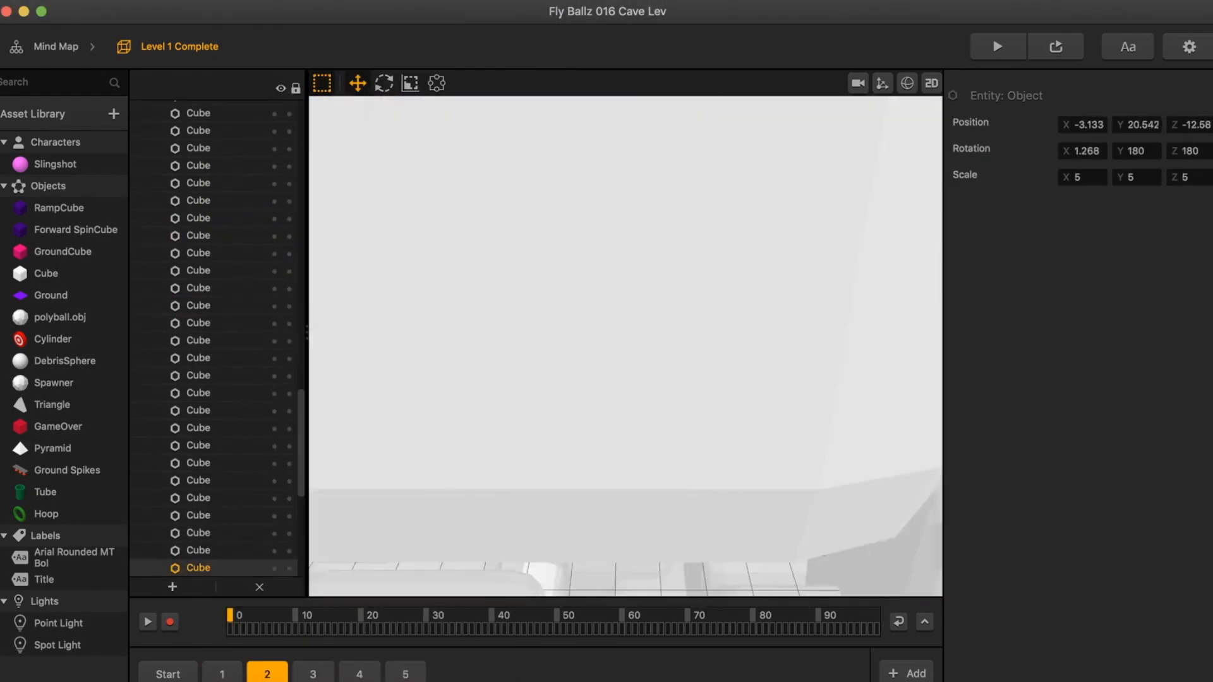
{"action": "left_click", "coordinate": [999, 46]}
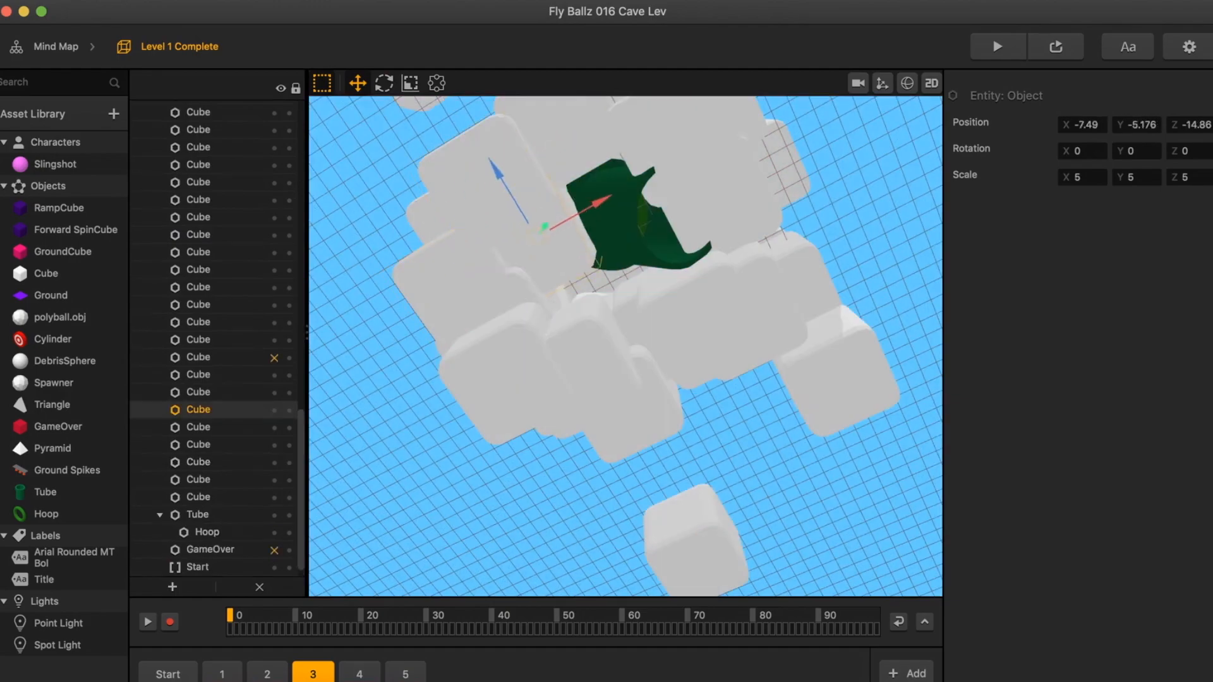
{"action": "left_click", "coordinate": [360, 674]}
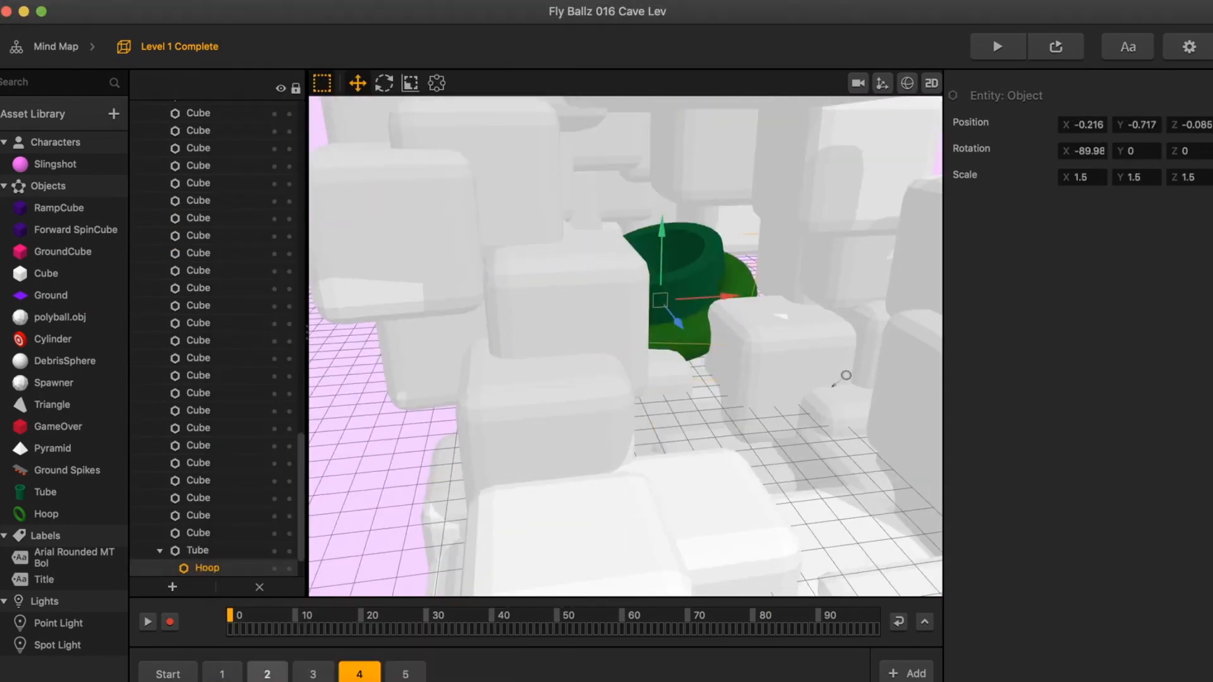
{"action": "left_click", "coordinate": [222, 674]}
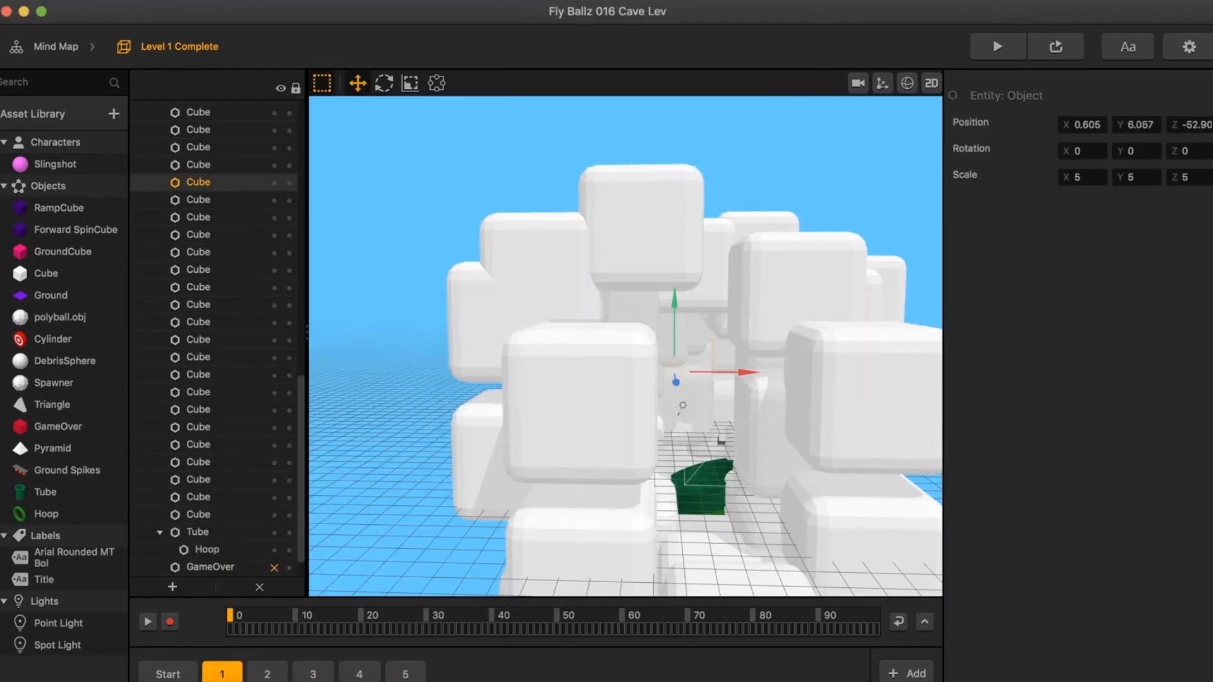
{"action": "left_click", "coordinate": [312, 674]}
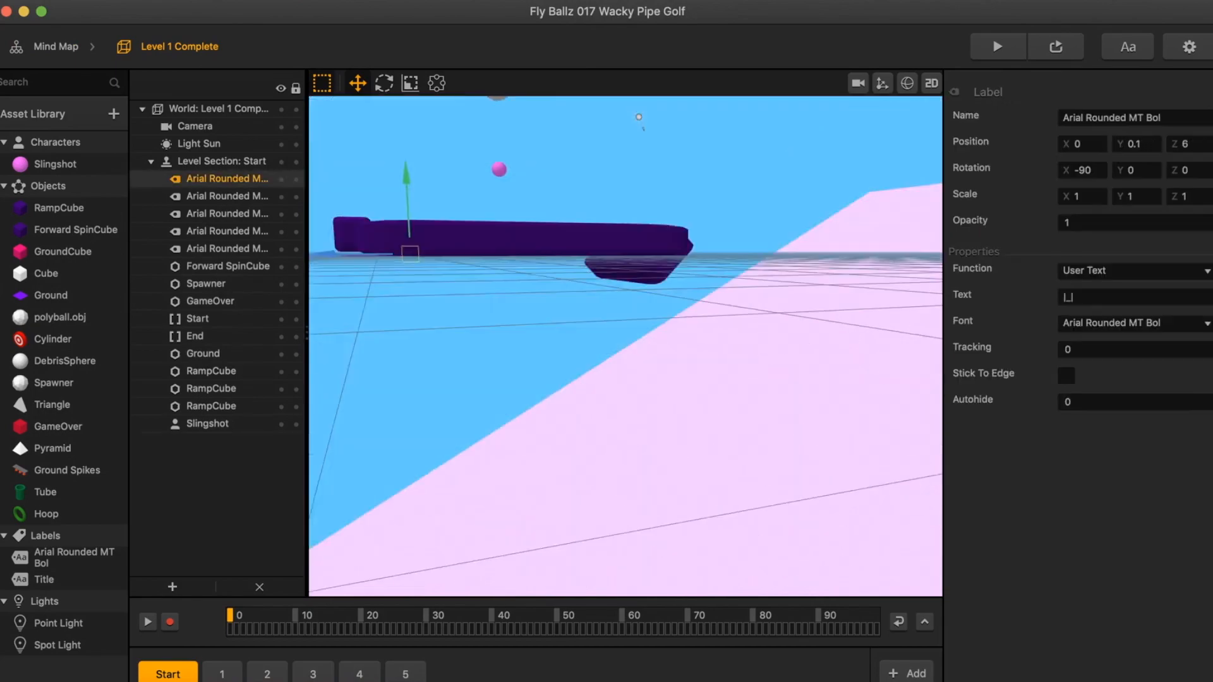
- Arrange white cubes around the pipe's TubeHead in level section 3
{"action": "left_click", "coordinate": [210, 301]}
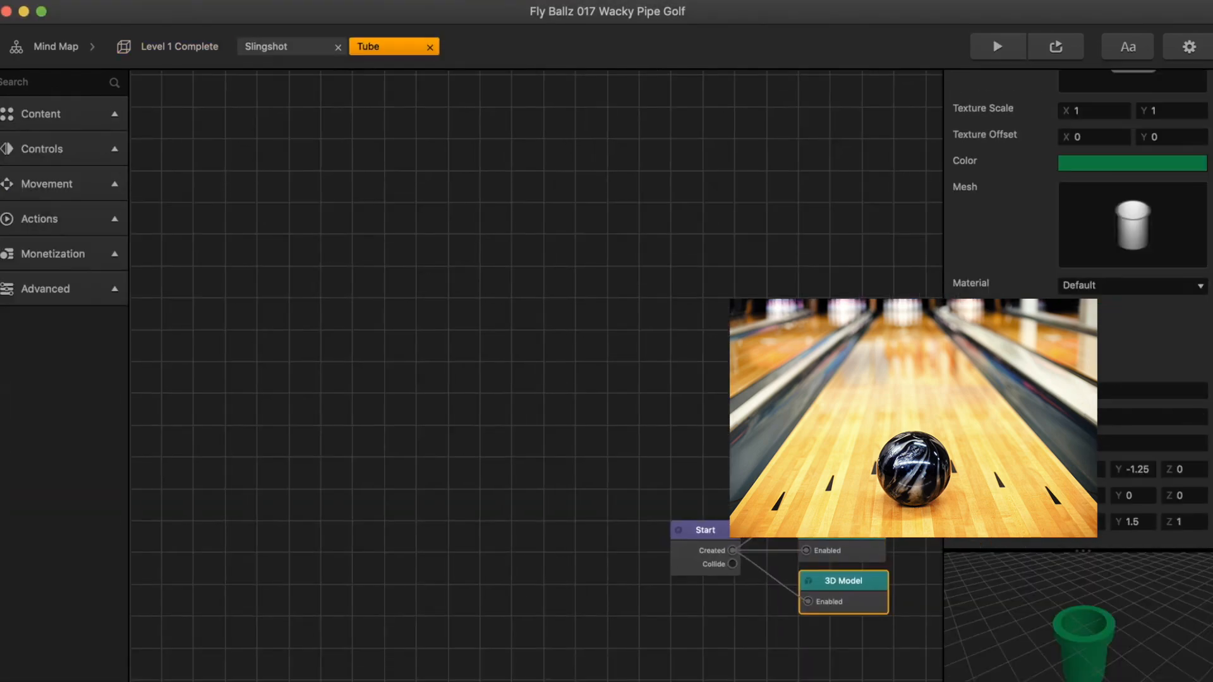
{"action": "left_click", "coordinate": [997, 46]}
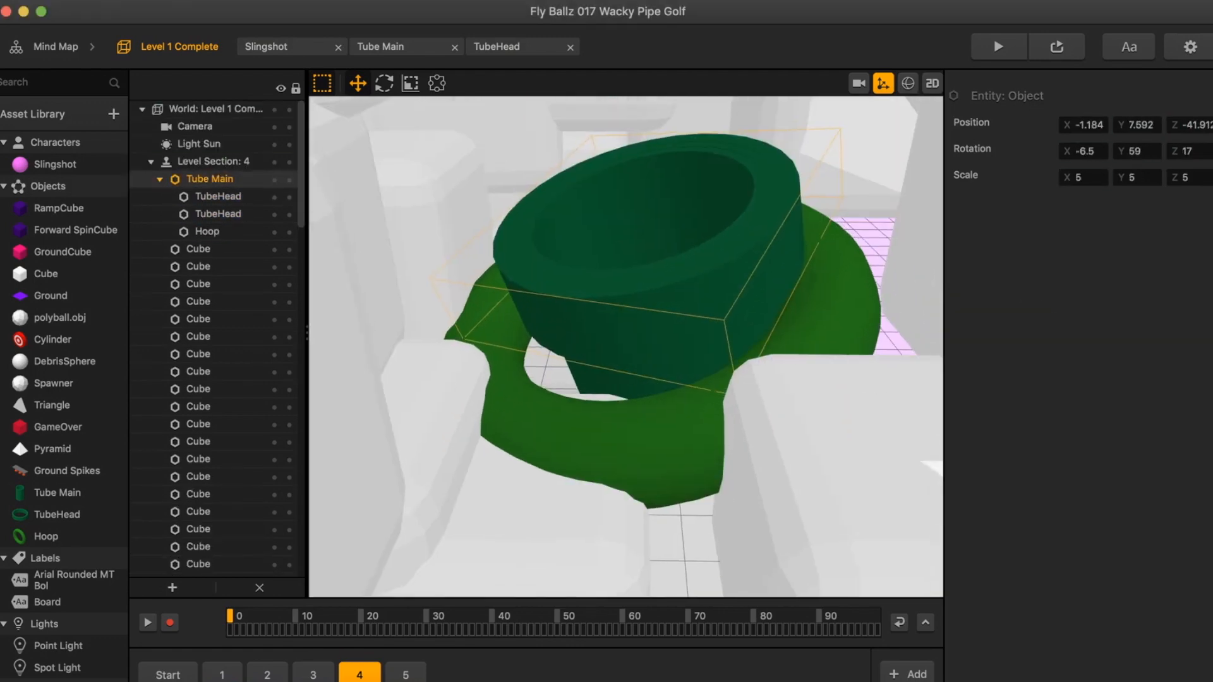
{"action": "left_click", "coordinate": [312, 675]}
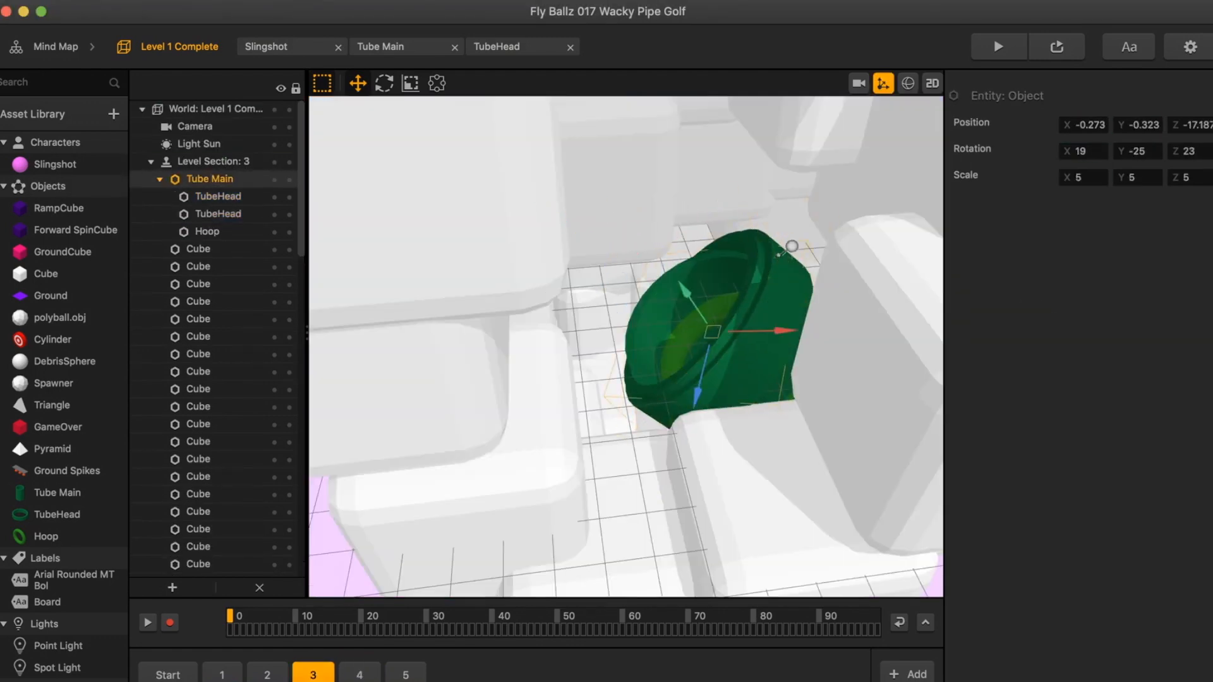
{"action": "left_click", "coordinate": [218, 213]}
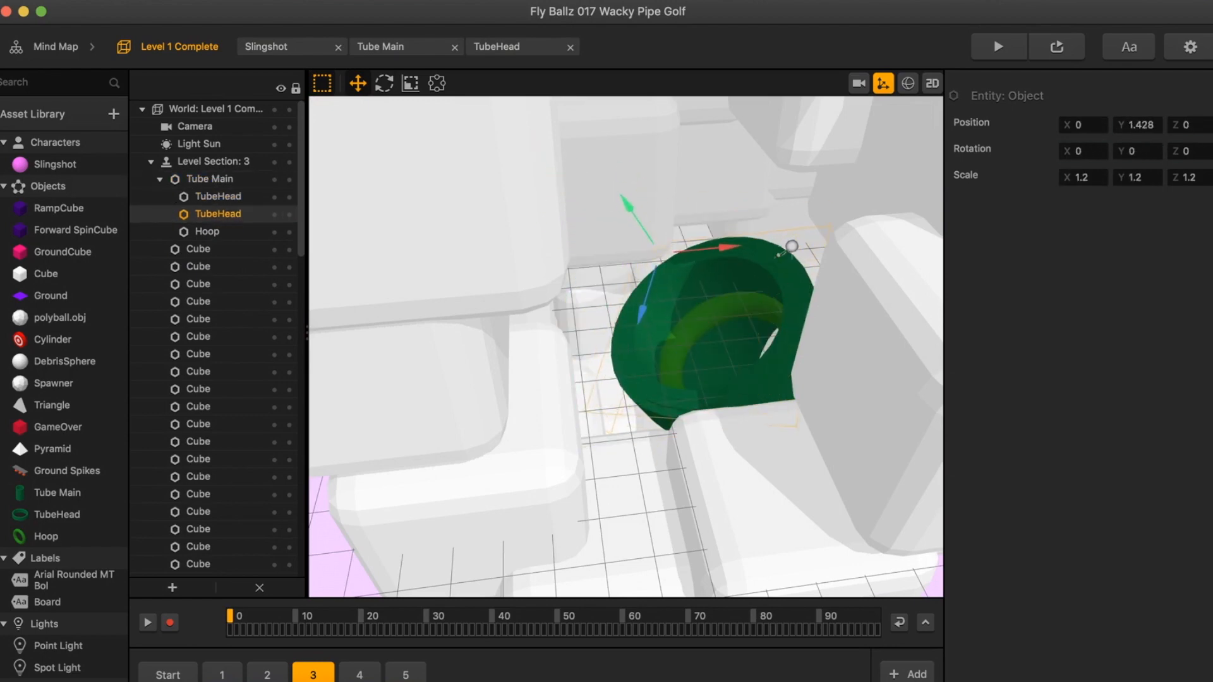
- Place cube clusters in sections 4 and 5, then open the GroundCube node editor
{"action": "left_click", "coordinate": [266, 673]}
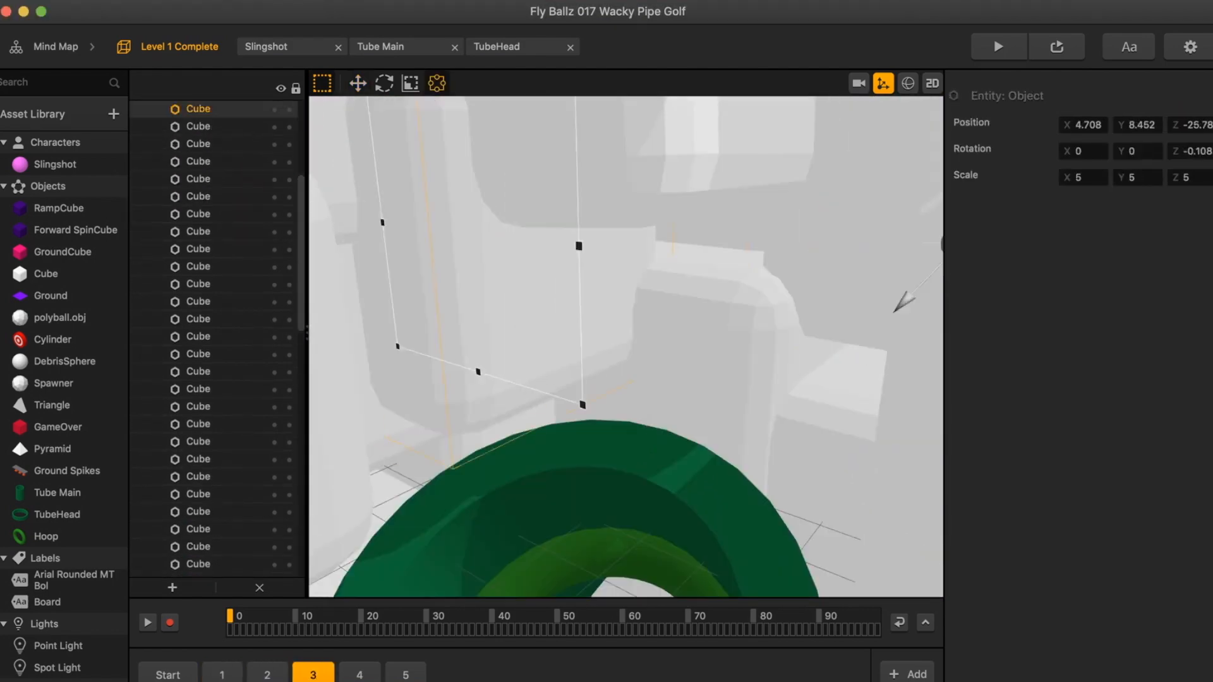
{"action": "left_click", "coordinate": [360, 673]}
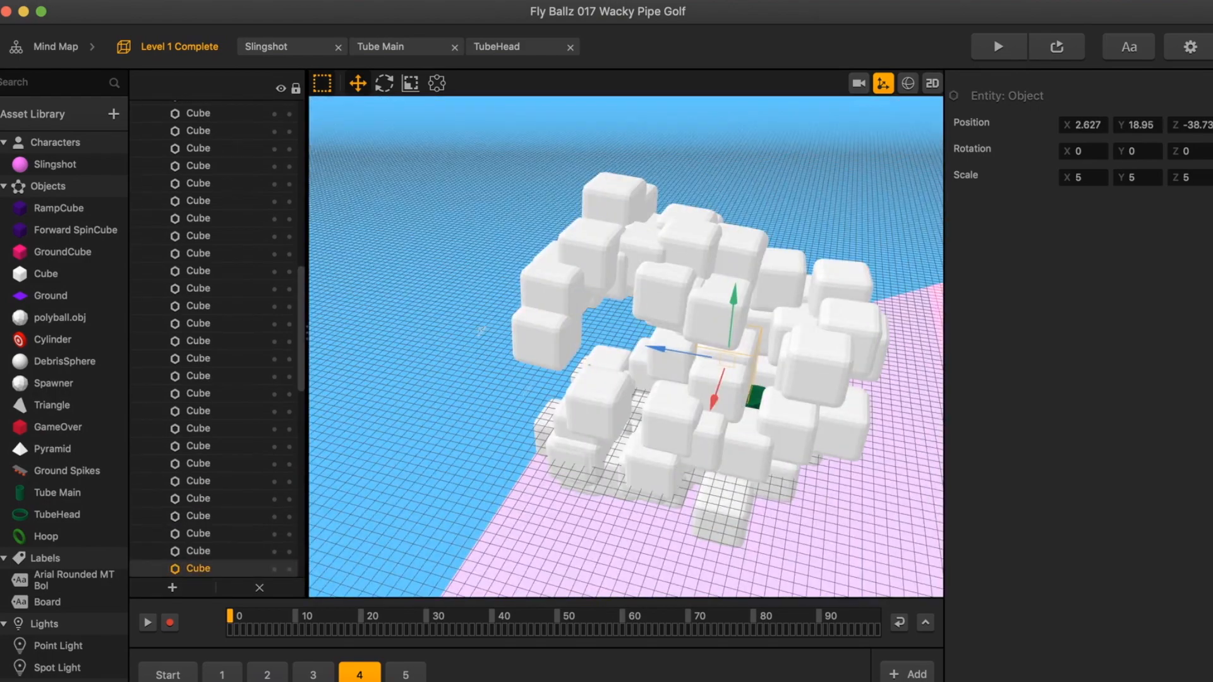
{"action": "left_click", "coordinate": [406, 675]}
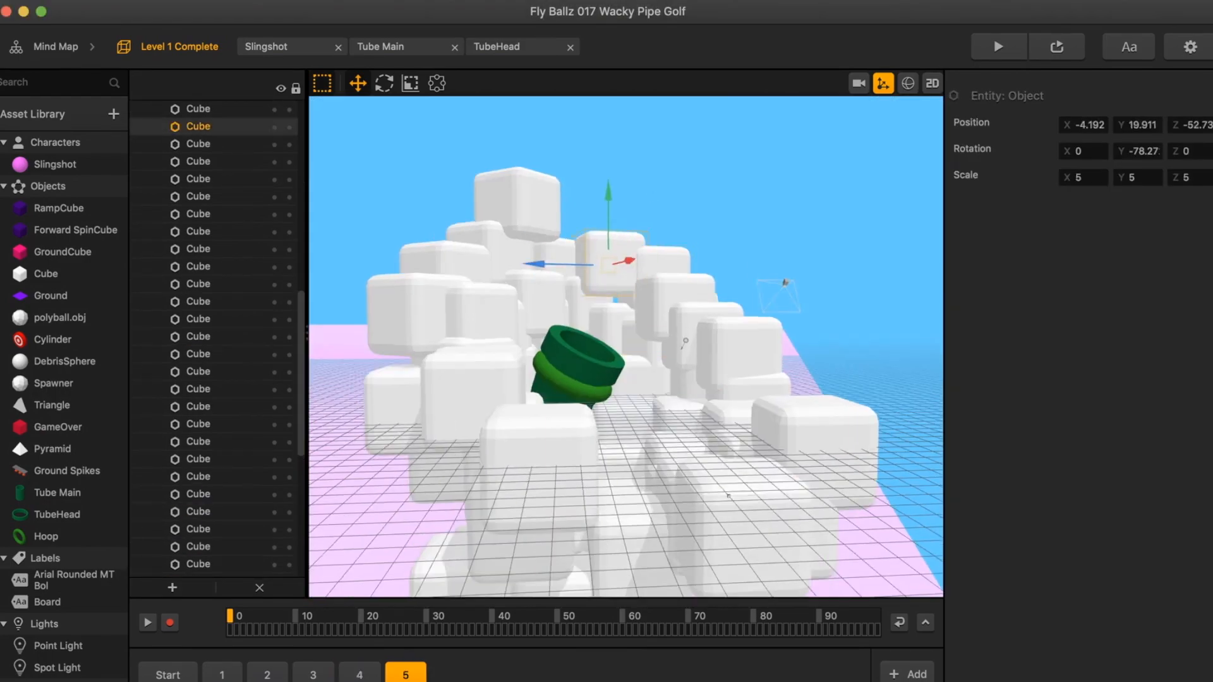
{"action": "left_click", "coordinate": [168, 673]}
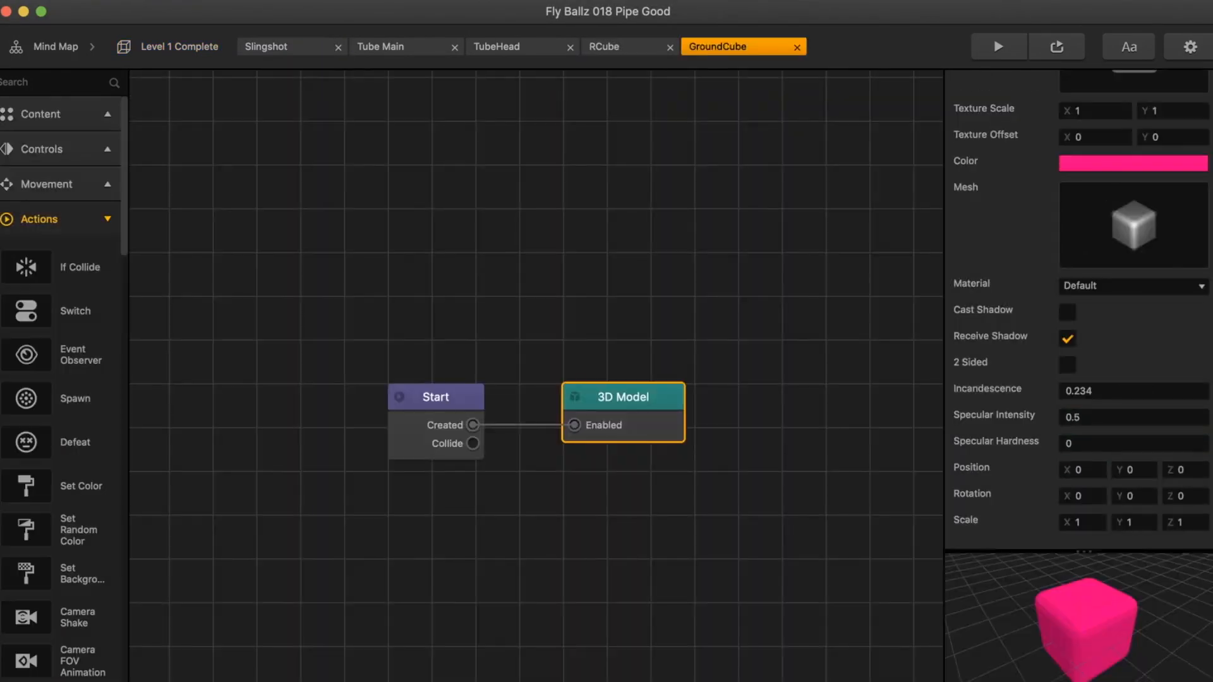
- Replace section 6's white RCubes with pink GroundCube instances around the pipe
{"action": "left_click", "coordinate": [266, 46]}
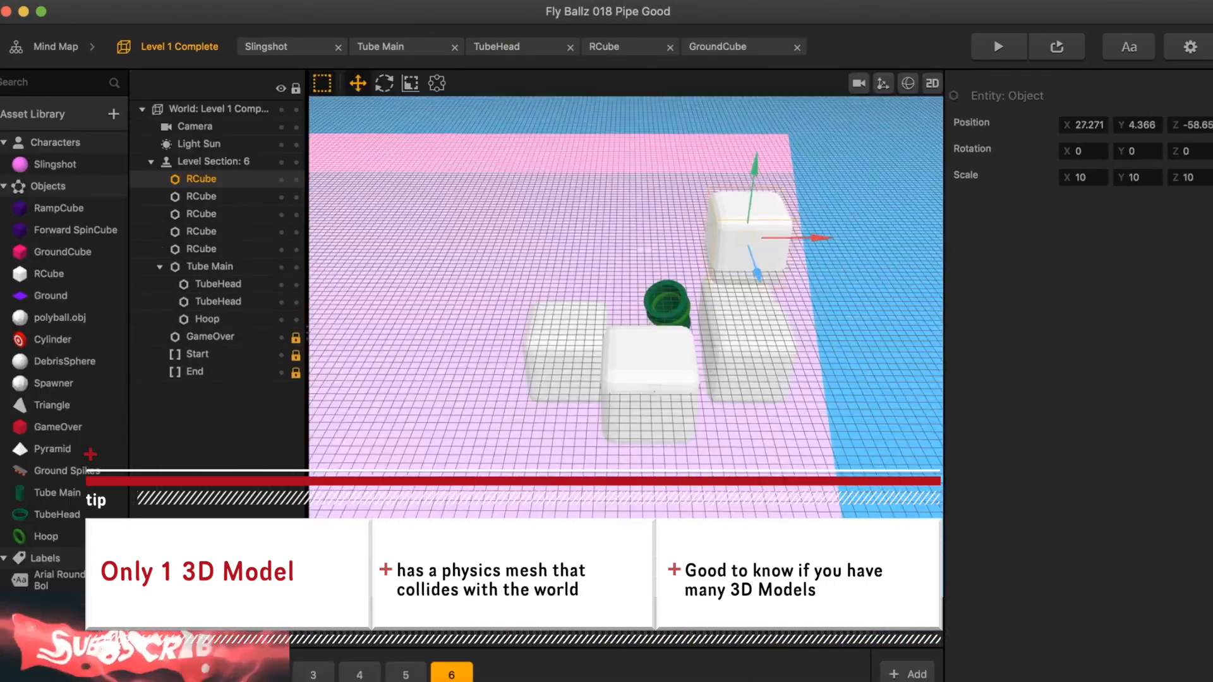
{"action": "left_click", "coordinate": [210, 371]}
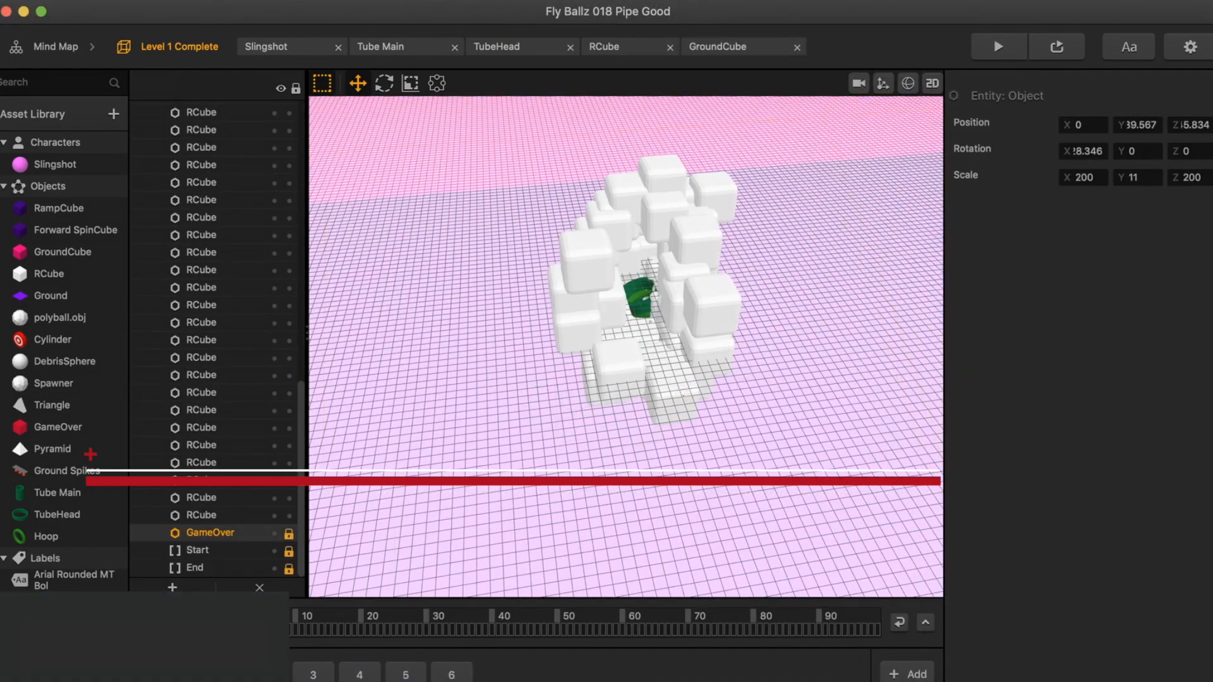
{"action": "left_click", "coordinate": [360, 674]}
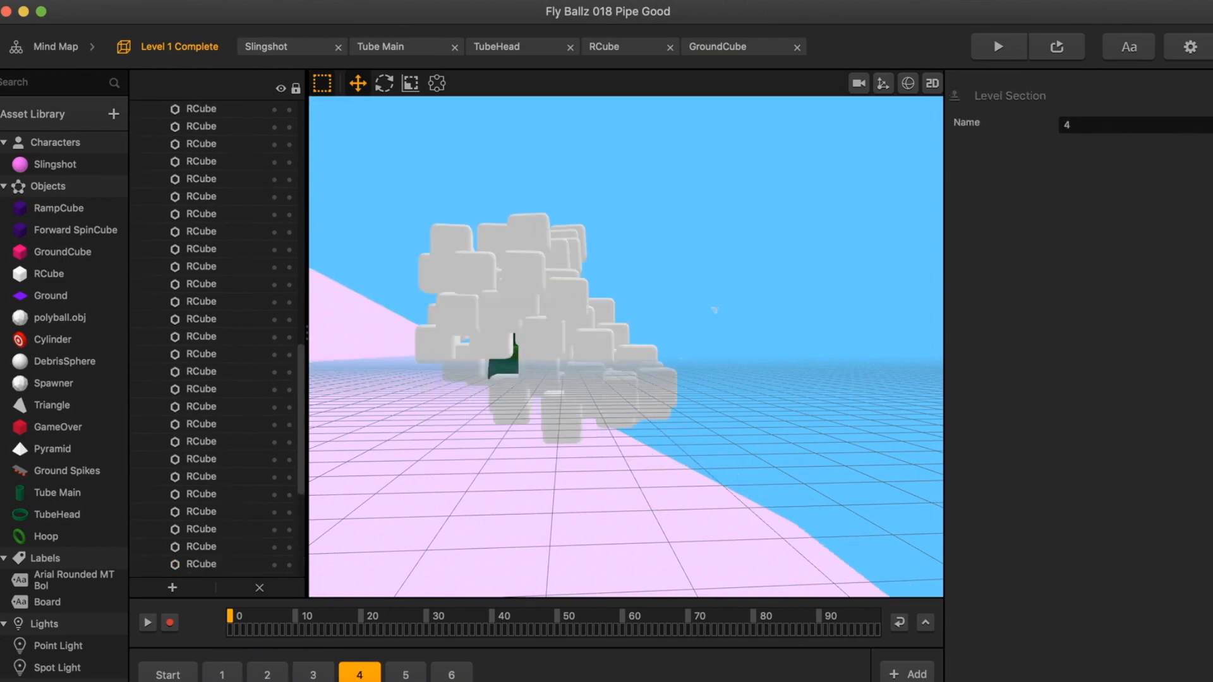
{"action": "left_click", "coordinate": [450, 673]}
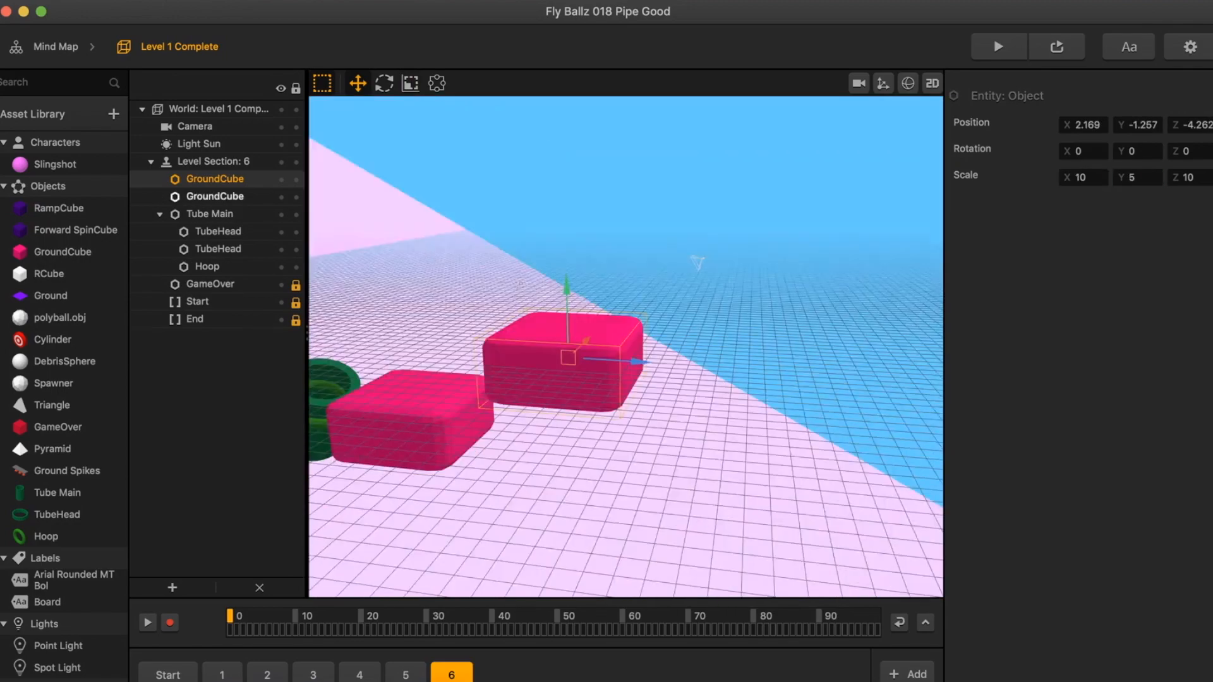
- Tilt the pink cubes with the rotate tool and play-test in Preview
{"action": "left_click", "coordinate": [383, 83]}
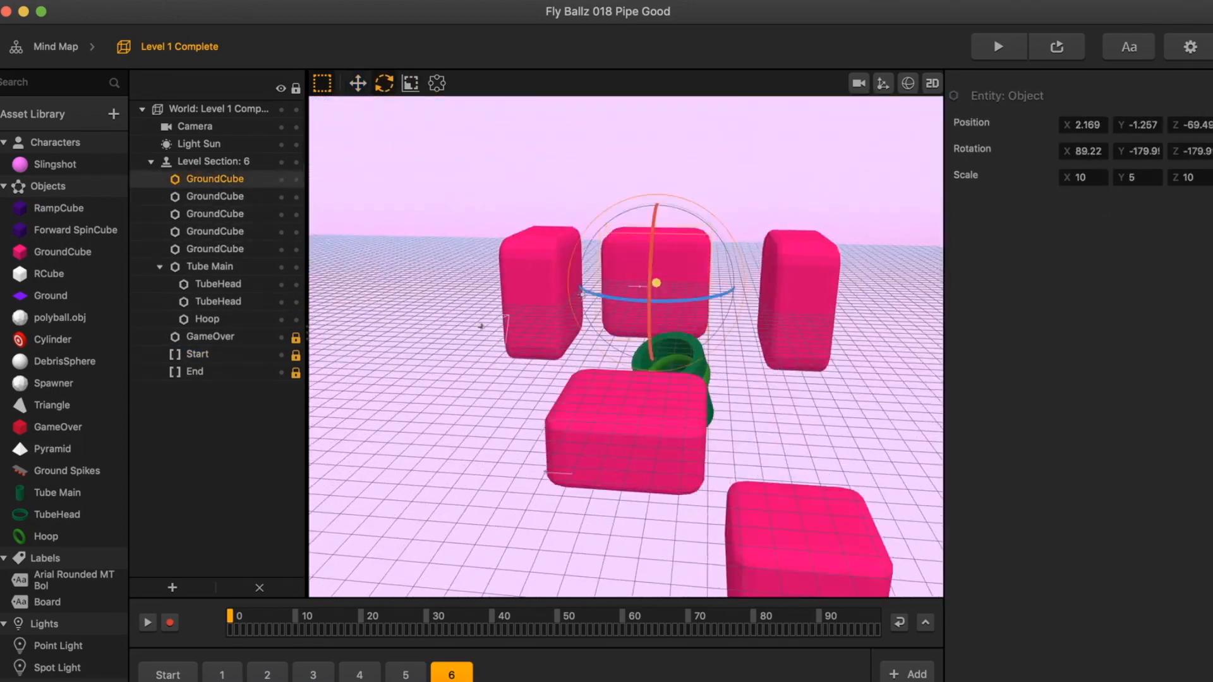
{"action": "left_click", "coordinate": [999, 46]}
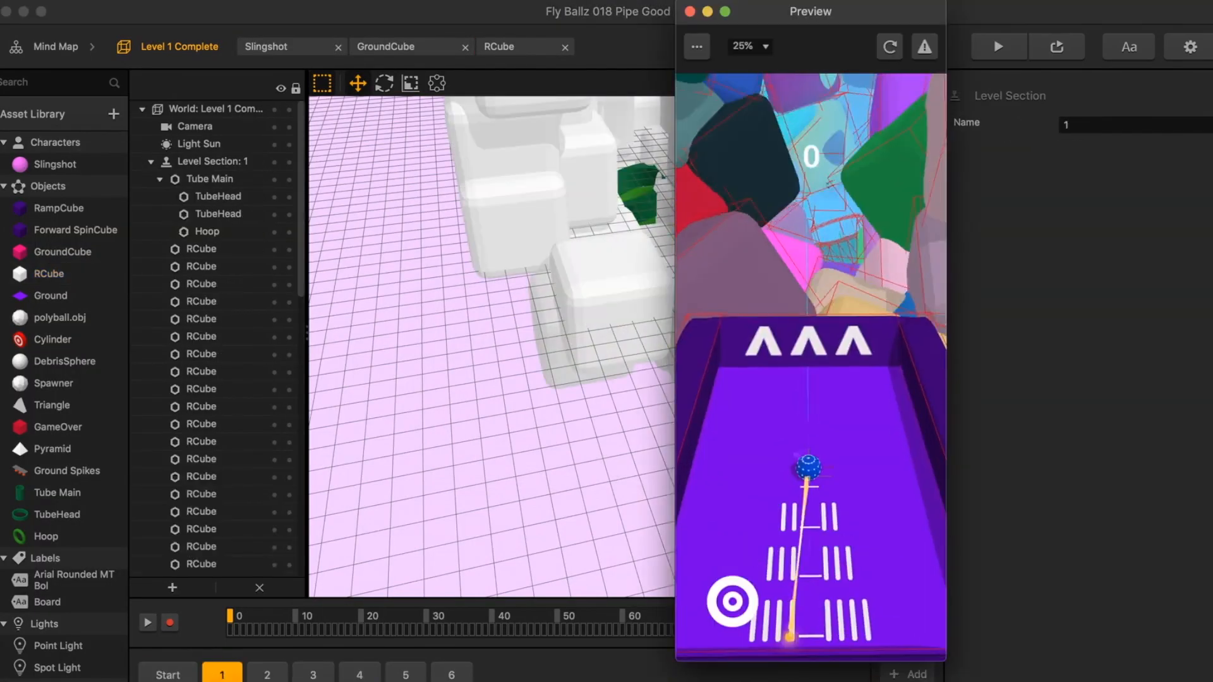
{"action": "left_click", "coordinate": [451, 674]}
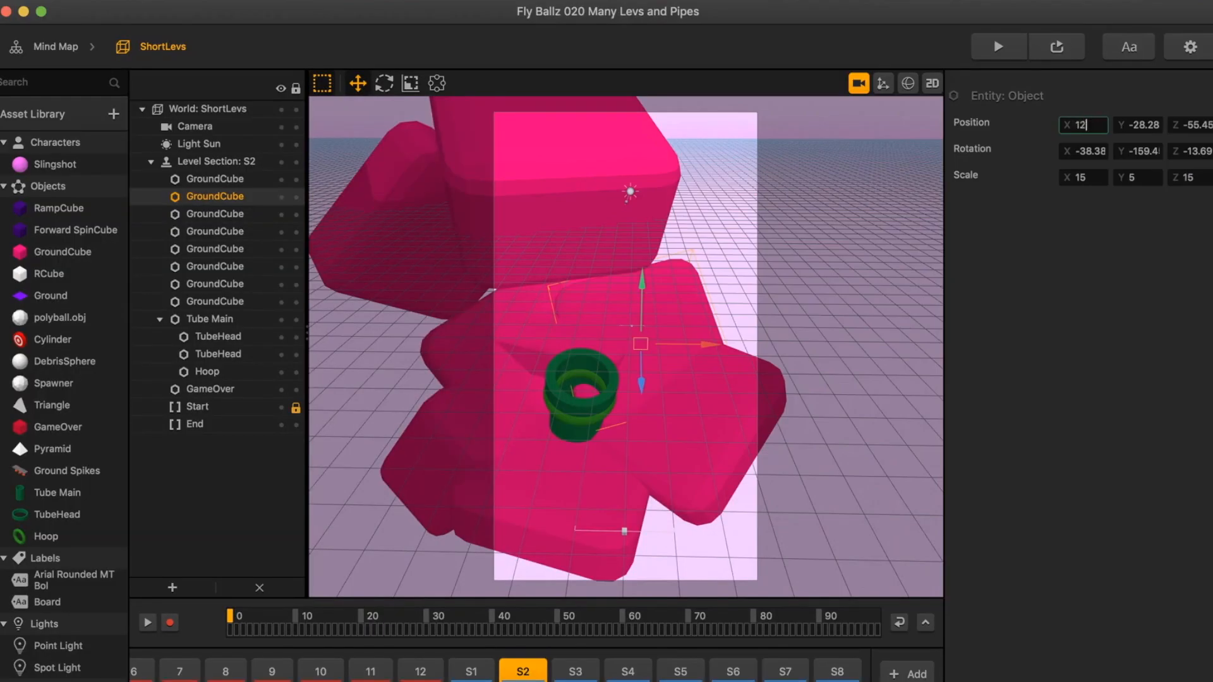
- Build ShortLevs sections S1–S8 with GroundCubes and Tube Main
{"action": "left_click", "coordinate": [577, 671]}
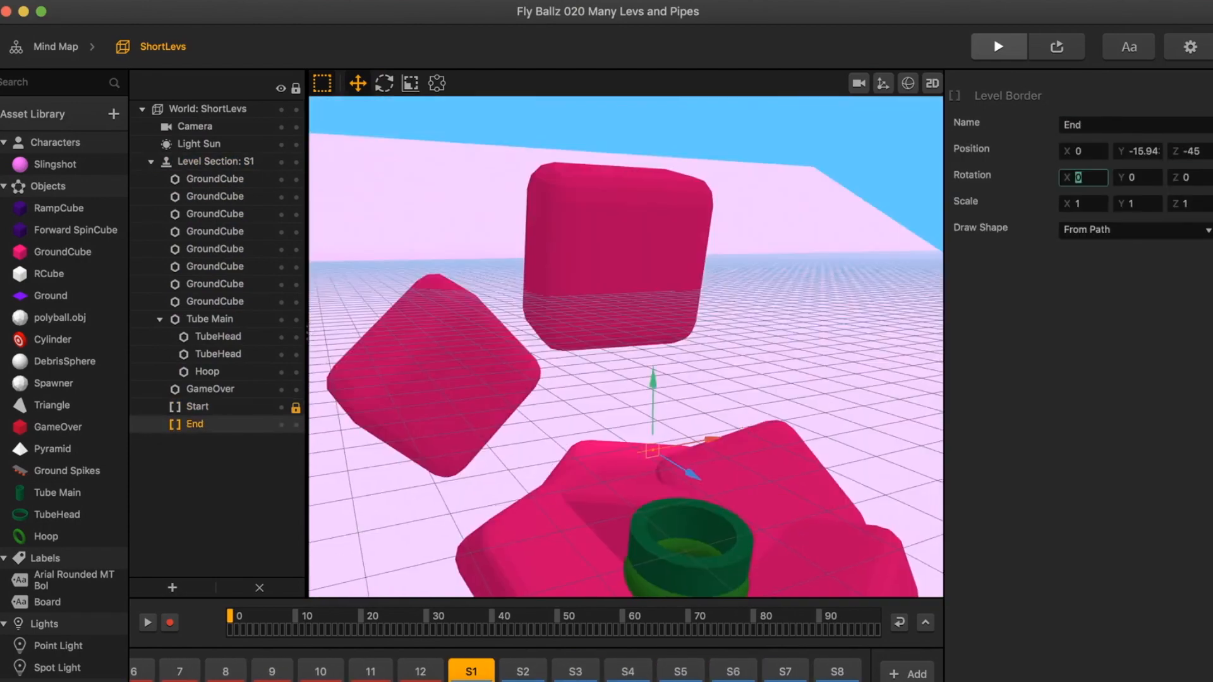
{"action": "left_click", "coordinate": [521, 670]}
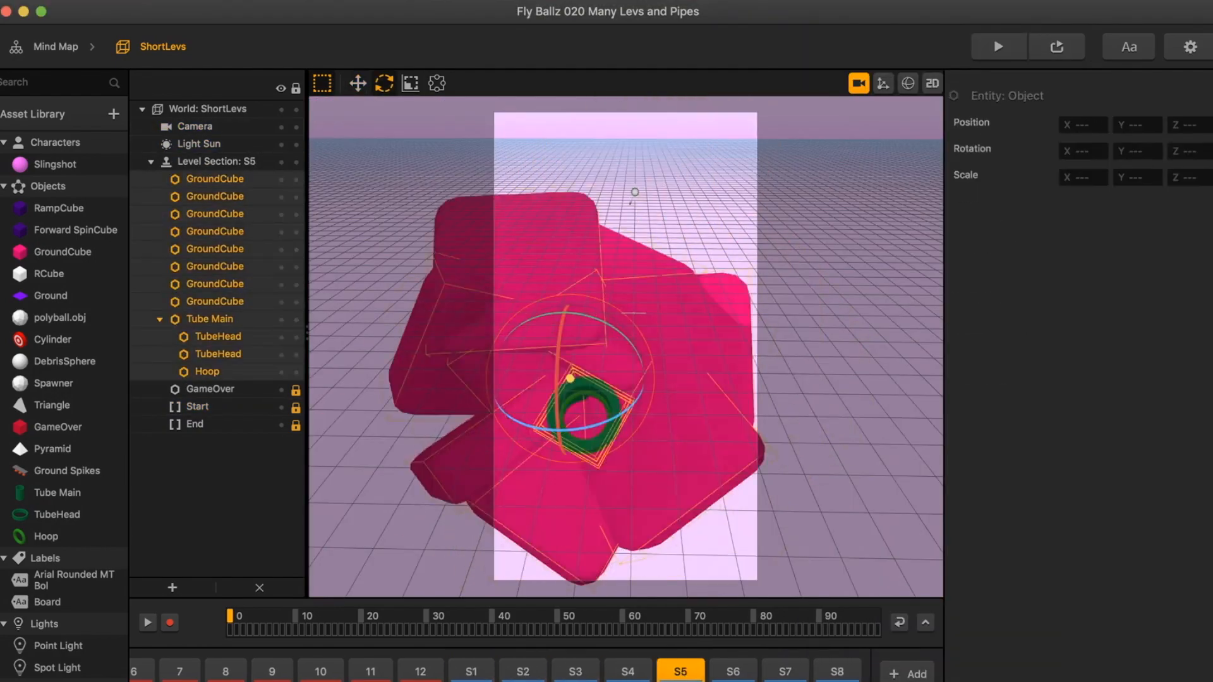
{"action": "left_click", "coordinate": [836, 670]}
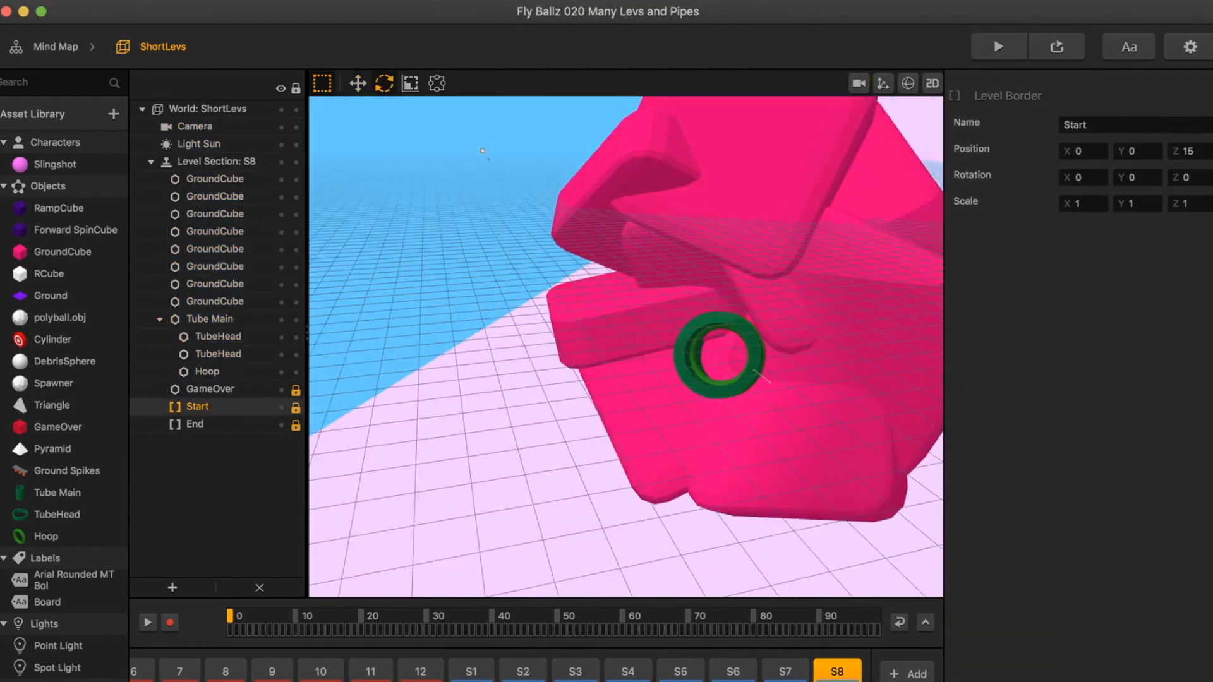
{"action": "left_click", "coordinate": [470, 671]}
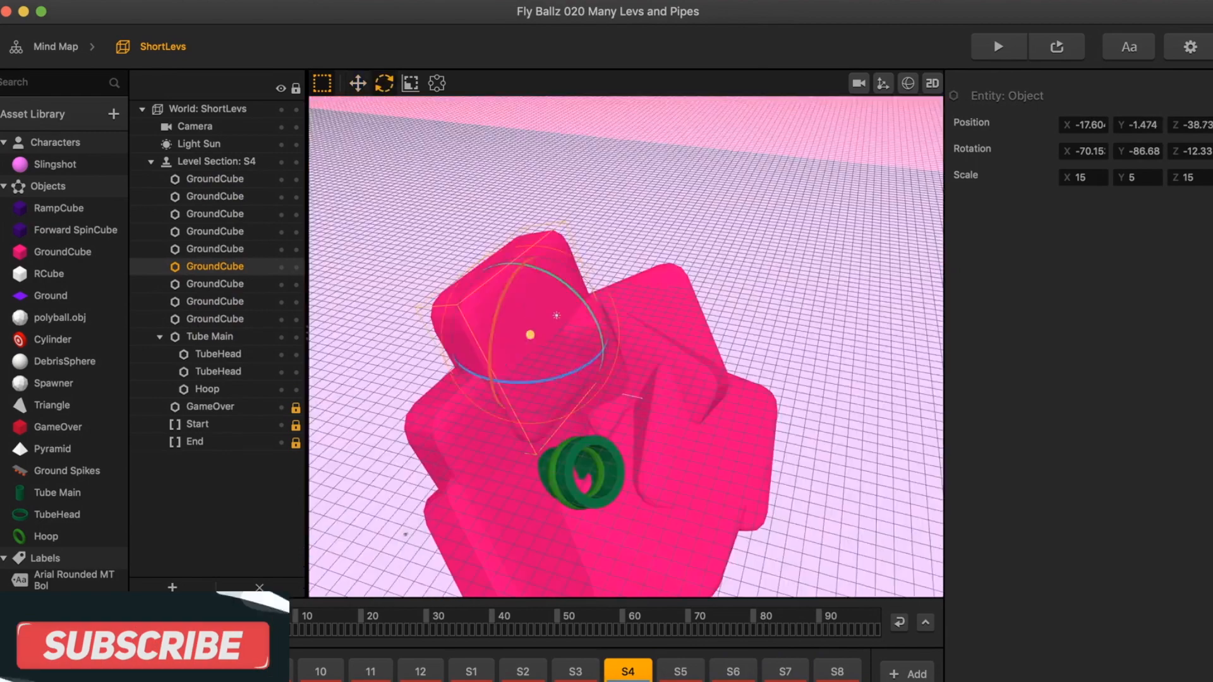
- Adjust the section transforms and open the Game Over screen from the Mind Map
{"action": "left_click", "coordinate": [859, 83]}
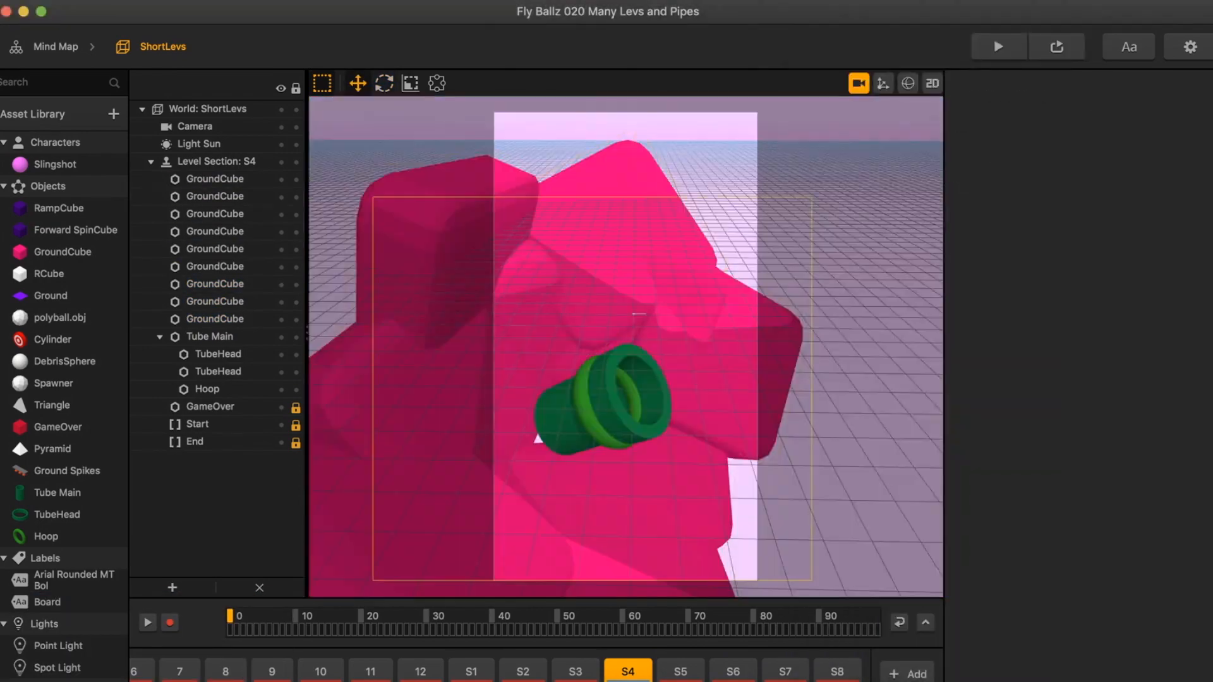
{"action": "left_click", "coordinate": [1000, 46]}
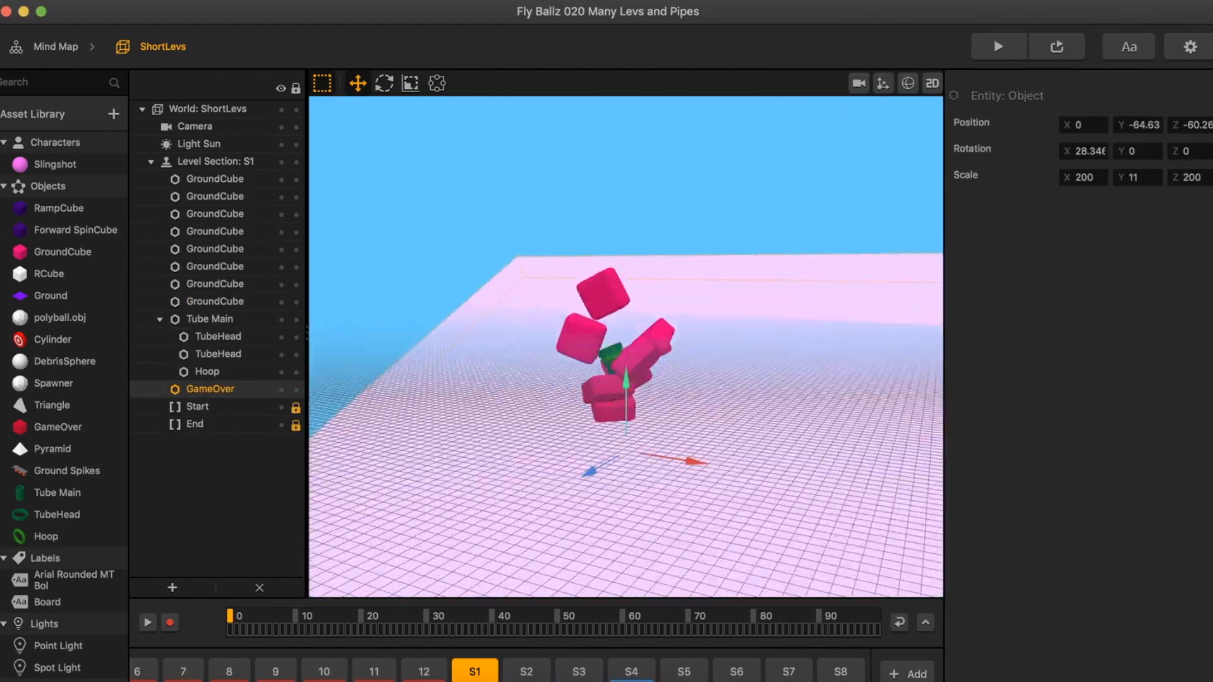
{"action": "left_click", "coordinate": [791, 672]}
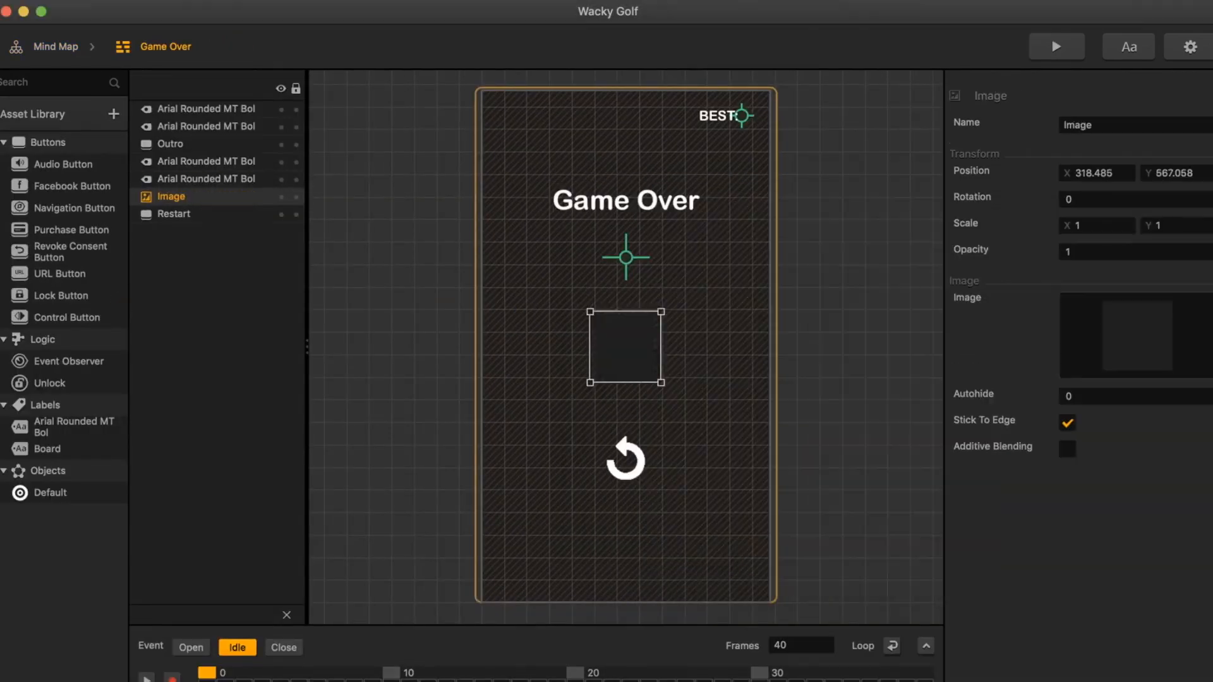
- Connect Level 1 RotateComplete, Level 1 Solid Complete and ShortLevs to Level Complete, and preview
{"action": "left_click", "coordinate": [1055, 45]}
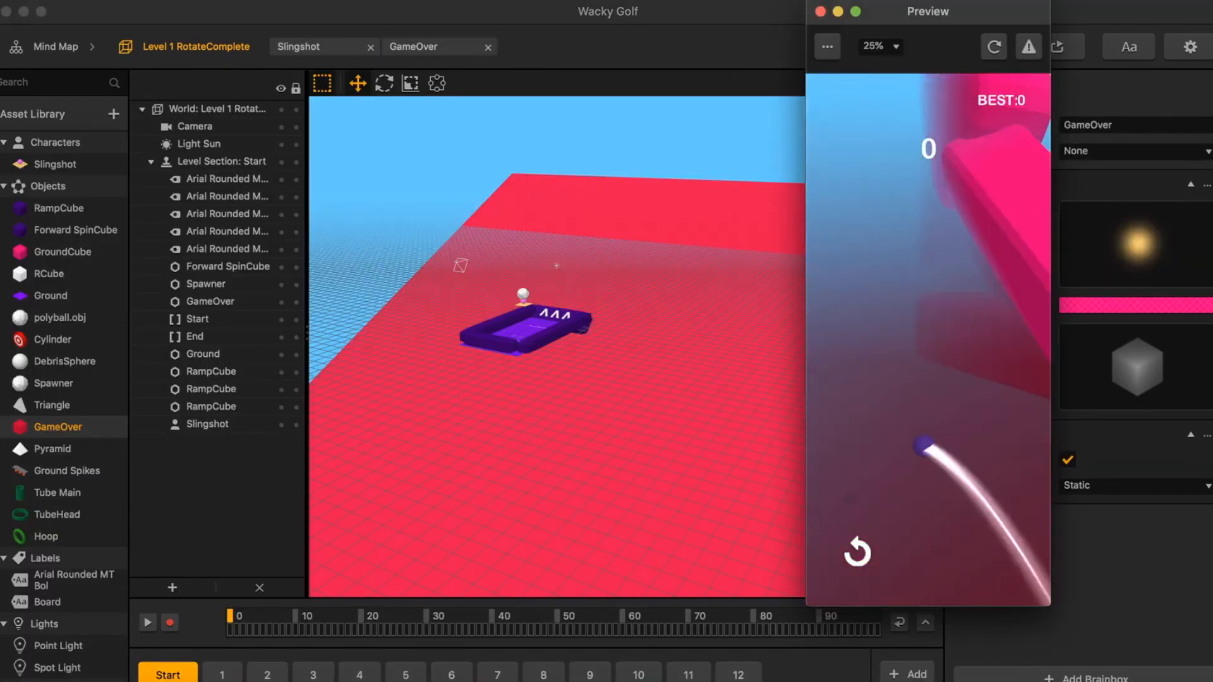
{"action": "left_click", "coordinate": [413, 46]}
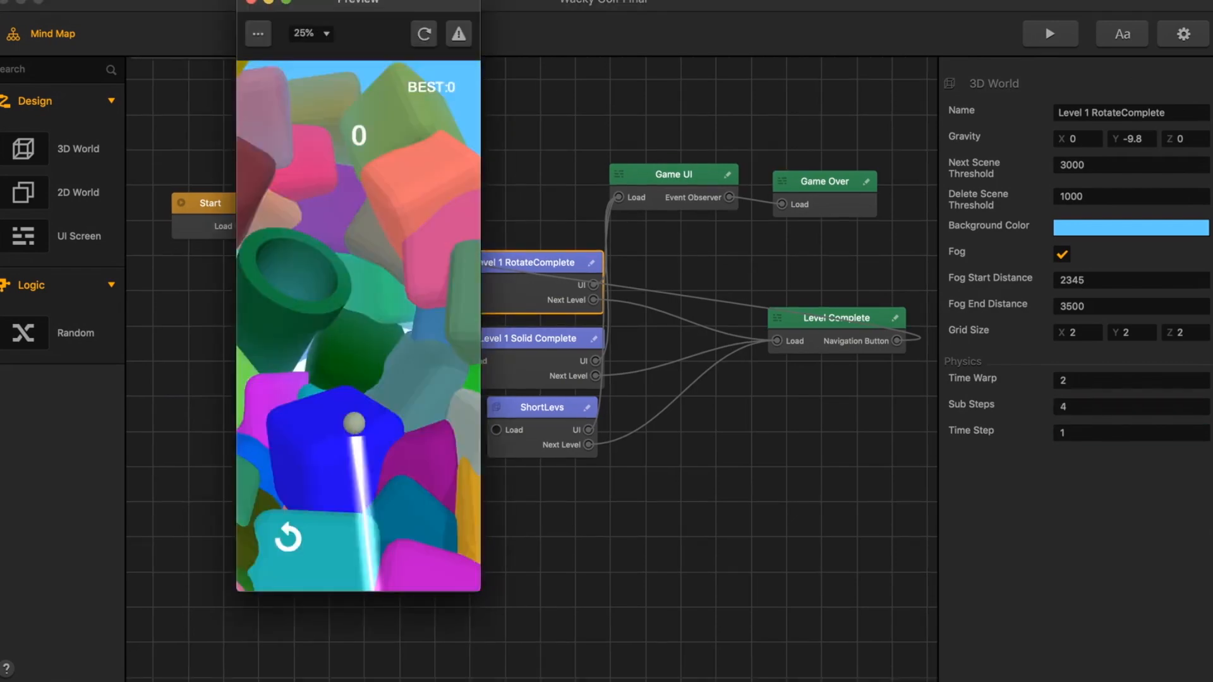
- Review sections of the Level 1 Solid Complete and ShortLevs worlds
{"action": "left_click", "coordinate": [541, 339]}
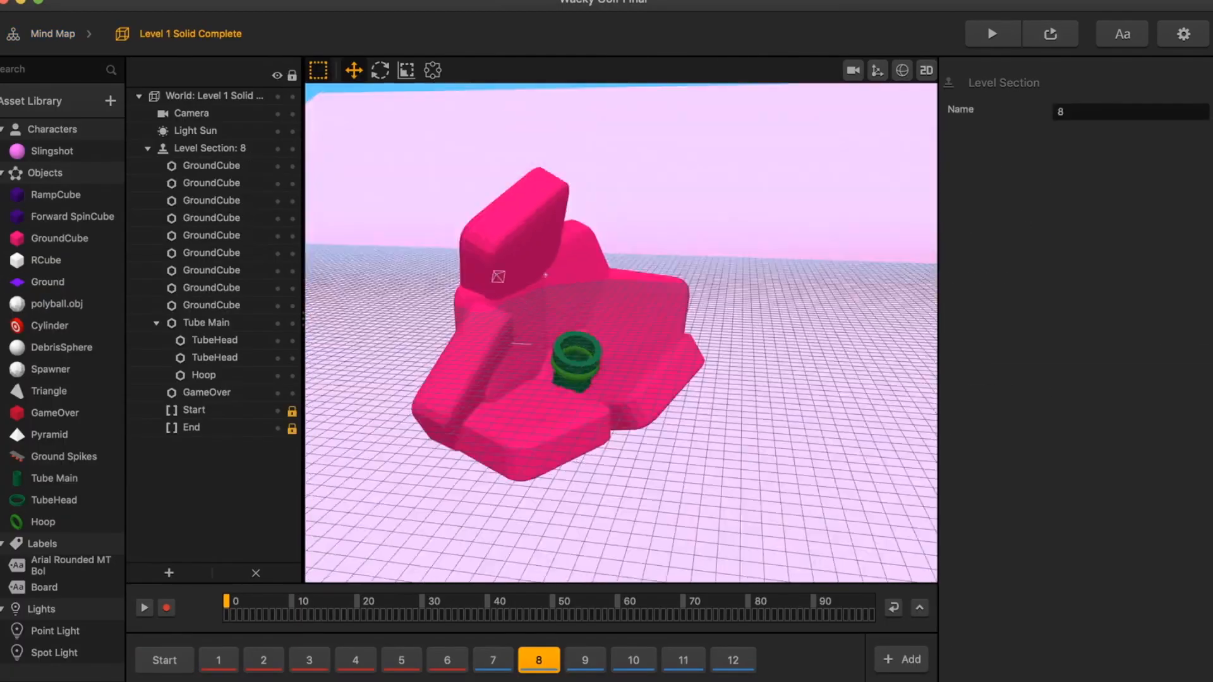
{"action": "left_click", "coordinate": [164, 660]}
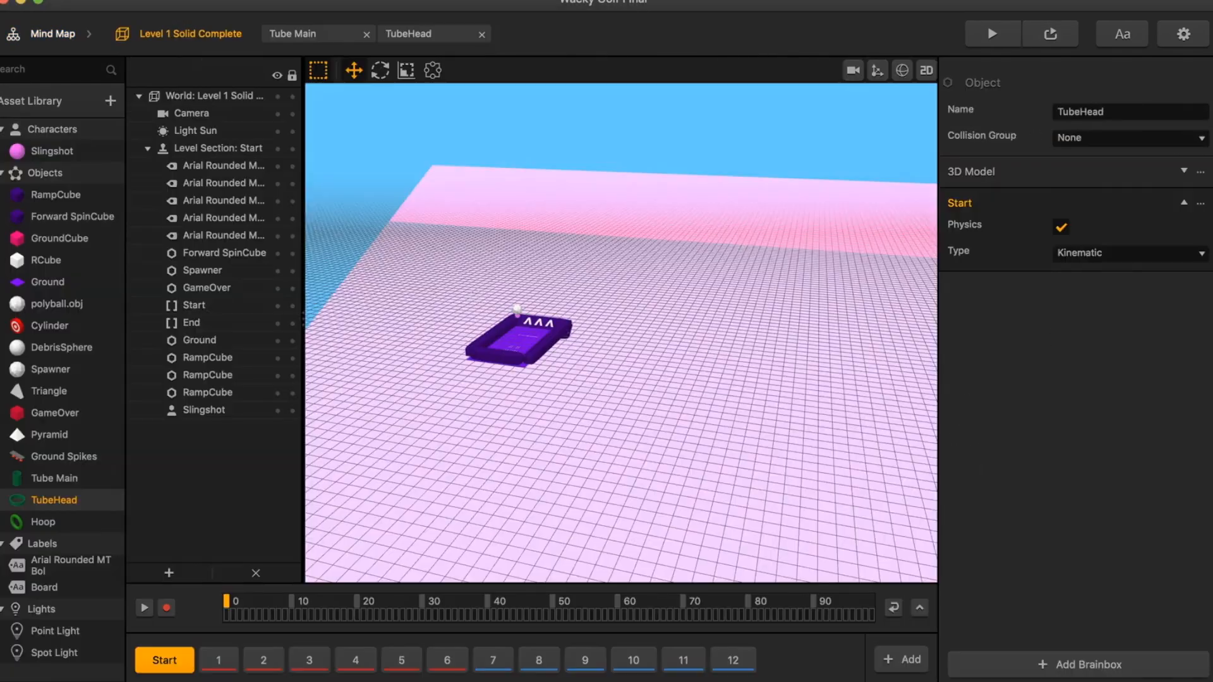
{"action": "left_click", "coordinate": [657, 673]}
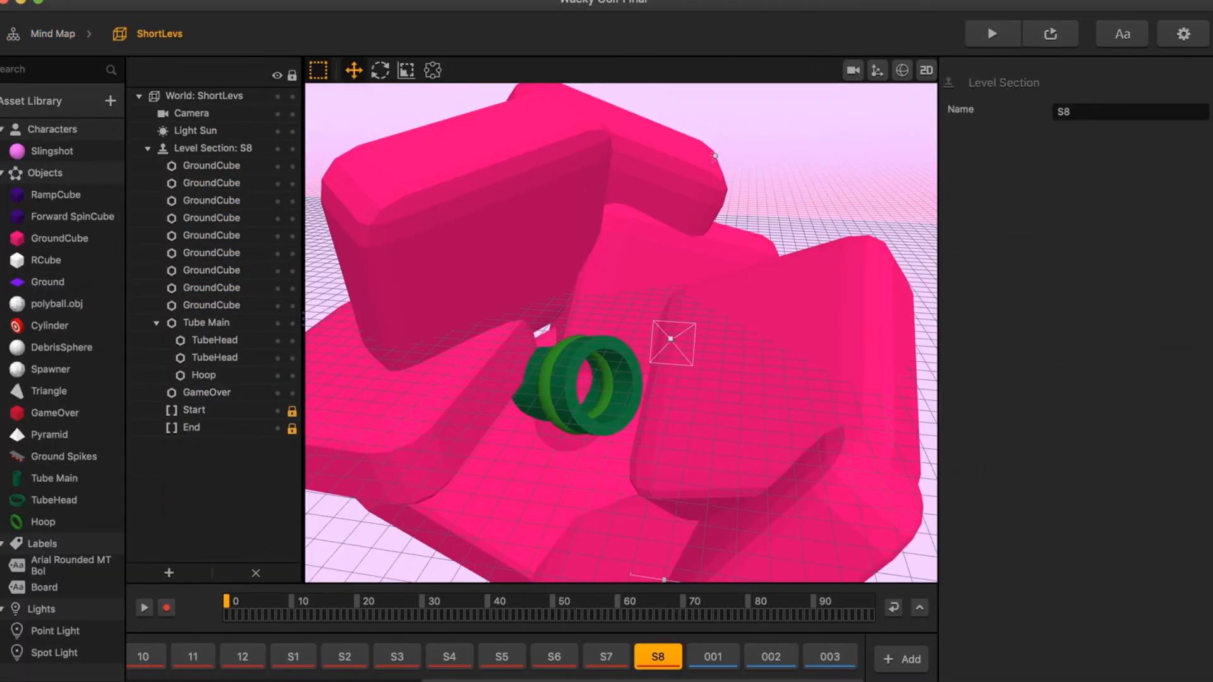
{"action": "left_click", "coordinate": [714, 674]}
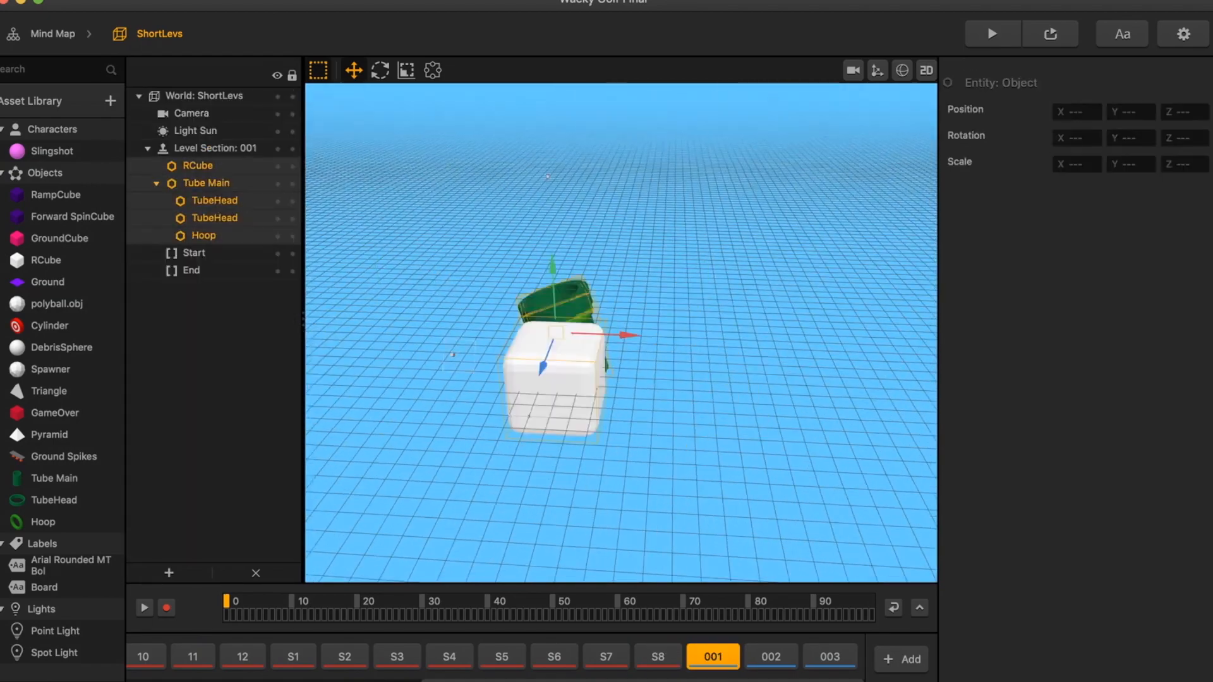
- Add New Levls sections 001–021, each with RCubes around Tube Main
{"action": "left_click", "coordinate": [993, 34]}
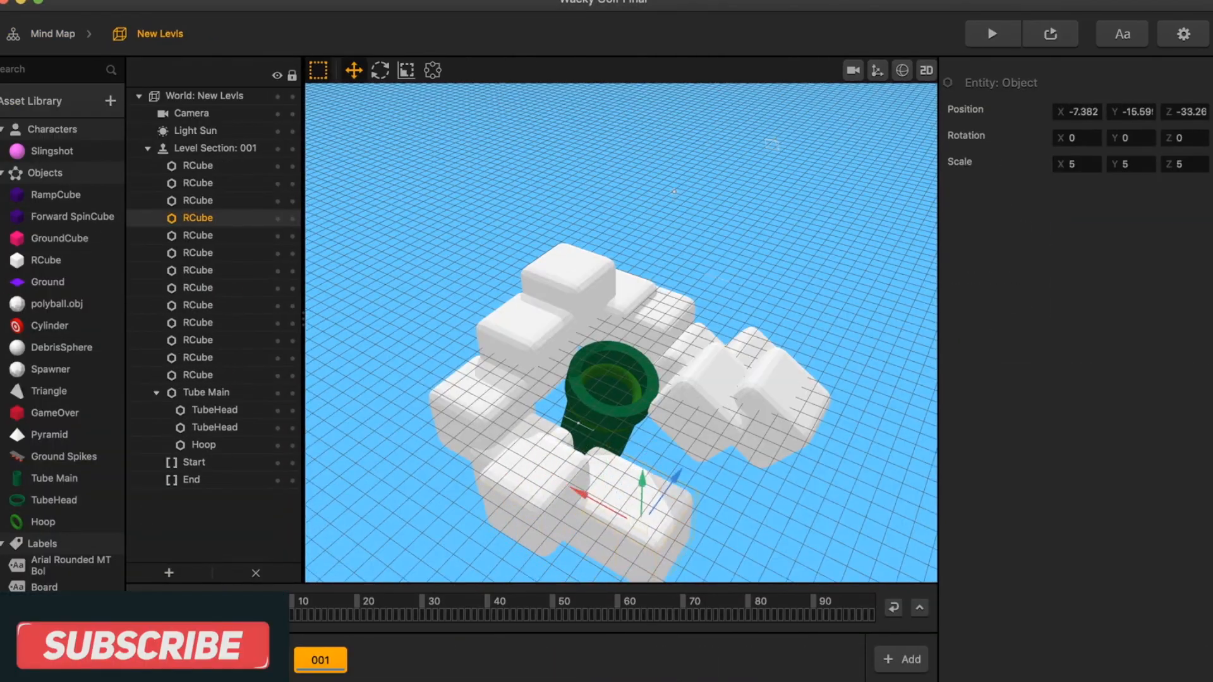
{"action": "left_click", "coordinate": [992, 34]}
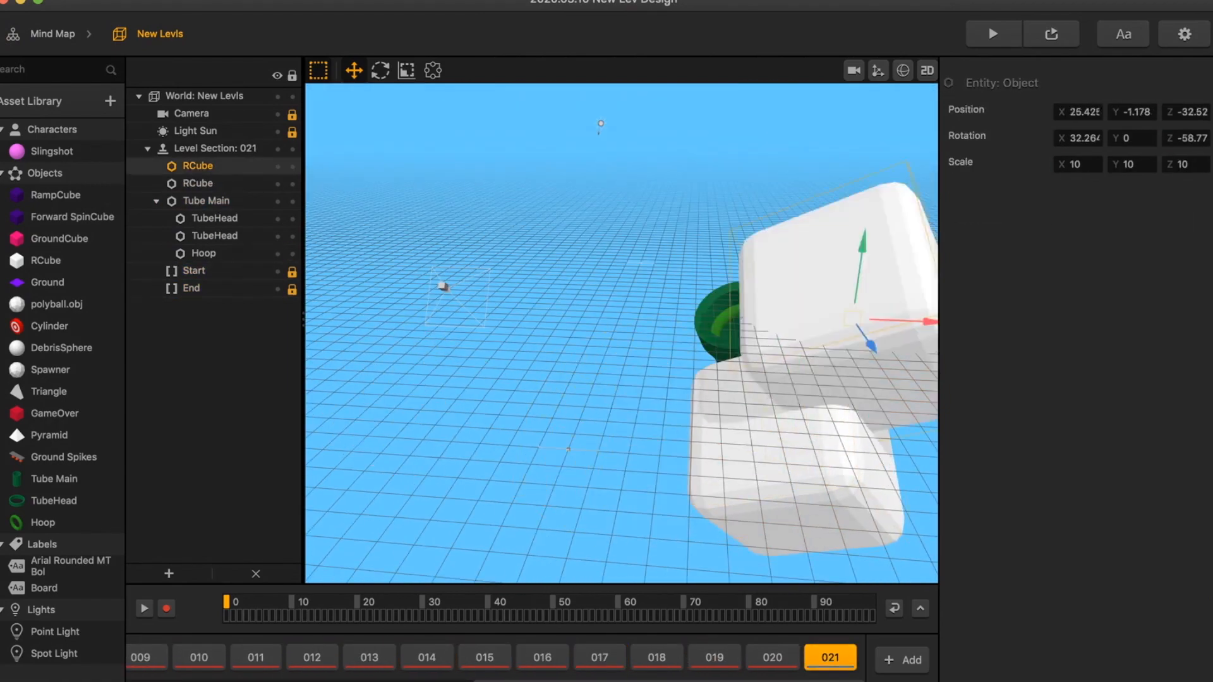
{"action": "left_click", "coordinate": [994, 34]}
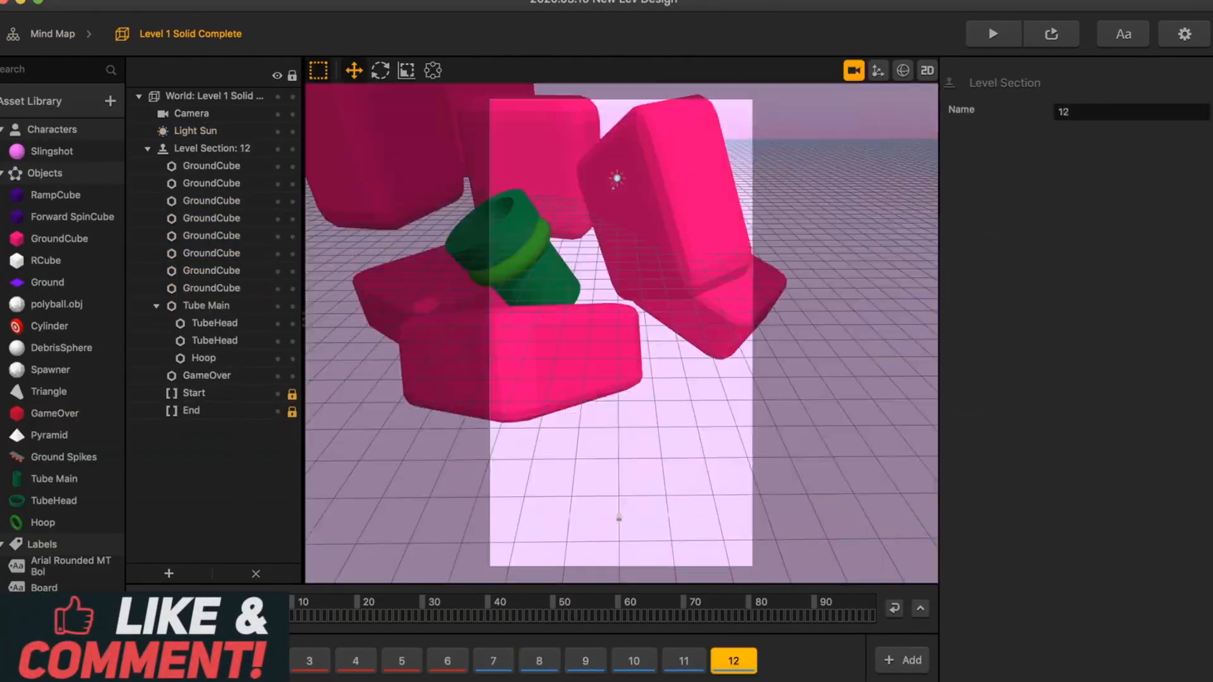
{"action": "left_click", "coordinate": [993, 33]}
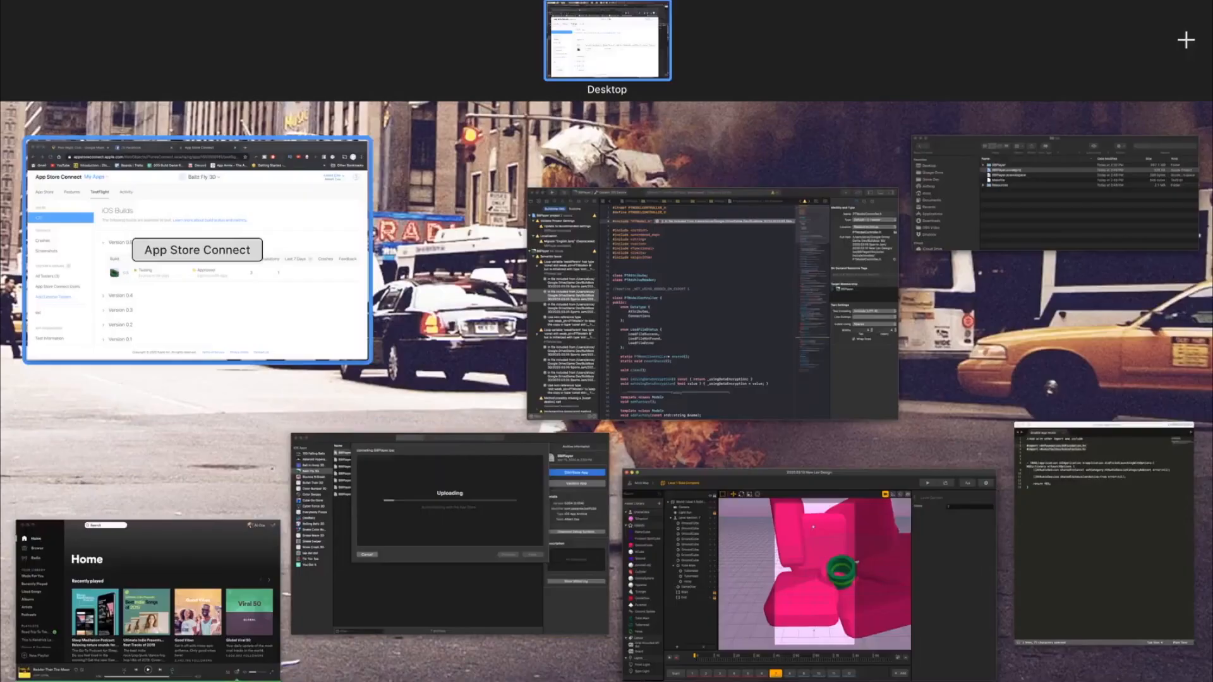
- Bring Buildbox forward and browse level sections 1 and 11, then the ShortLevs world
{"action": "left_click", "coordinate": [823, 585]}
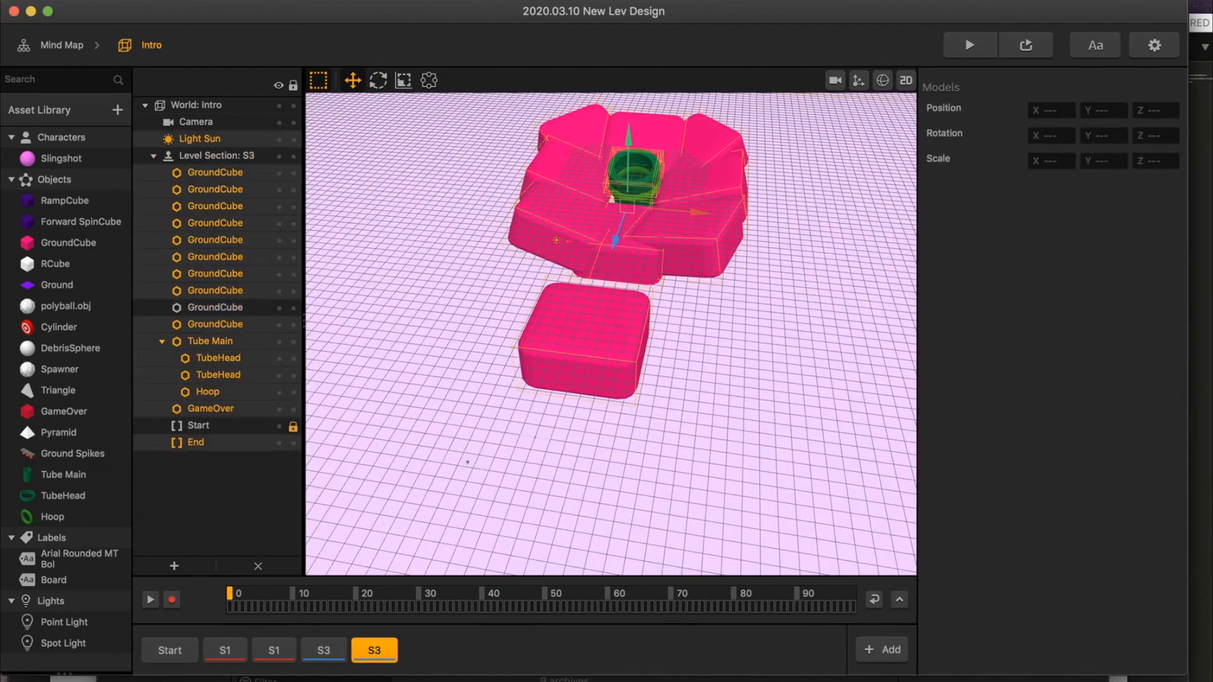
{"action": "left_click", "coordinate": [169, 650]}
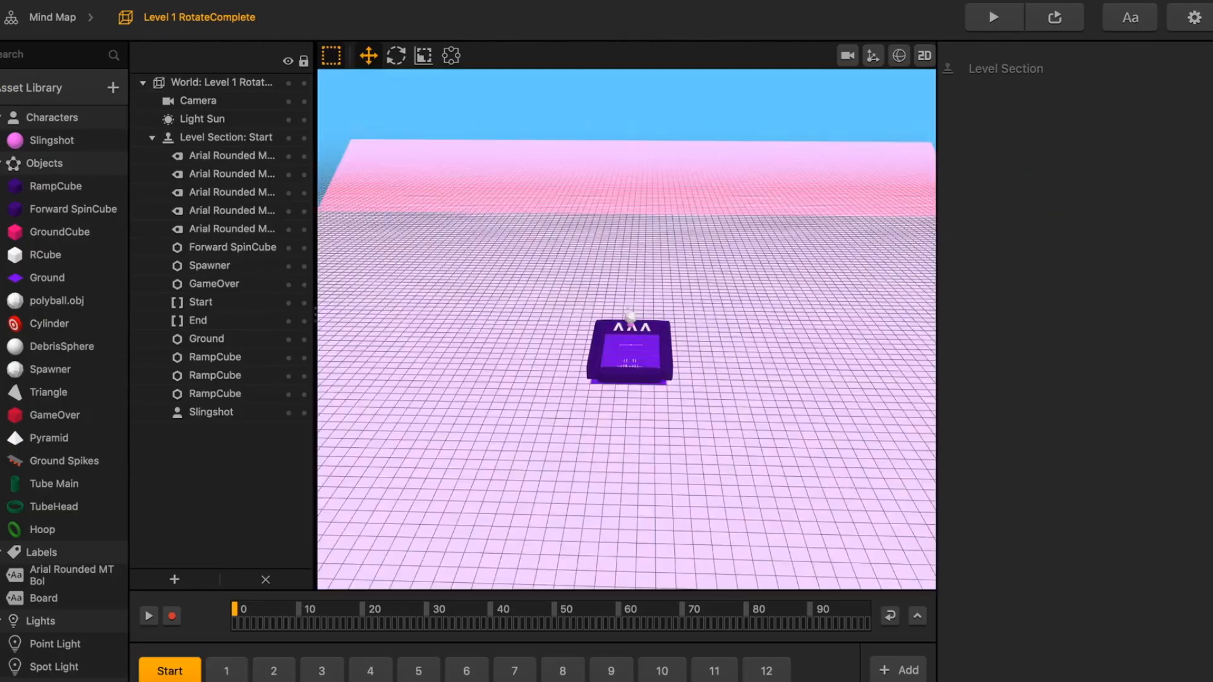
{"action": "left_click", "coordinate": [225, 671]}
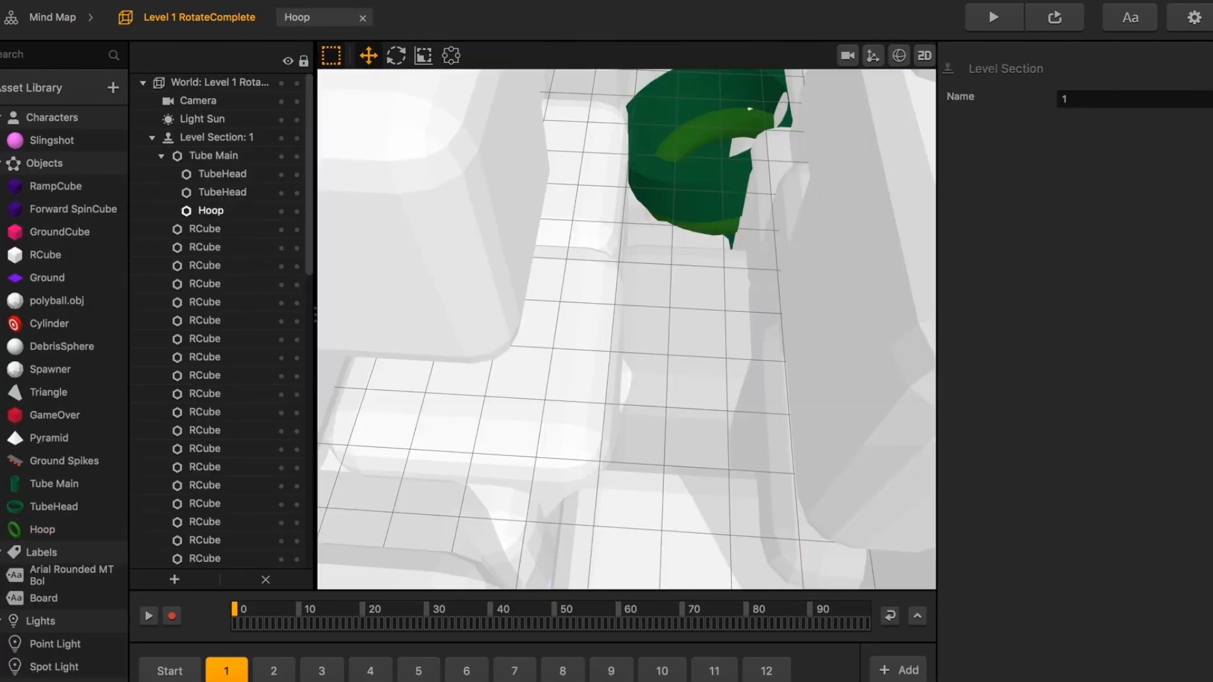
{"action": "left_click", "coordinate": [718, 670]}
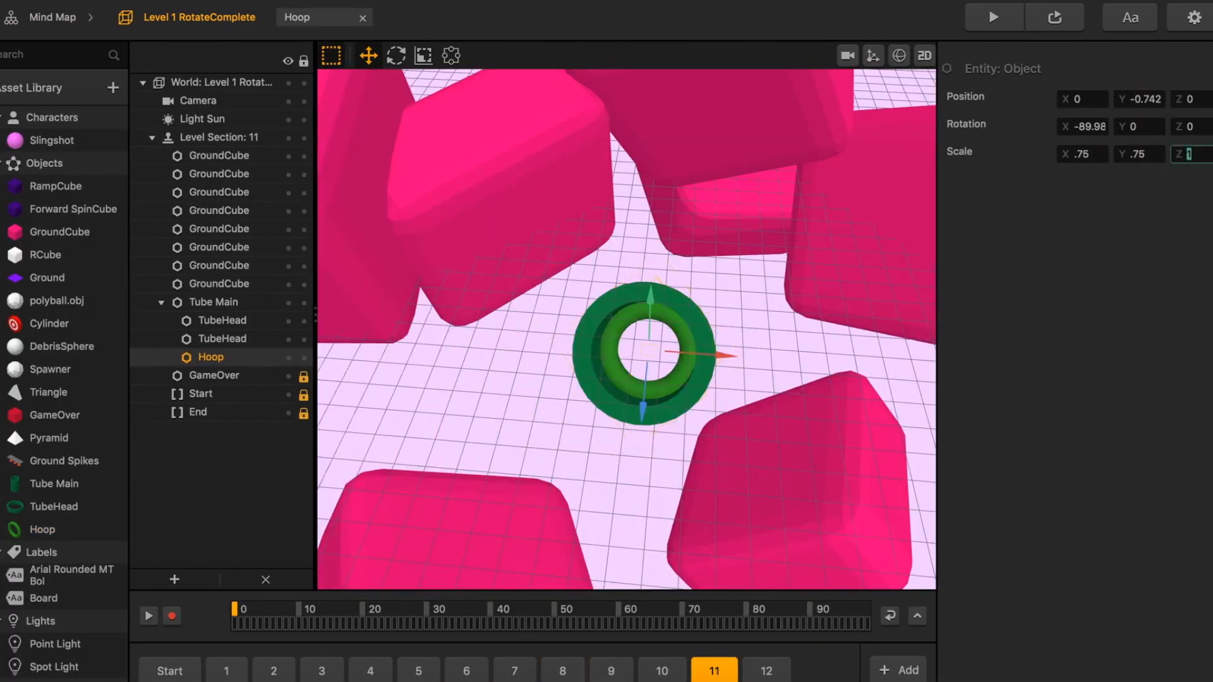
{"action": "left_click", "coordinate": [768, 670]}
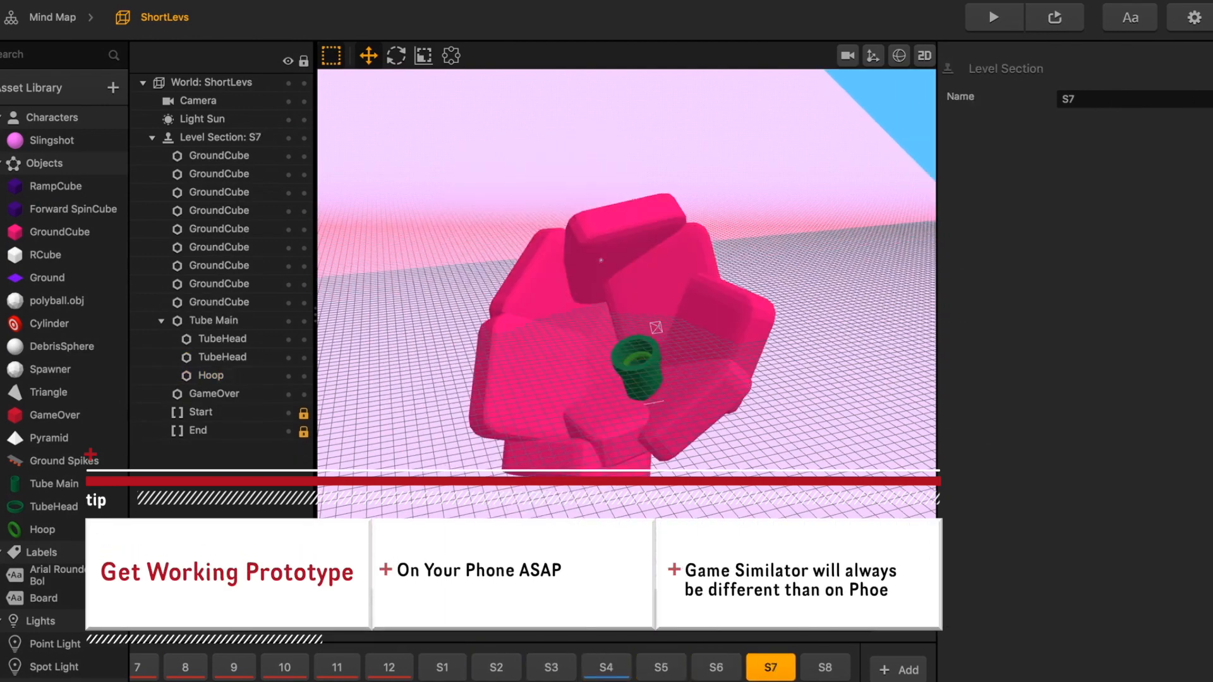
- Review levels in the solid-complete and rotate-complete worlds, then open the Main World start section
{"action": "left_click", "coordinate": [442, 666]}
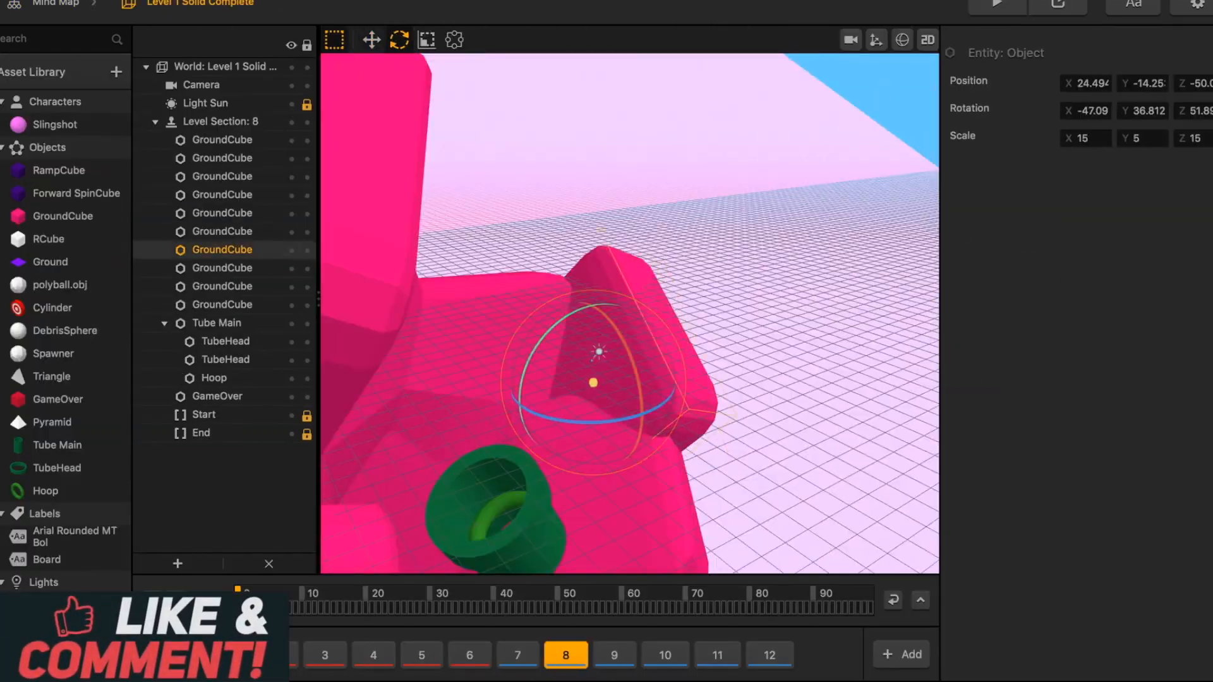
{"action": "left_click", "coordinate": [666, 653]}
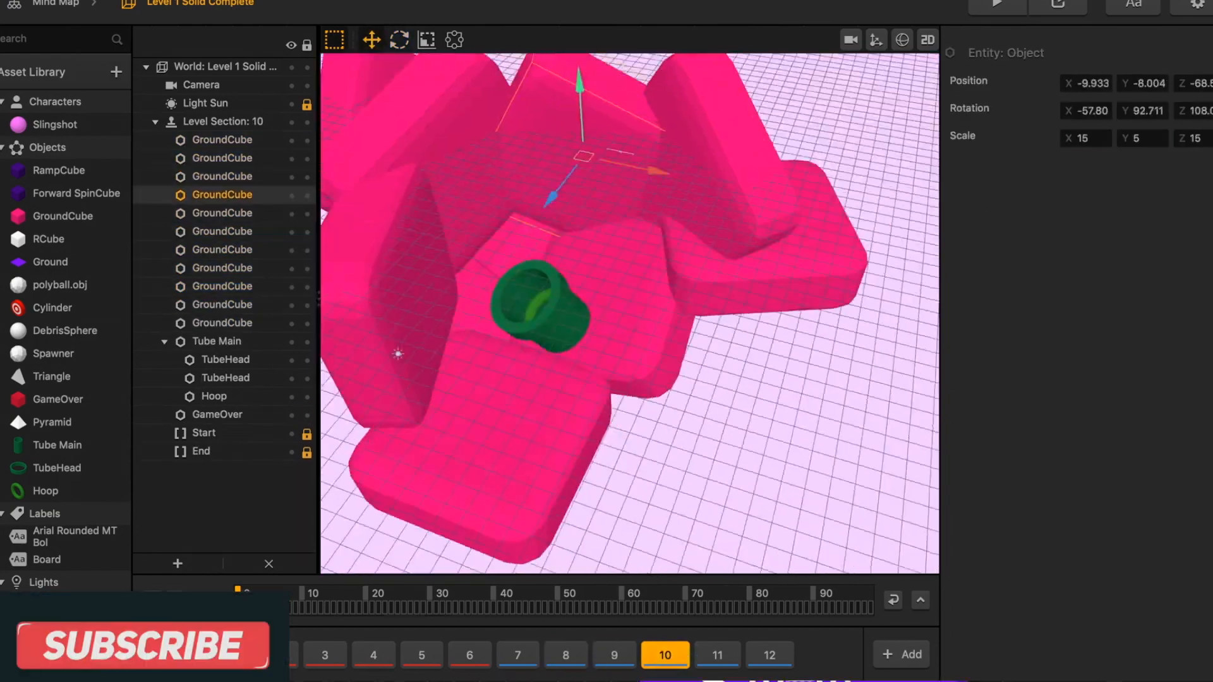
{"action": "left_click", "coordinate": [719, 672]}
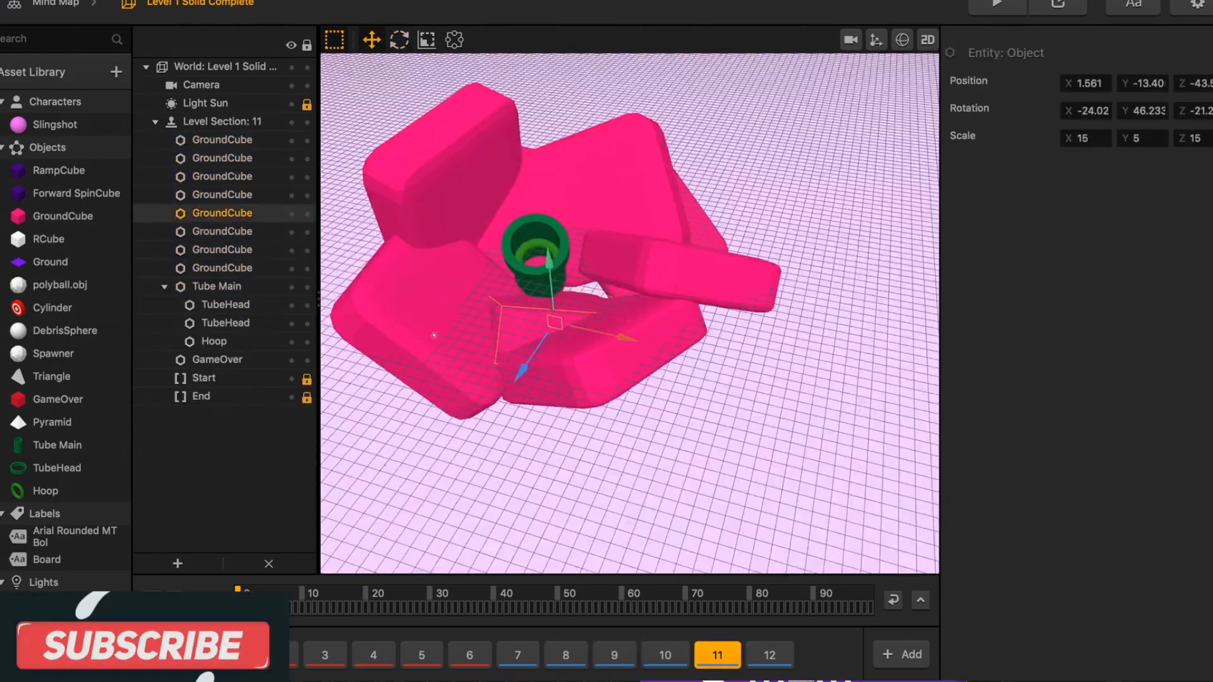
{"action": "left_click", "coordinate": [773, 672]}
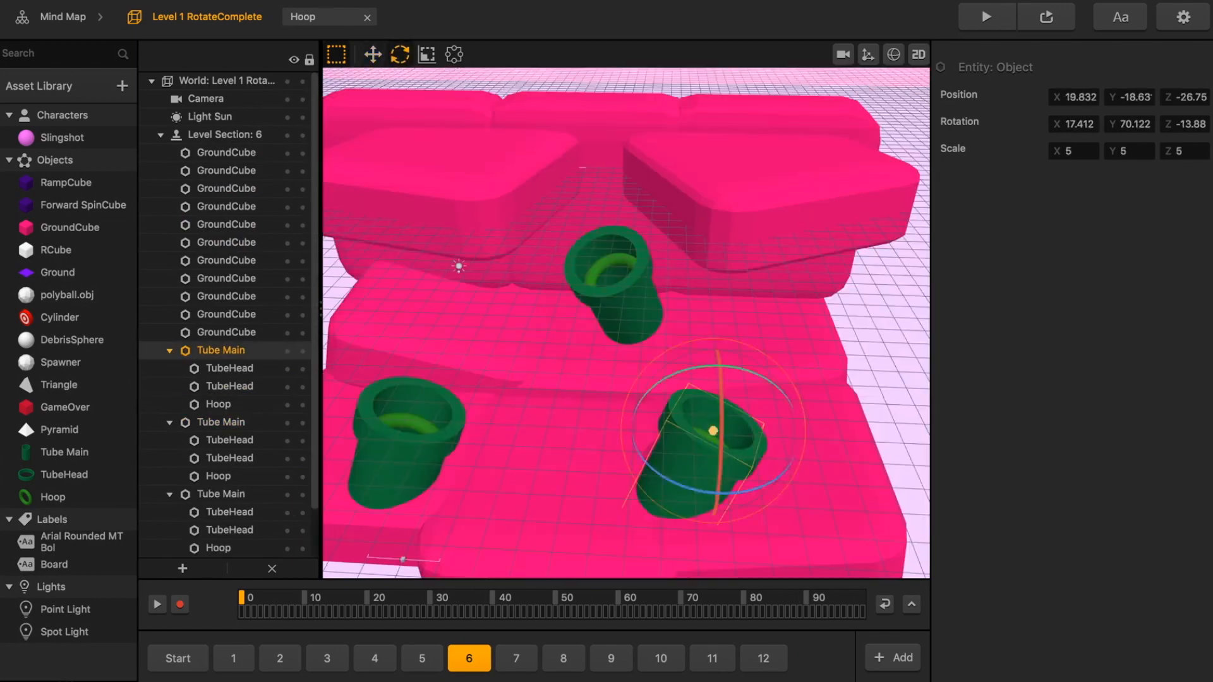
{"action": "left_click", "coordinate": [563, 659]}
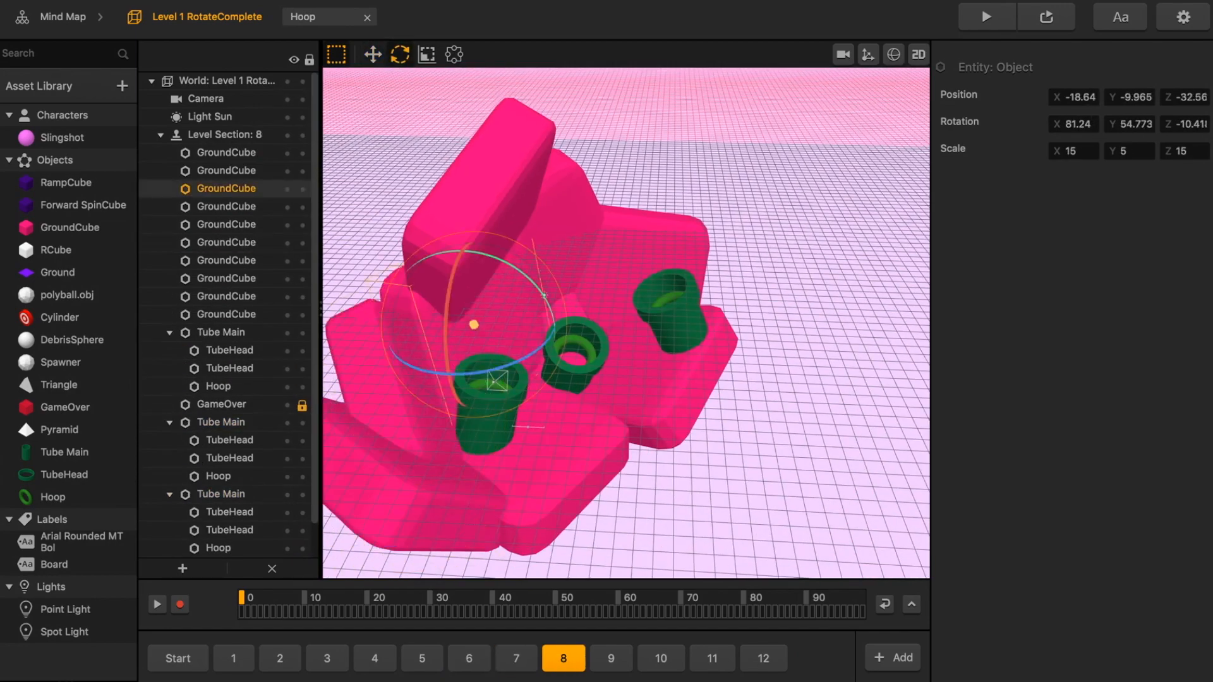
{"action": "left_click", "coordinate": [762, 676]}
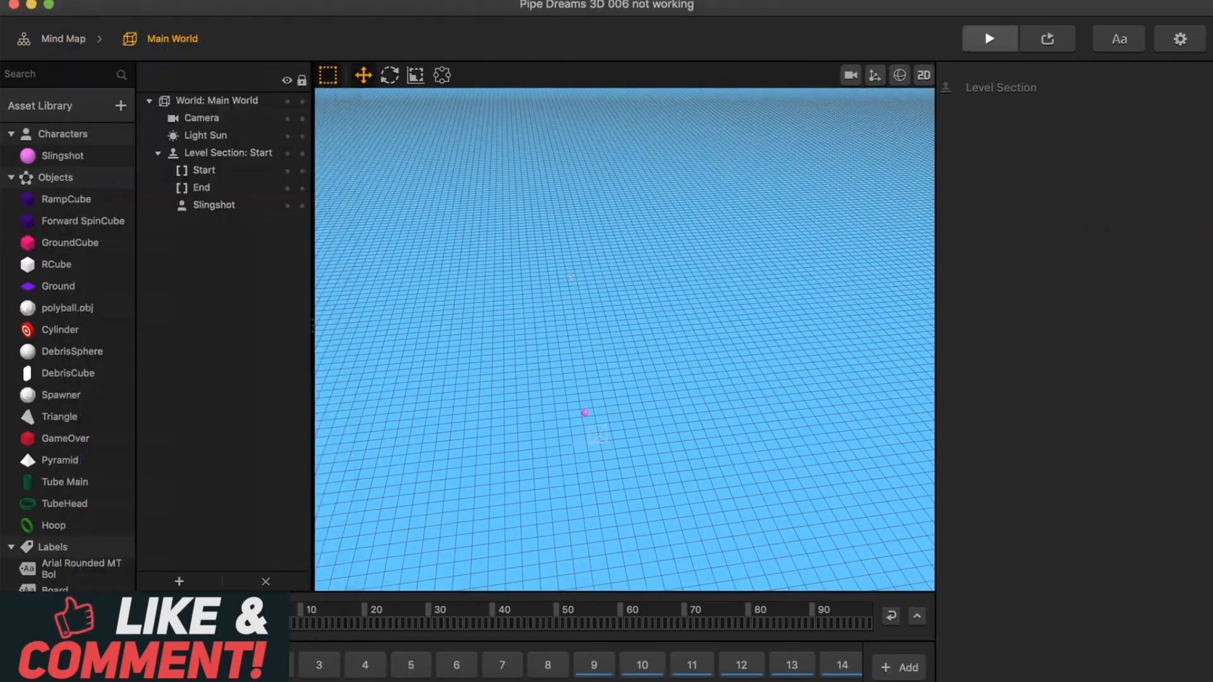
- Check the level-number labels on Main World levels 5, 13 and 24, then return to Start
{"action": "left_click", "coordinate": [989, 37]}
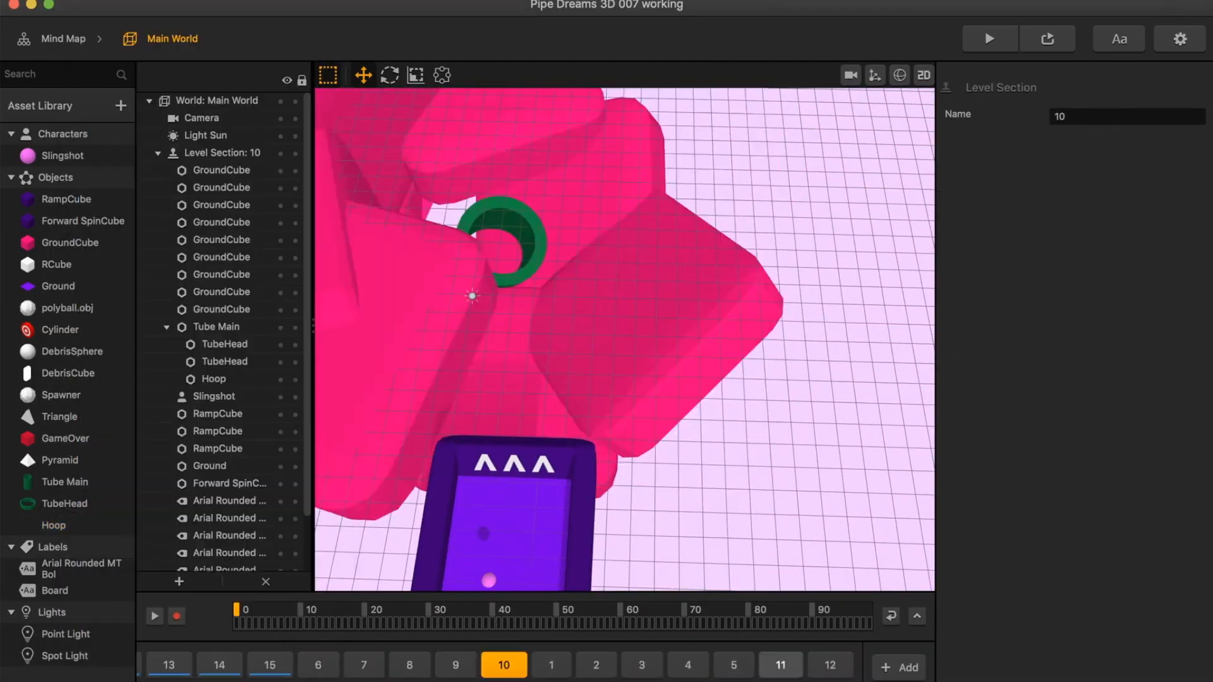
{"action": "left_click", "coordinate": [318, 664]}
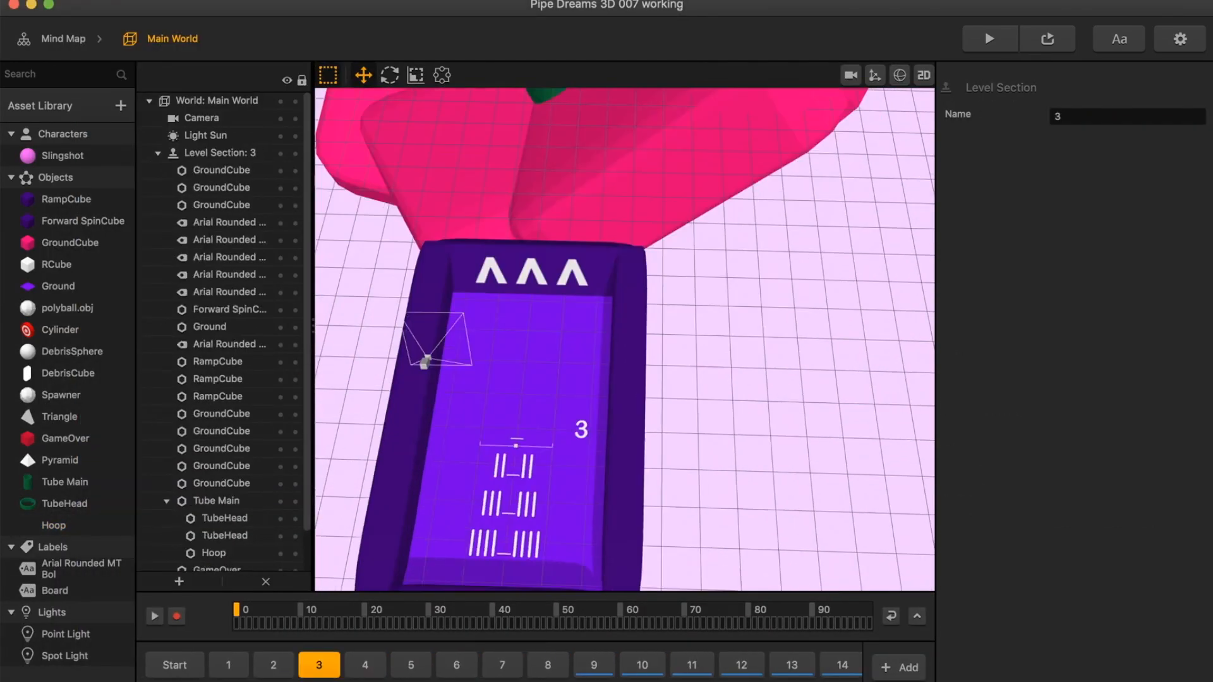
{"action": "left_click", "coordinate": [411, 664]}
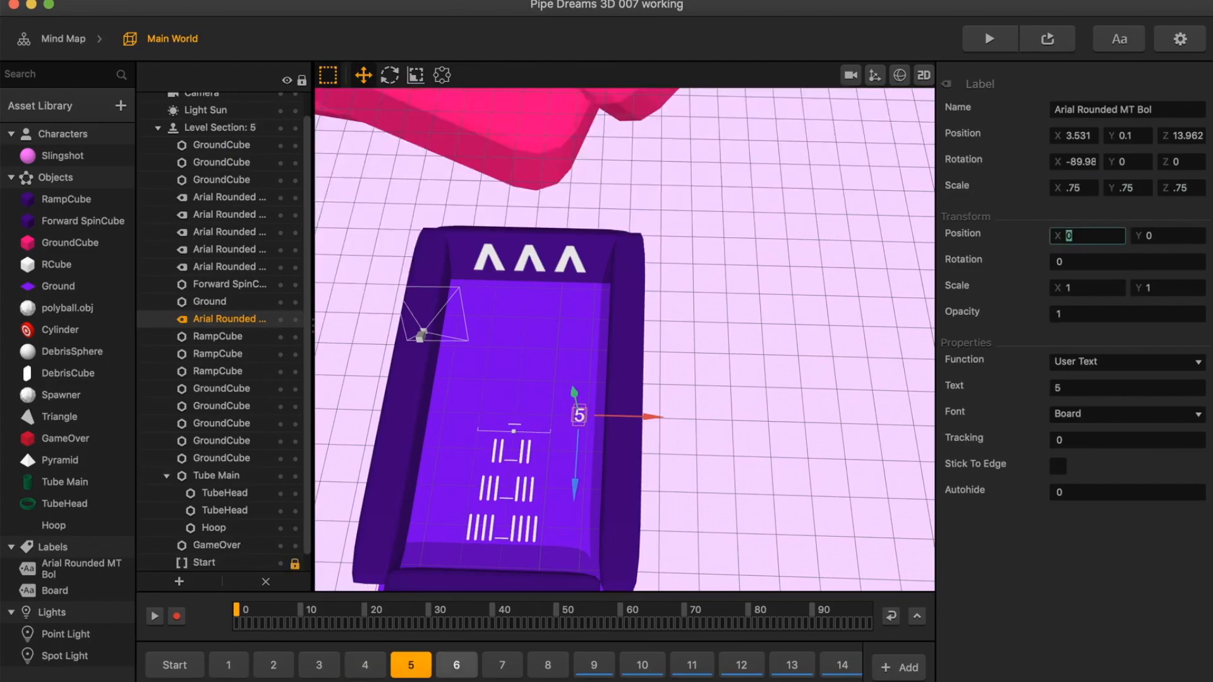
{"action": "left_click", "coordinate": [592, 665]}
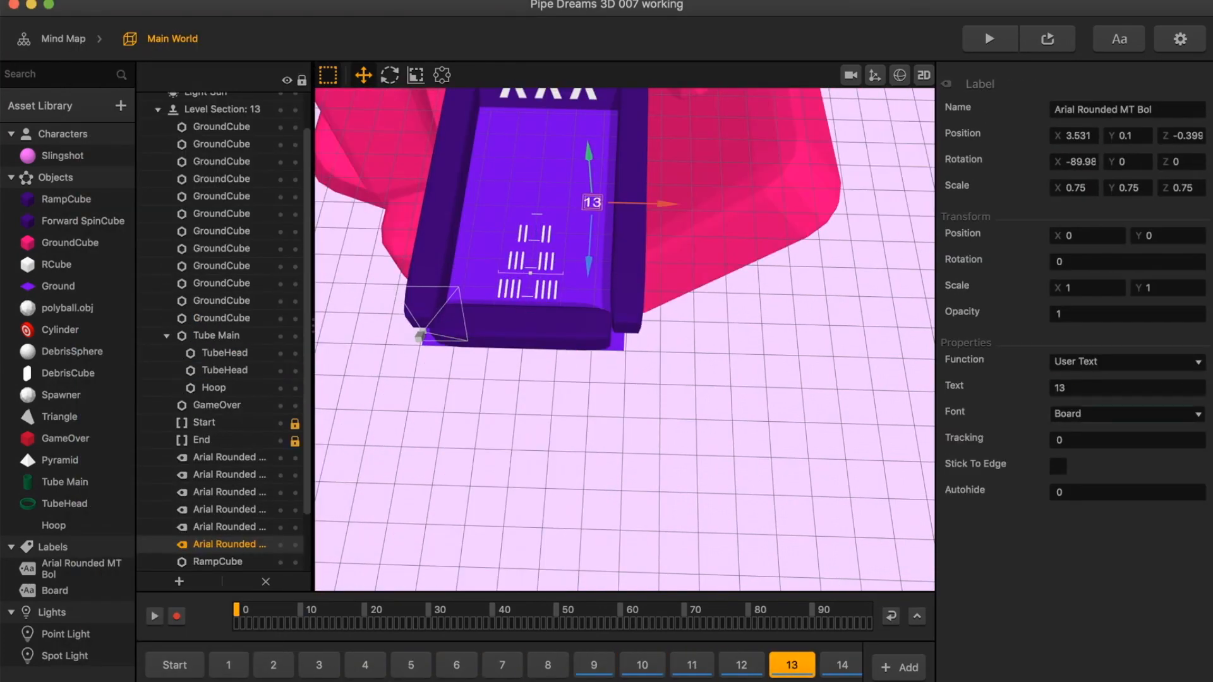
{"action": "left_click", "coordinate": [571, 665]}
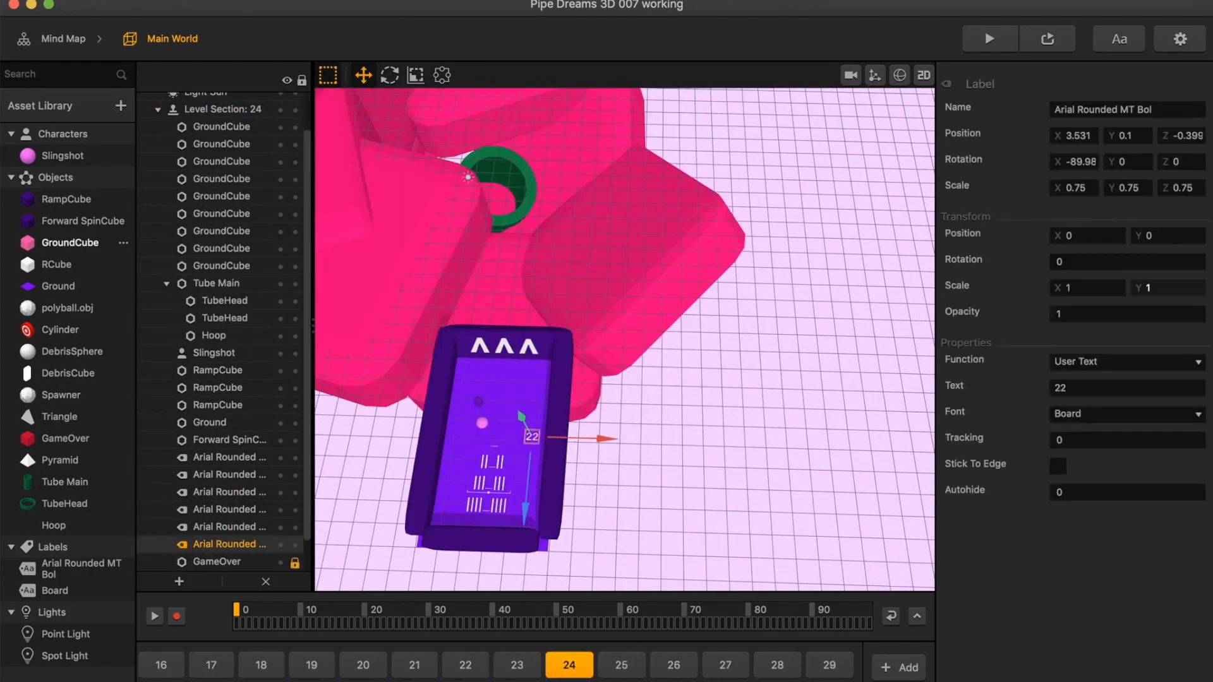
{"action": "left_click", "coordinate": [777, 665]}
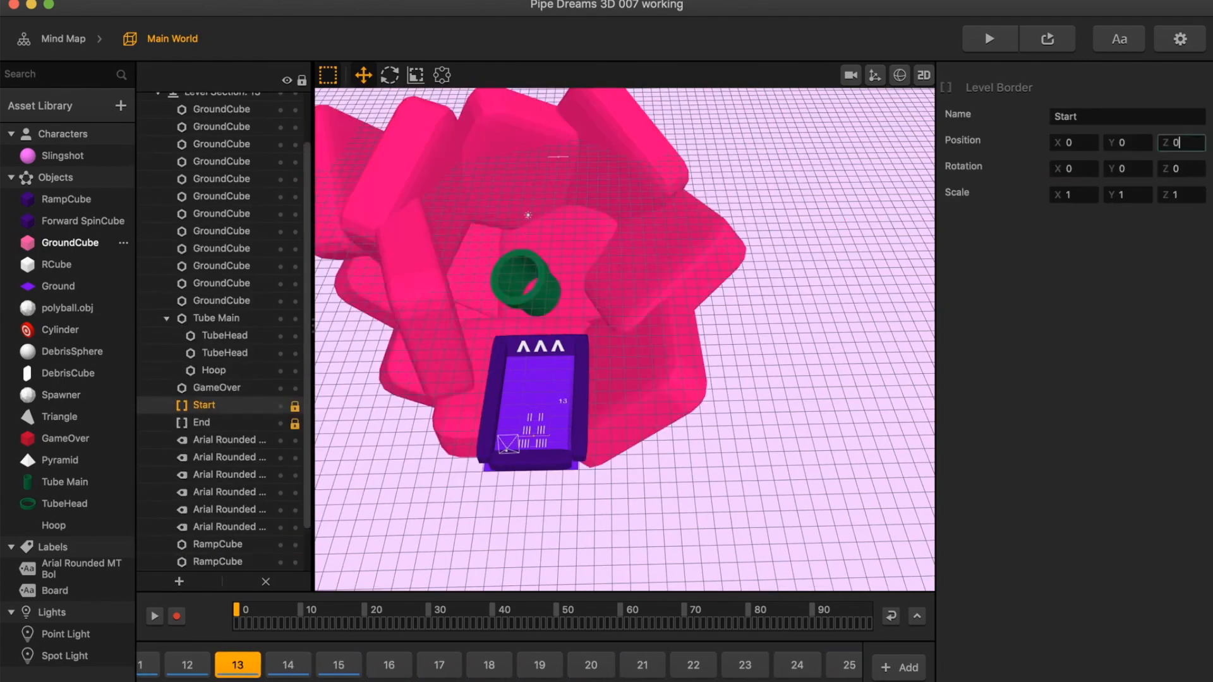
{"action": "left_click", "coordinate": [829, 669]}
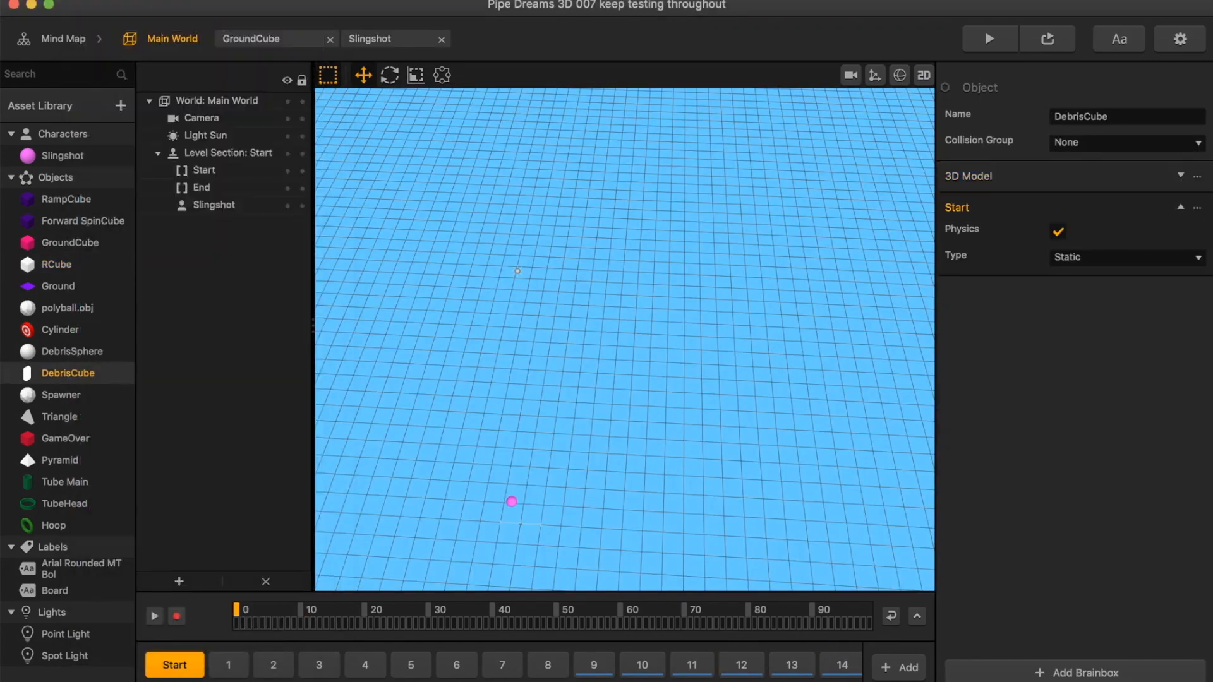
- Select the pipe spawners in levels 15–18 and save the project as a new version
{"action": "left_click", "coordinate": [631, 664]}
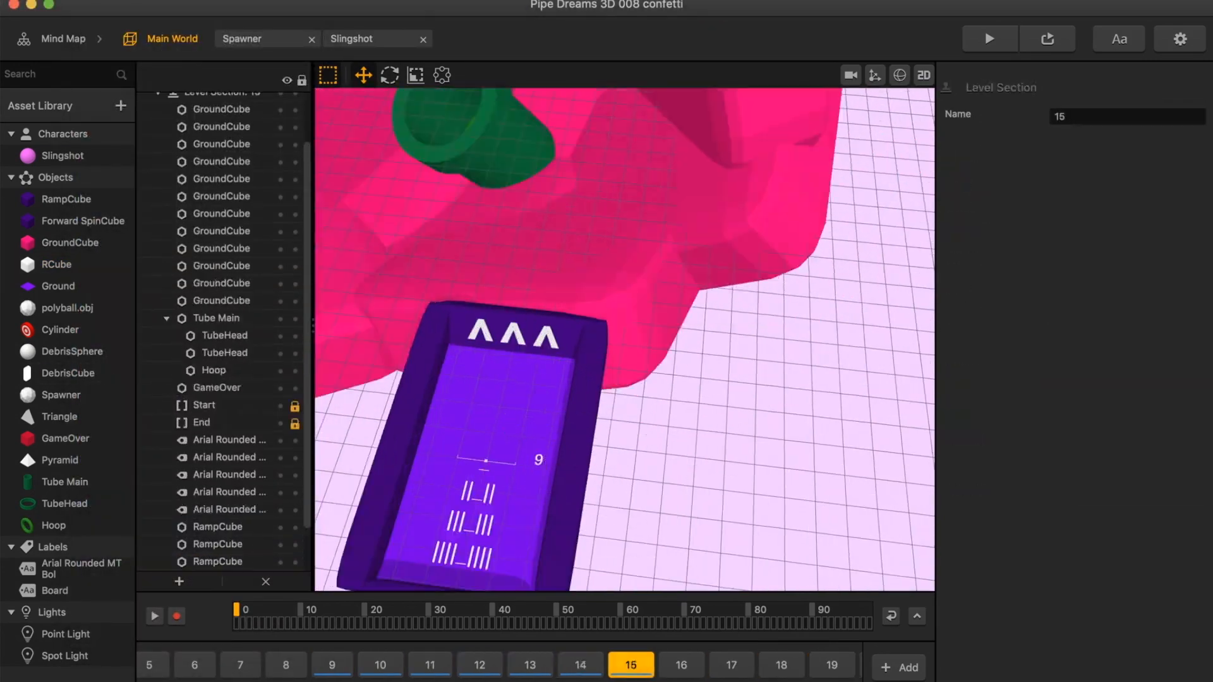
{"action": "left_click", "coordinate": [828, 665]}
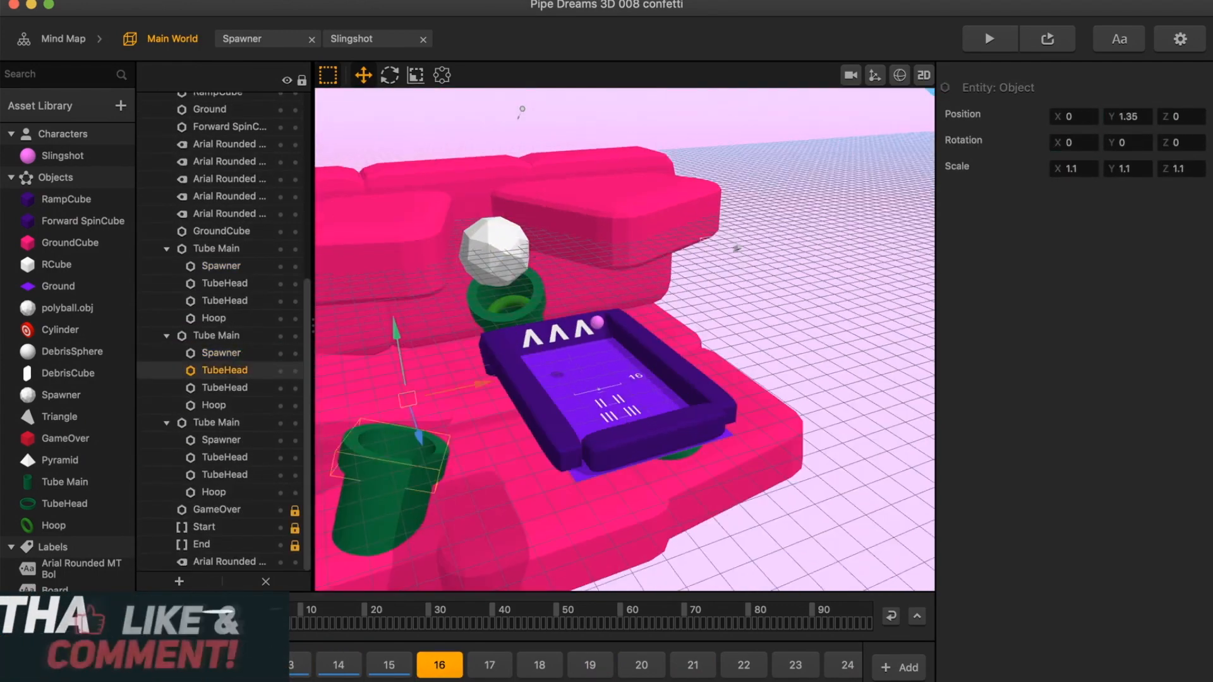
{"action": "left_click", "coordinate": [493, 665]}
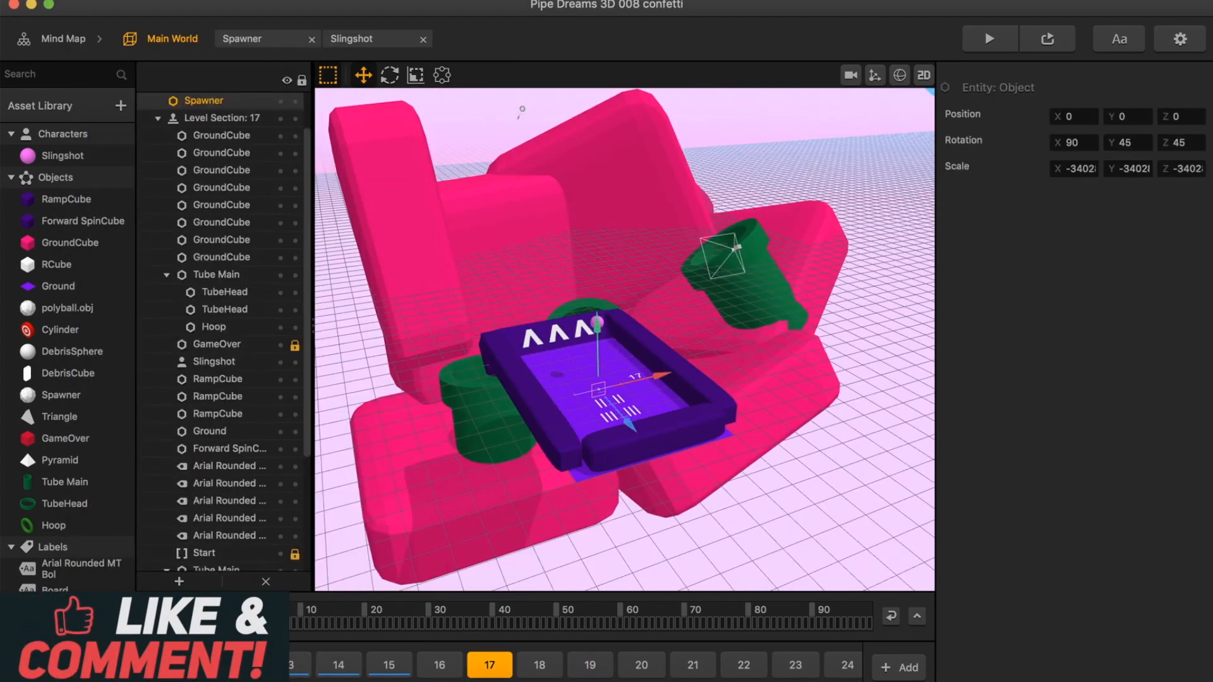
{"action": "left_click", "coordinate": [538, 664]}
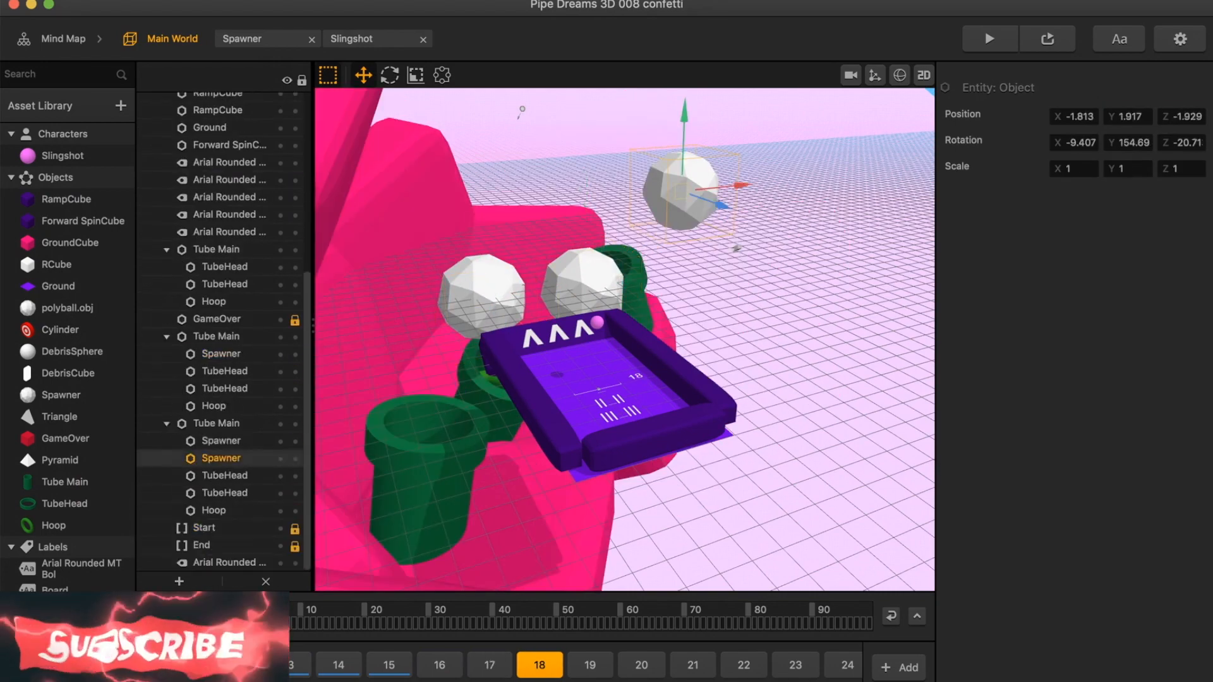
{"action": "left_click", "coordinate": [640, 664]}
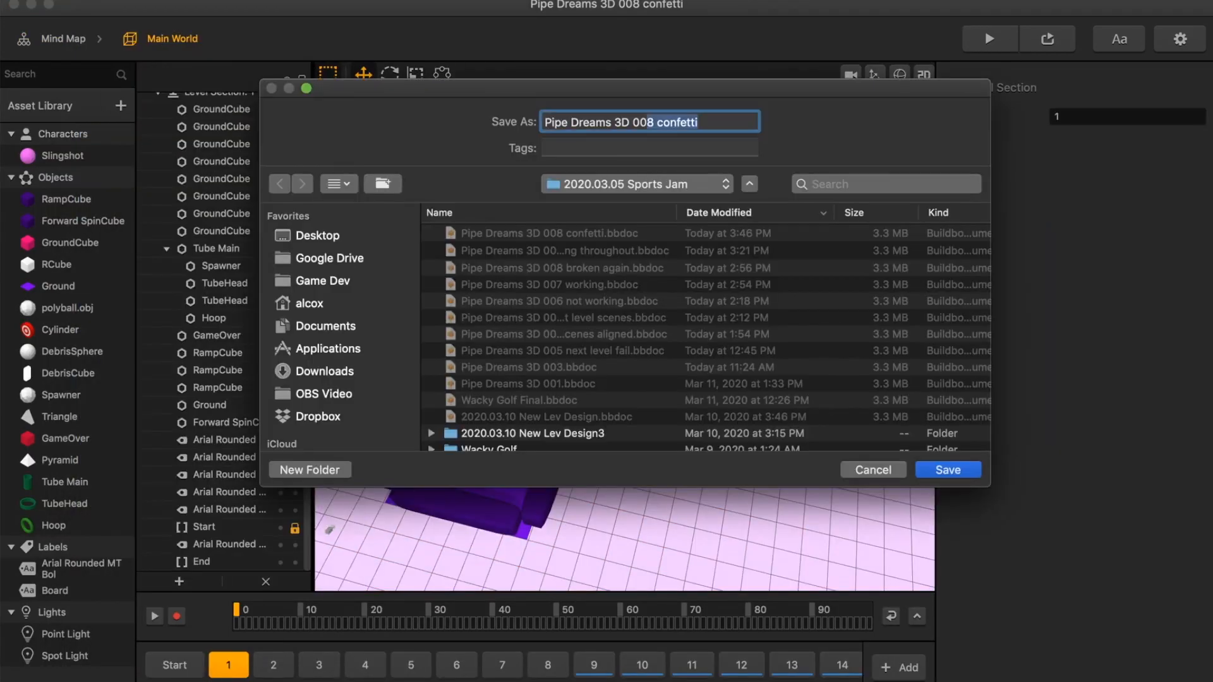
- Confirm the new version's save, then run and close the game preview twice
{"action": "left_click", "coordinate": [948, 469]}
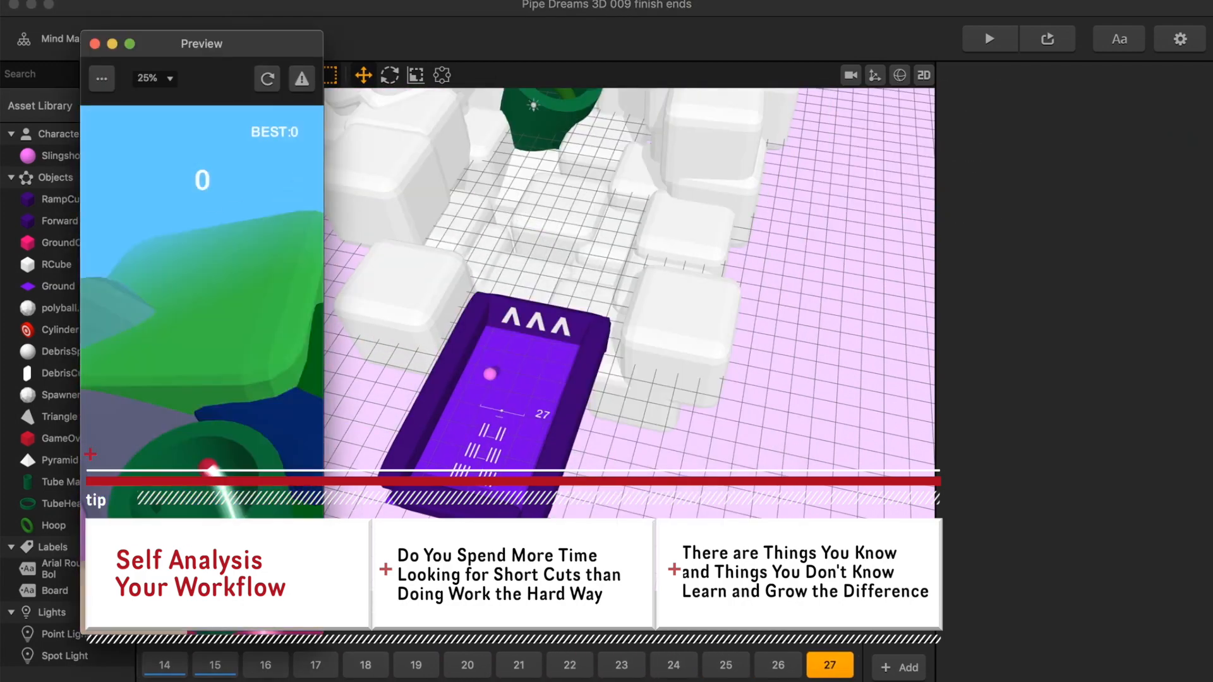
{"action": "left_click", "coordinate": [311, 664]}
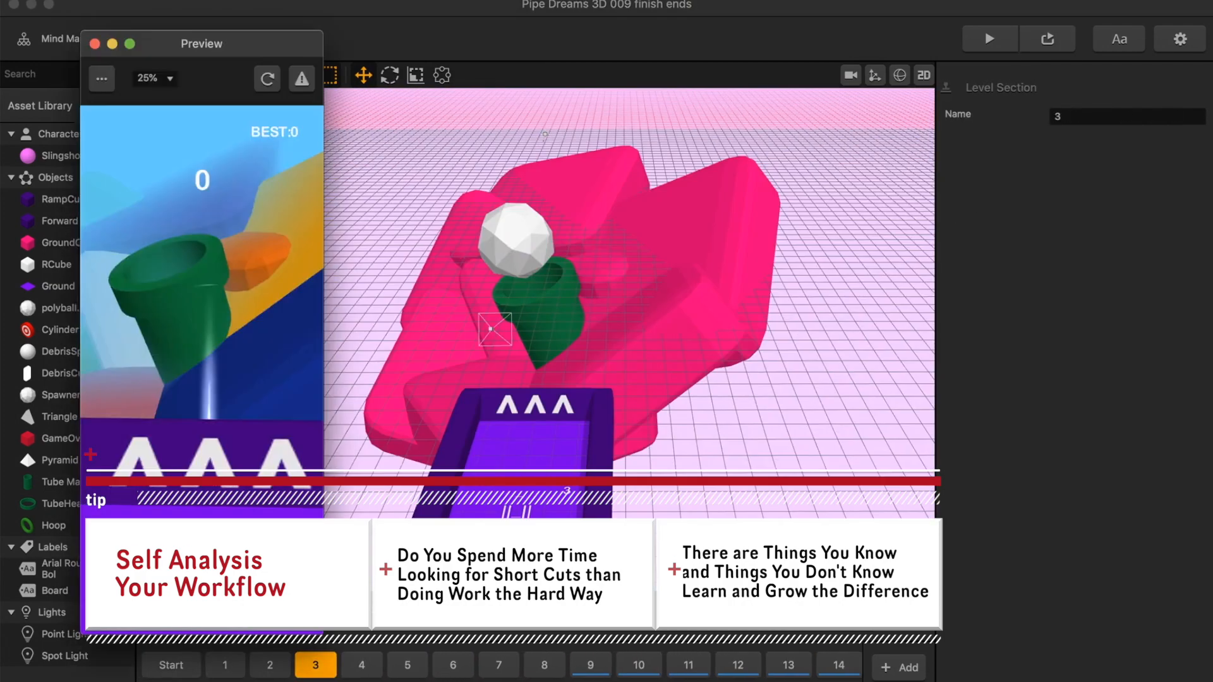
{"action": "left_click", "coordinate": [95, 44]}
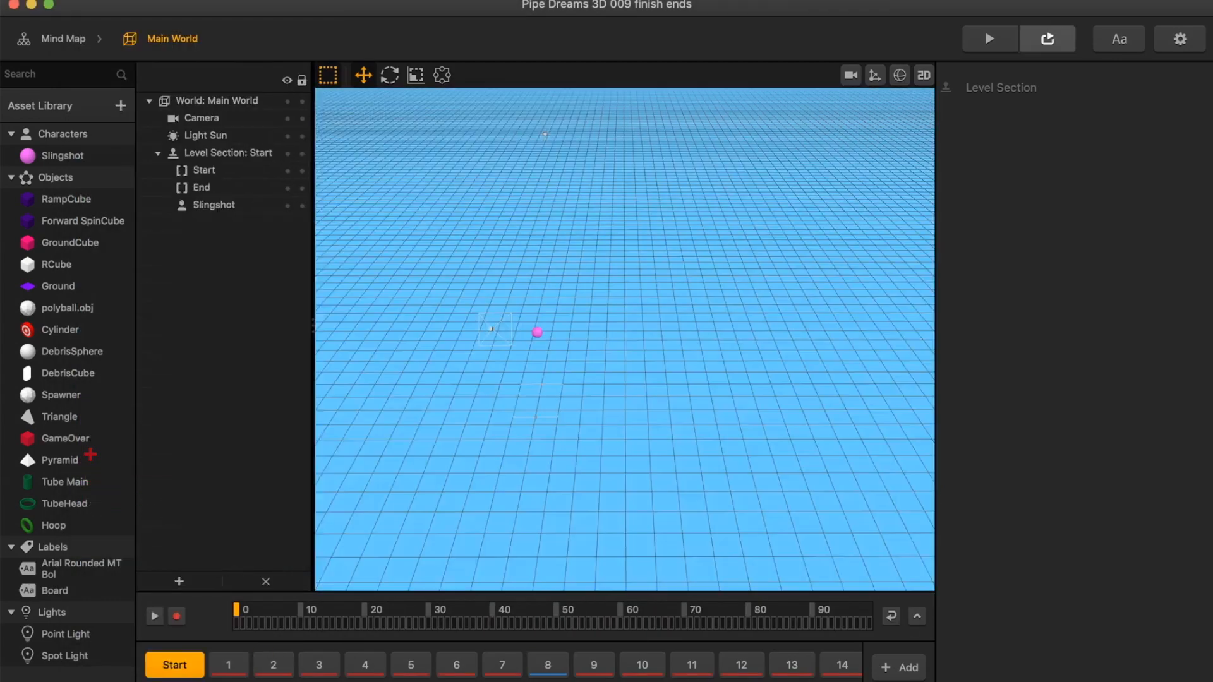
{"action": "left_click", "coordinate": [989, 39]}
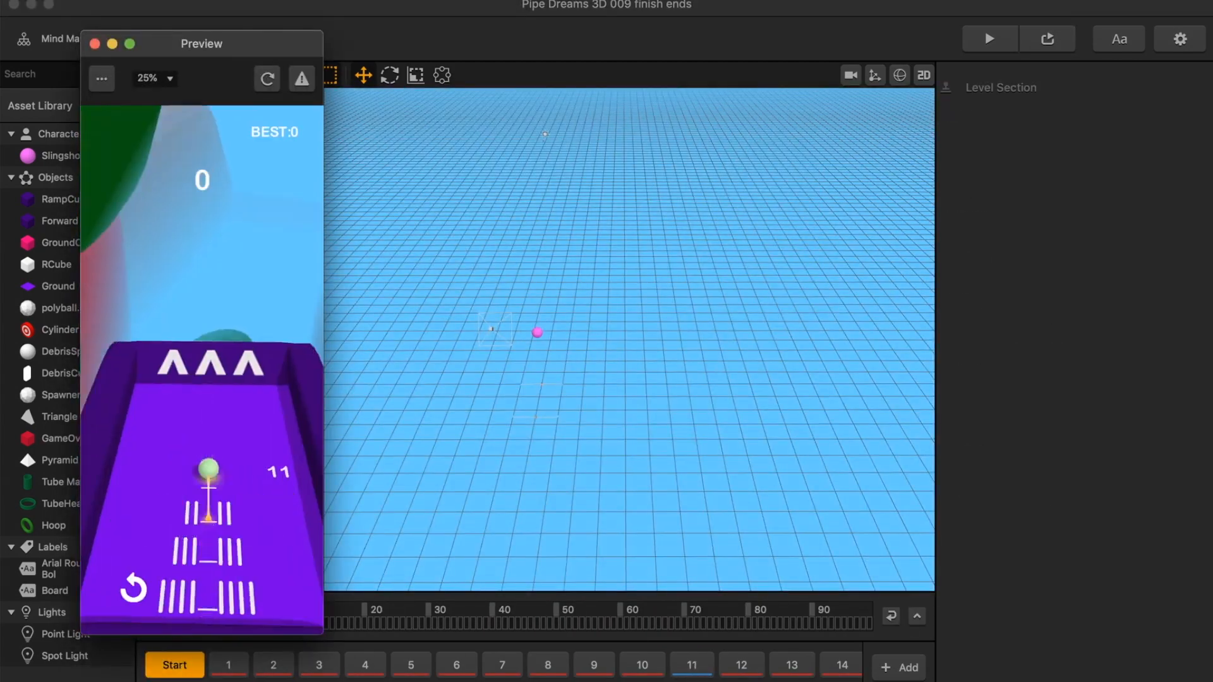
{"action": "left_click", "coordinate": [95, 43]}
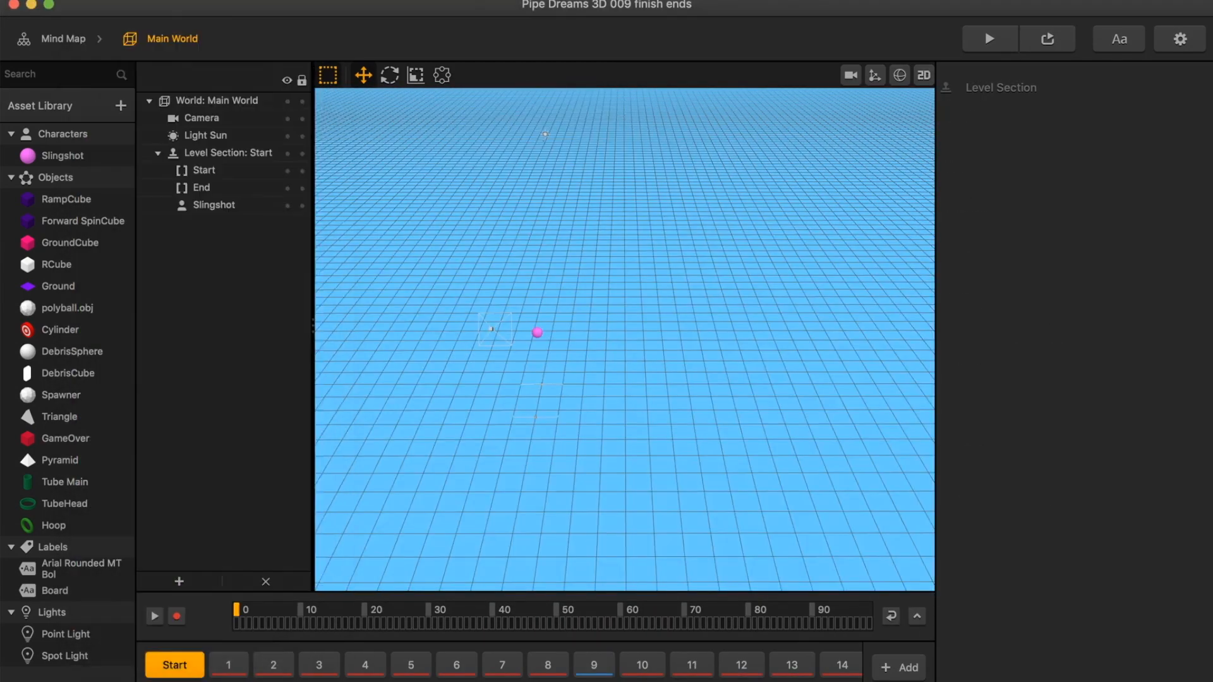